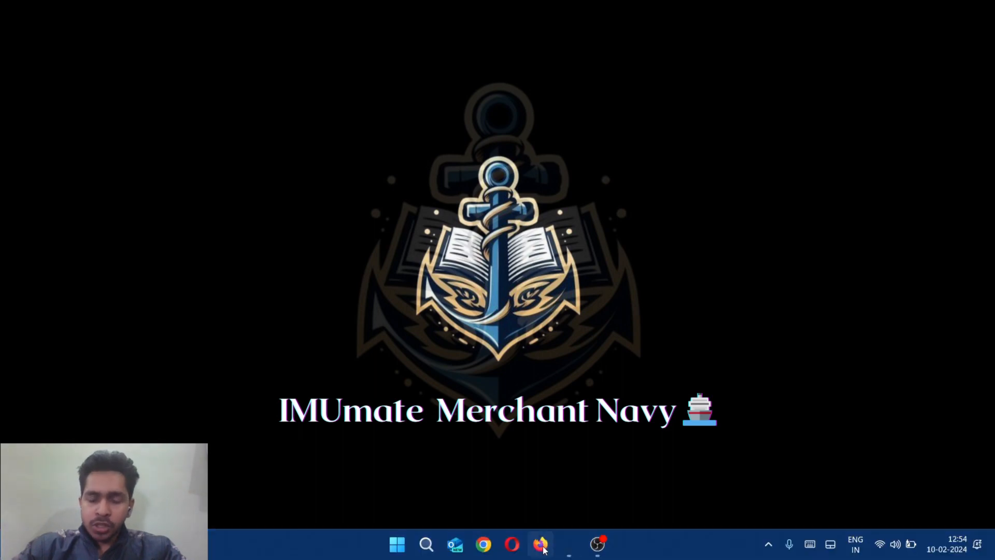
Launch Firefox from the taskbar, opening a blank new tab.
click(540, 544)
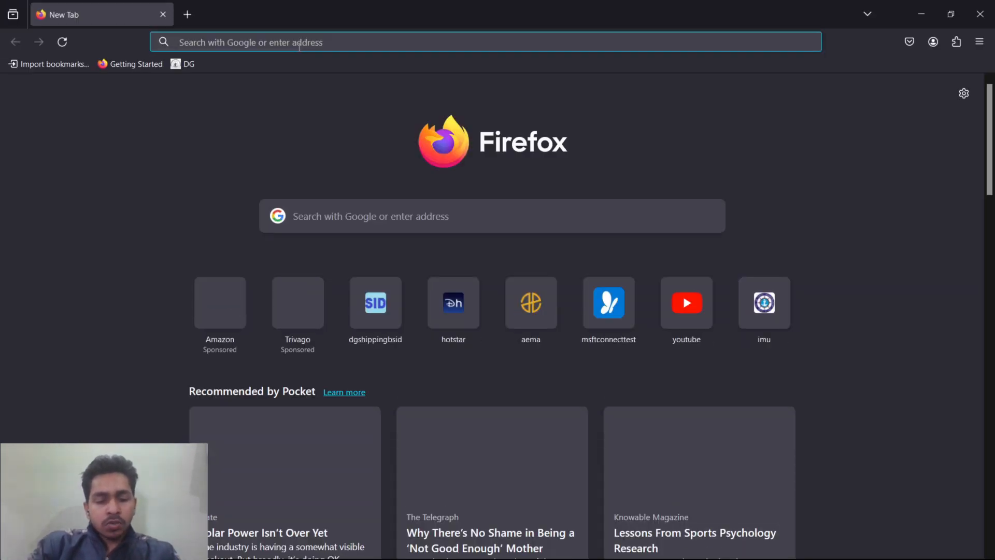
Search Google for 'AMET' and open the AMET University website result.
text(AMET+)
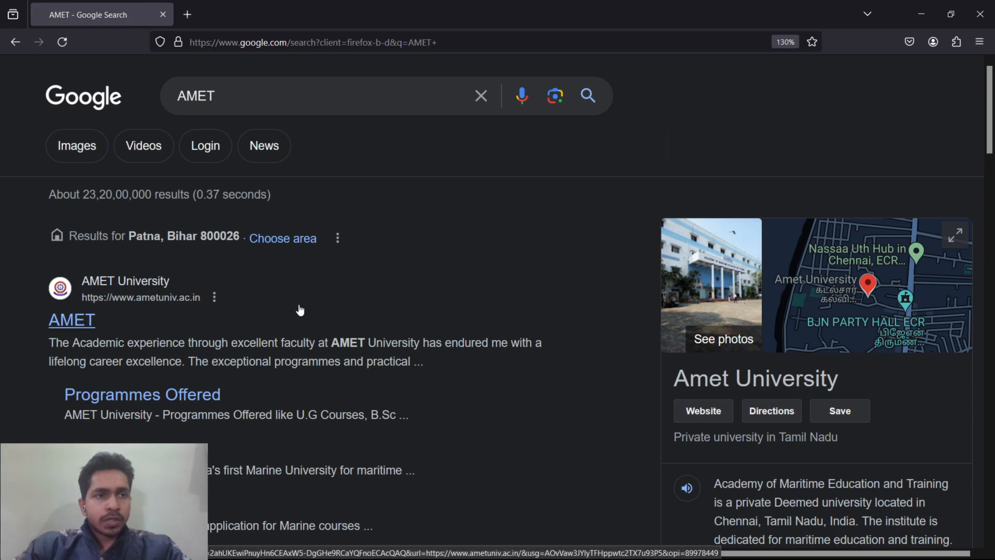
click(71, 320)
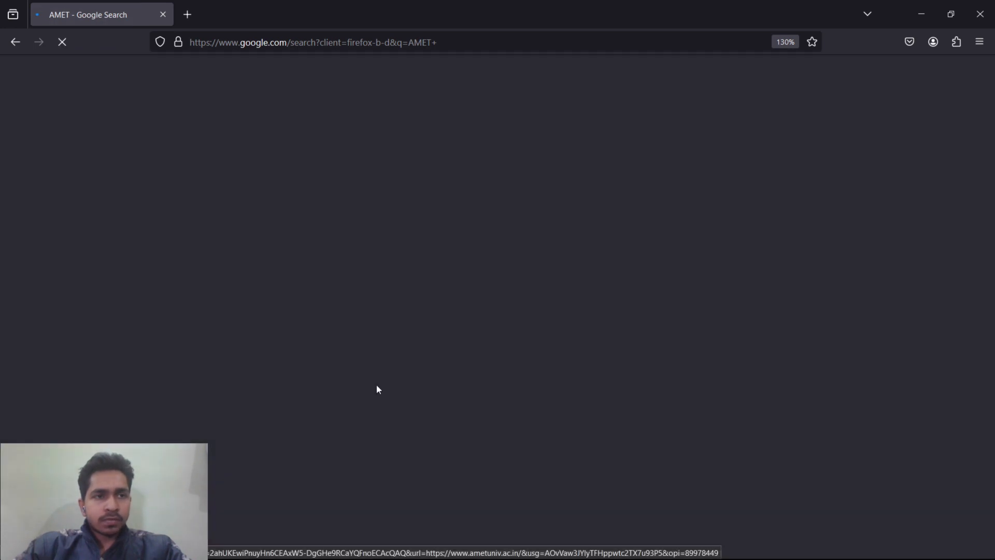
Load ametuniv.ac.in and scroll past the faculty tiles to the university statistics.
click(378, 389)
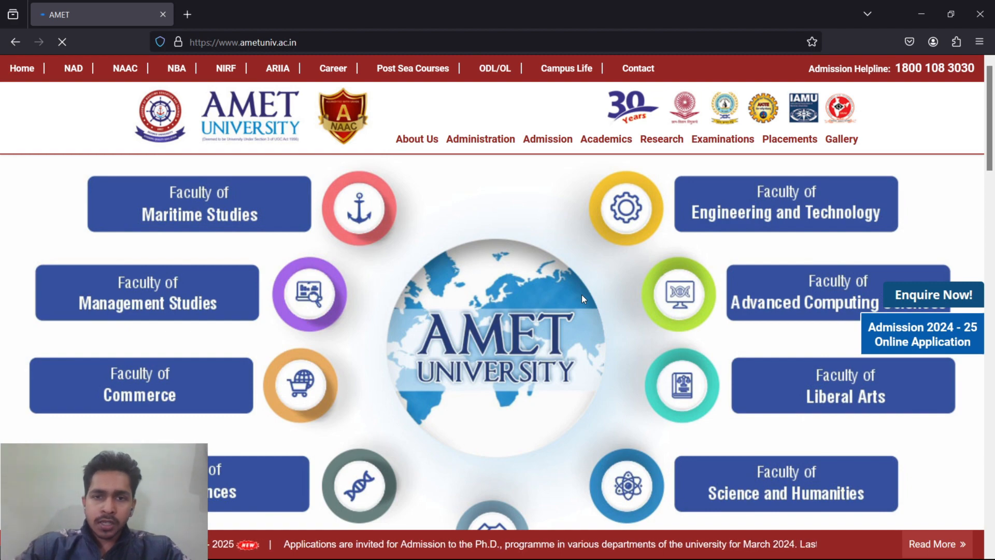
mouse_move(557, 227)
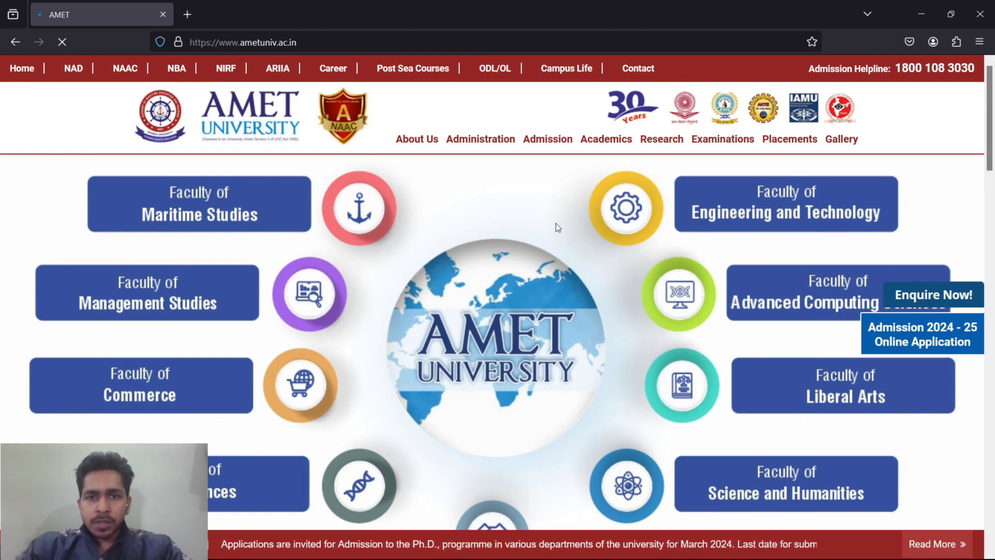
scroll(down, 3)
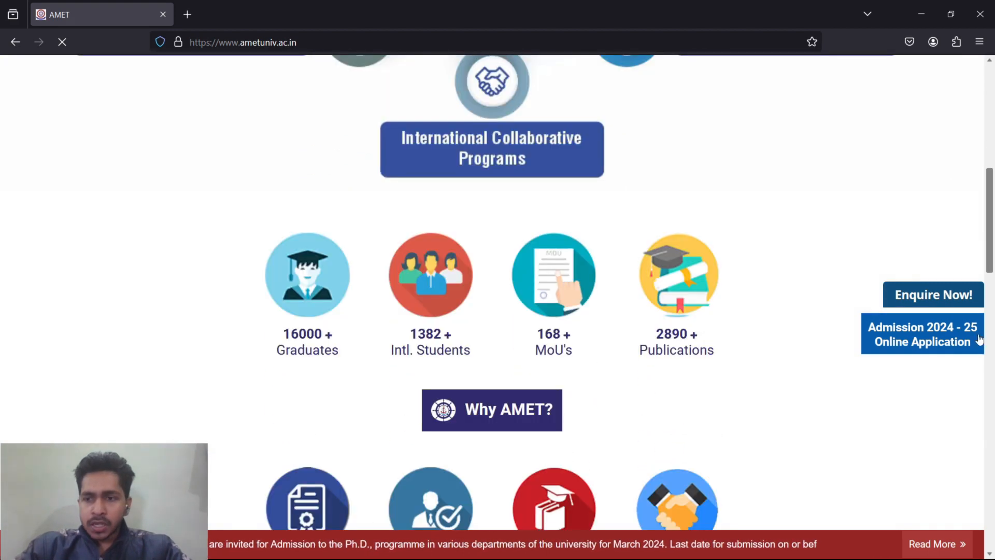
Open 'Admission 2024 - 25 Online Application' and scroll through fees, deadlines and apply options.
click(922, 334)
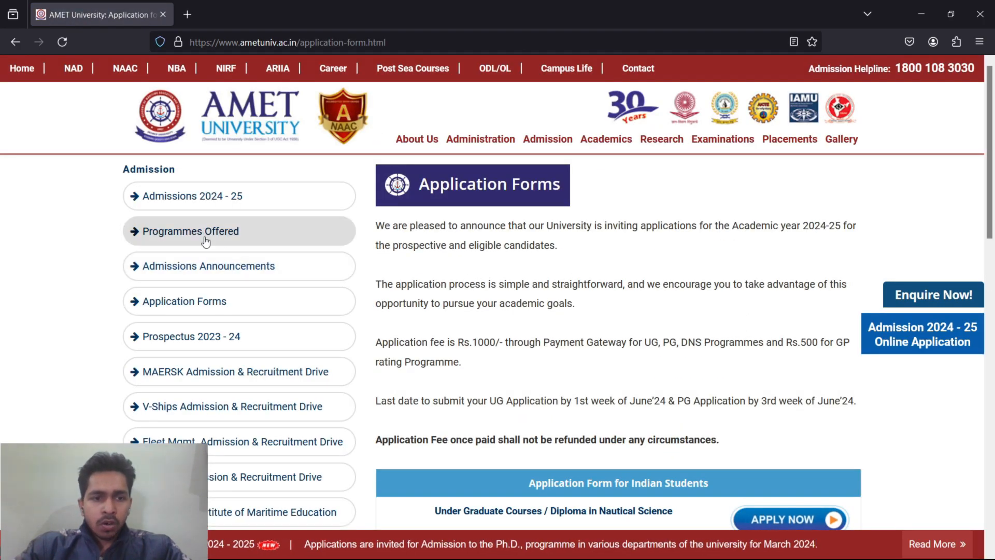
mouse_move(195, 248)
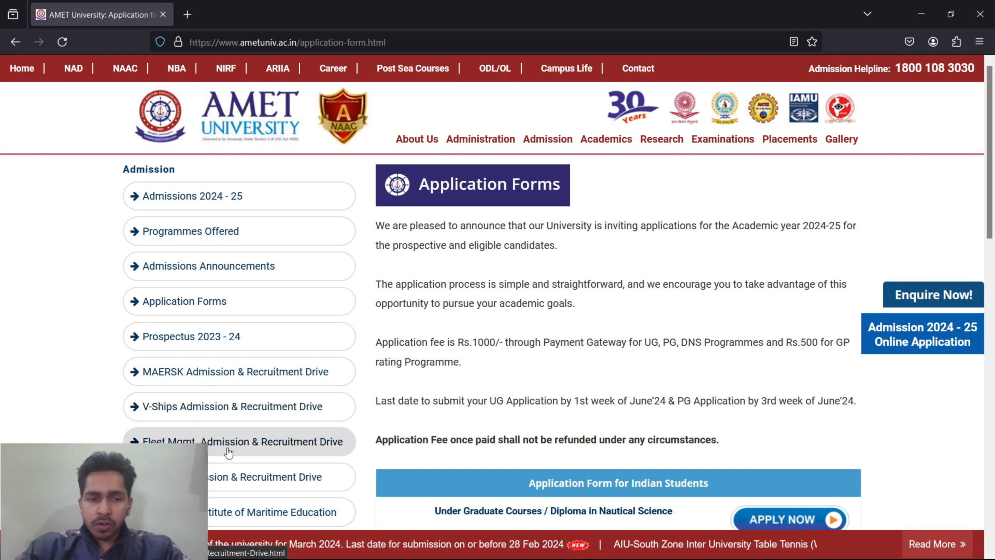
scroll(down, 3)
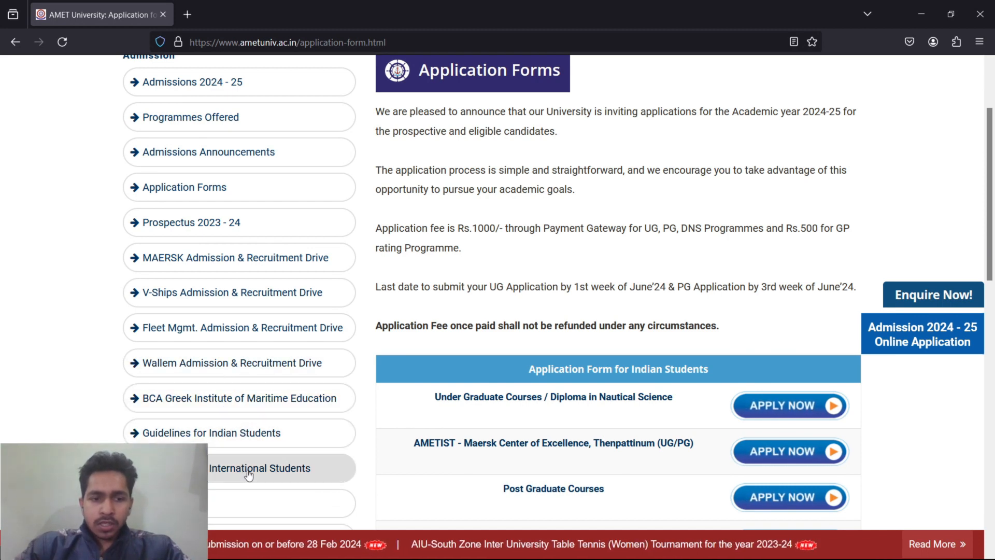
scroll(down, 3)
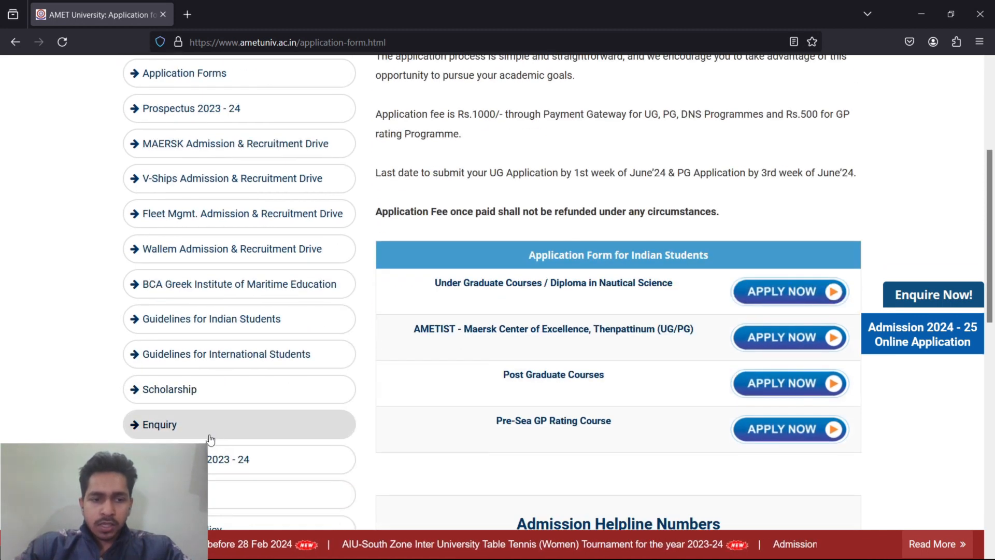
scroll(down, 3)
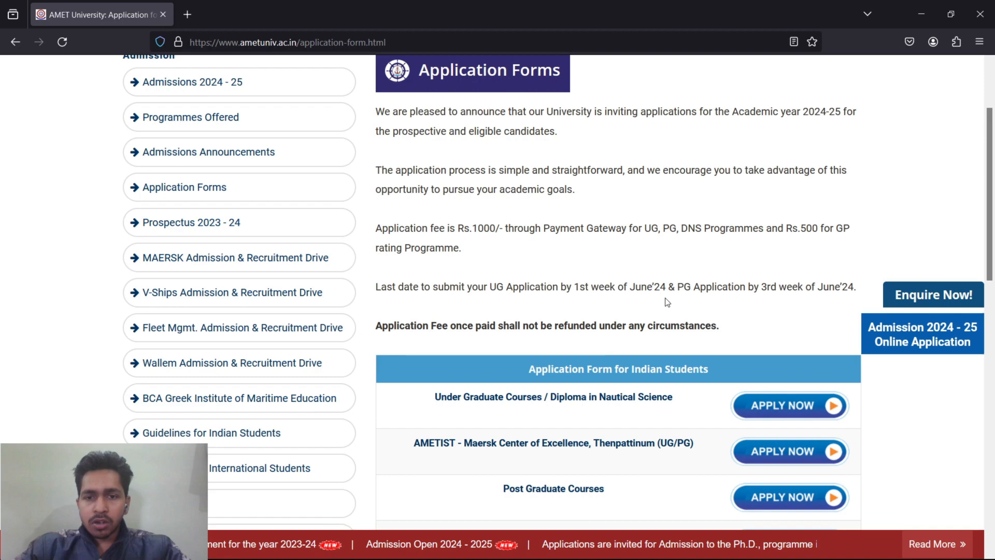
scroll(down, 3)
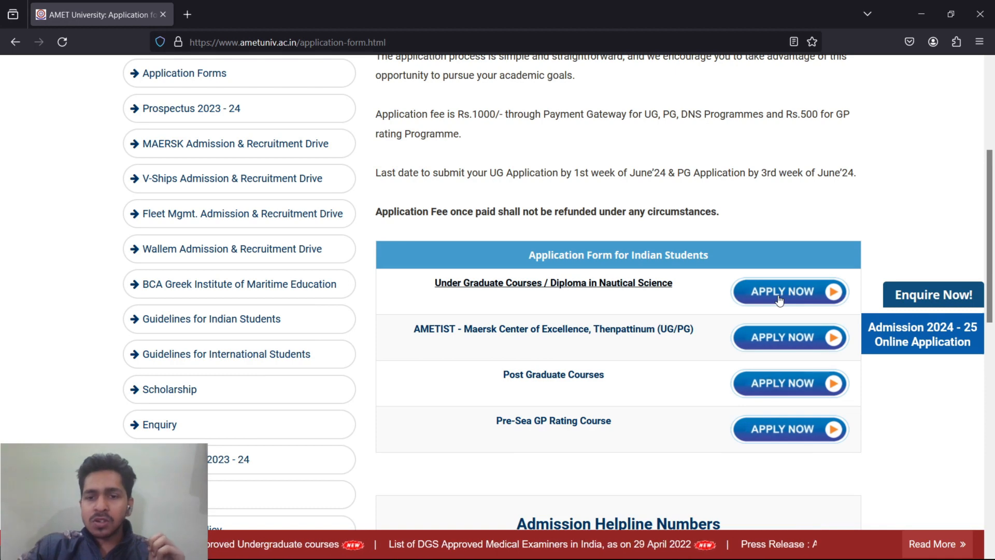
Start the Under Graduate application in a new tab, choose Bihar, and list the programs.
click(789, 291)
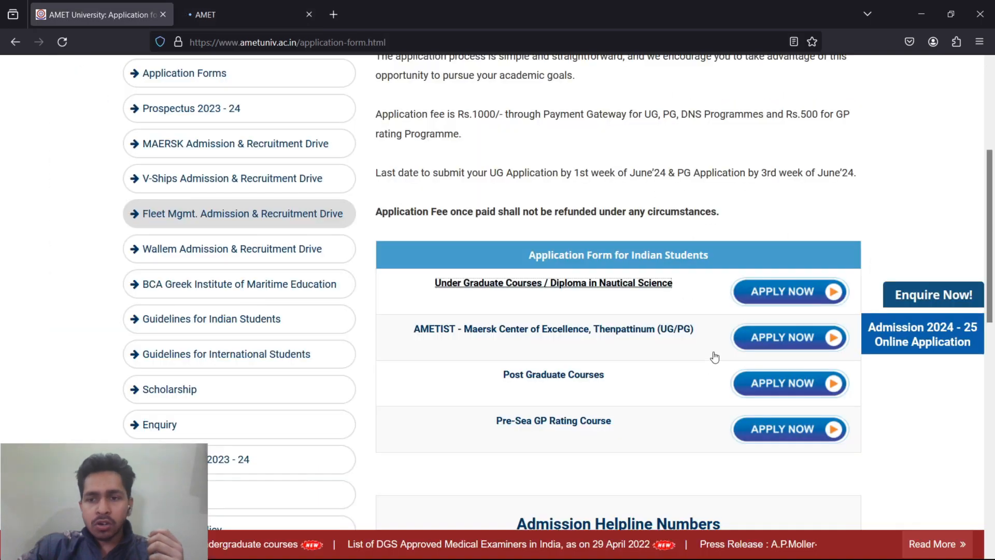
click(789, 290)
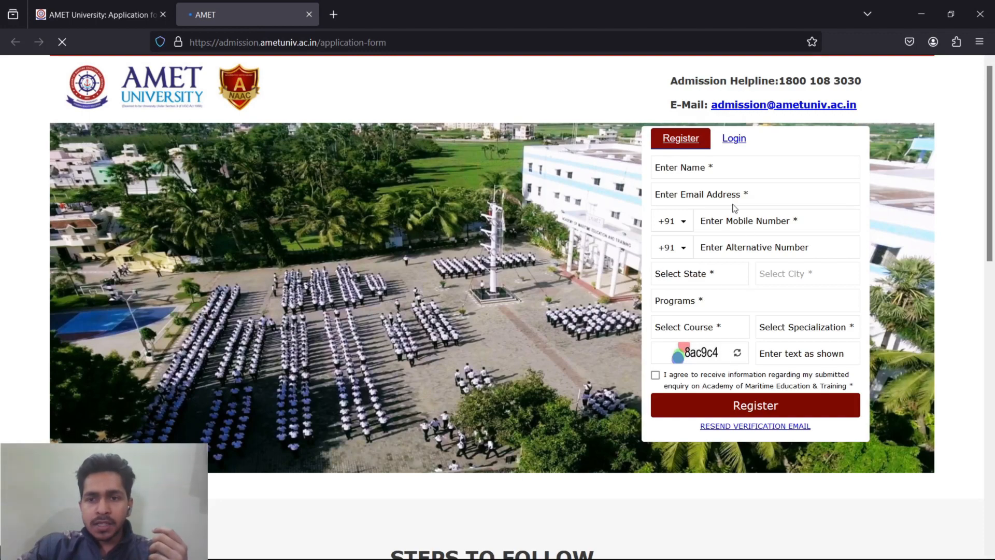
click(755, 167)
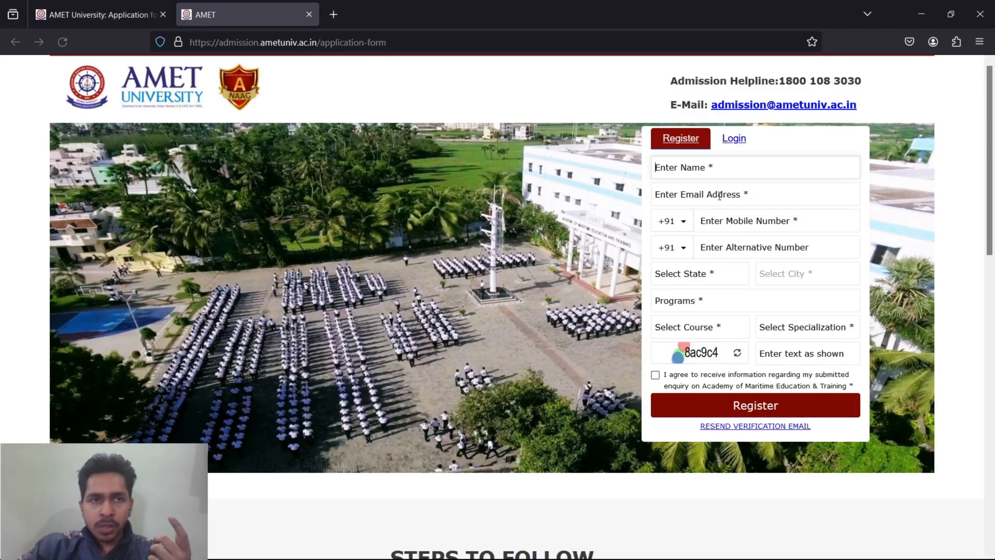
click(755, 194)
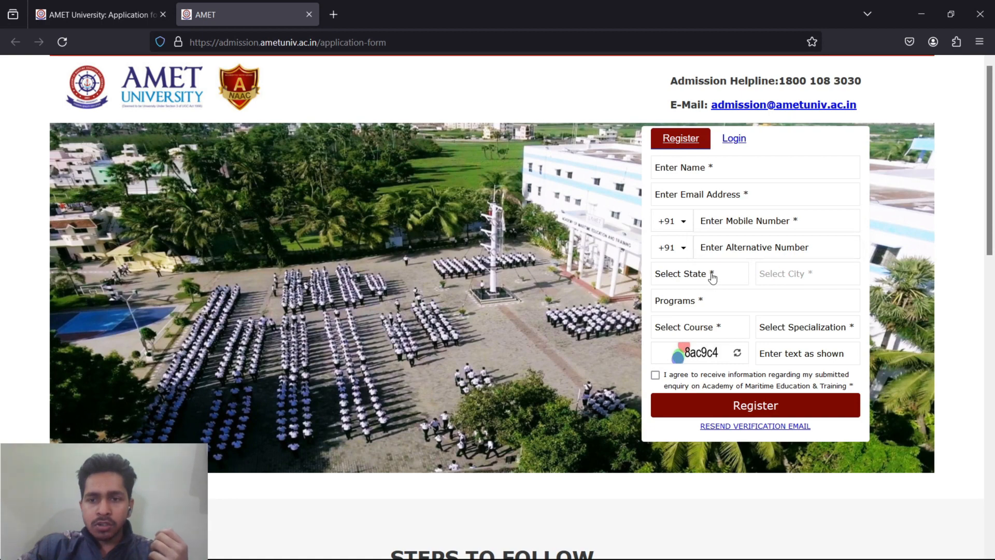
mouse_move(696, 375)
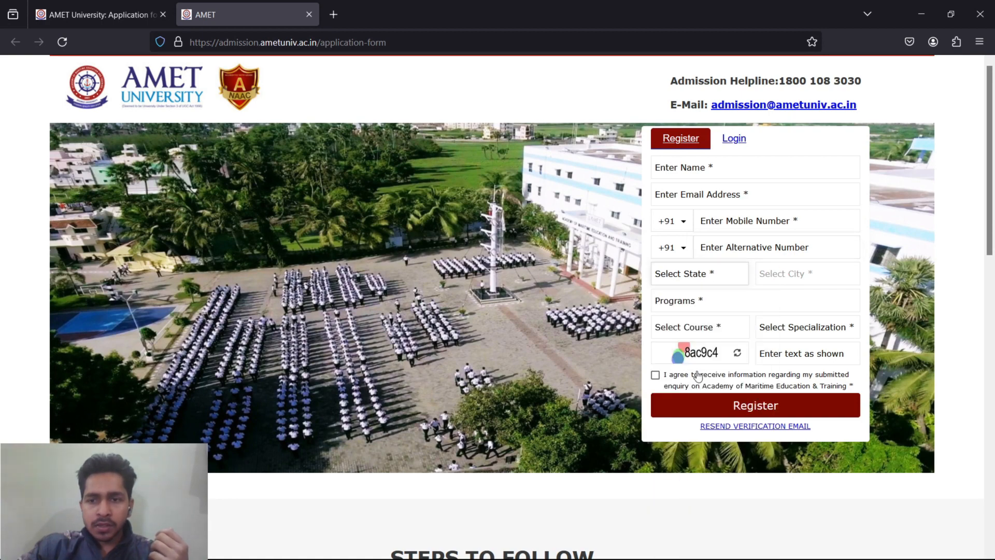
click(754, 300)
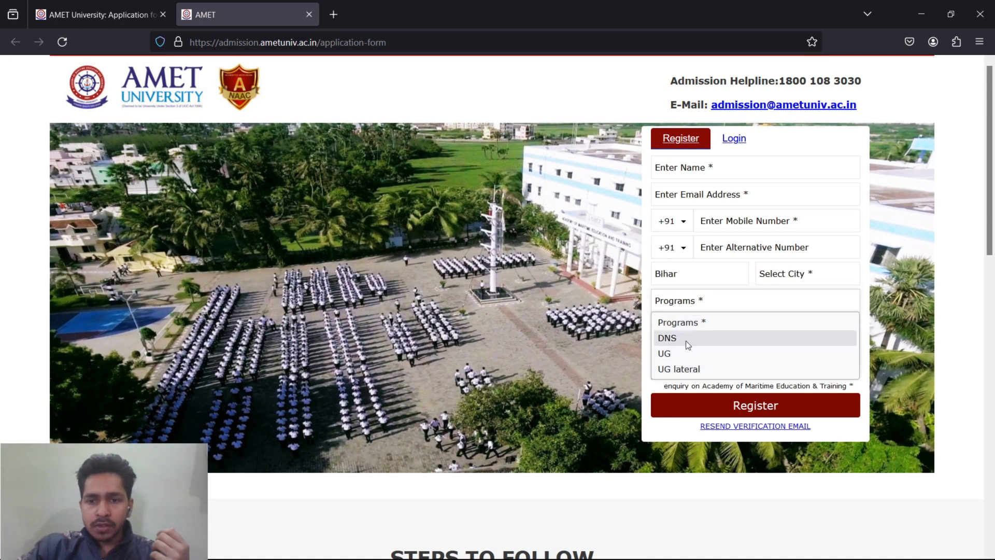
mouse_move(699, 369)
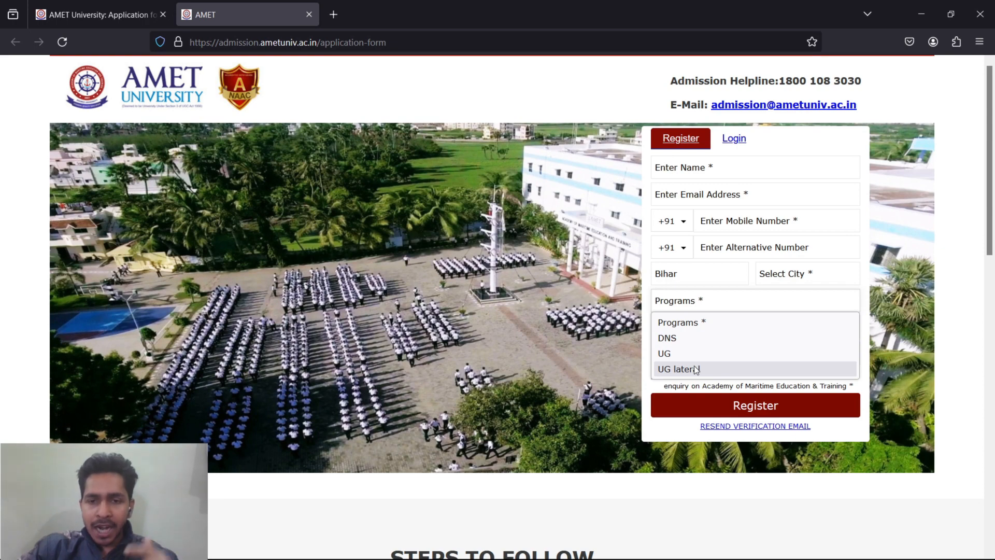
mouse_move(685, 354)
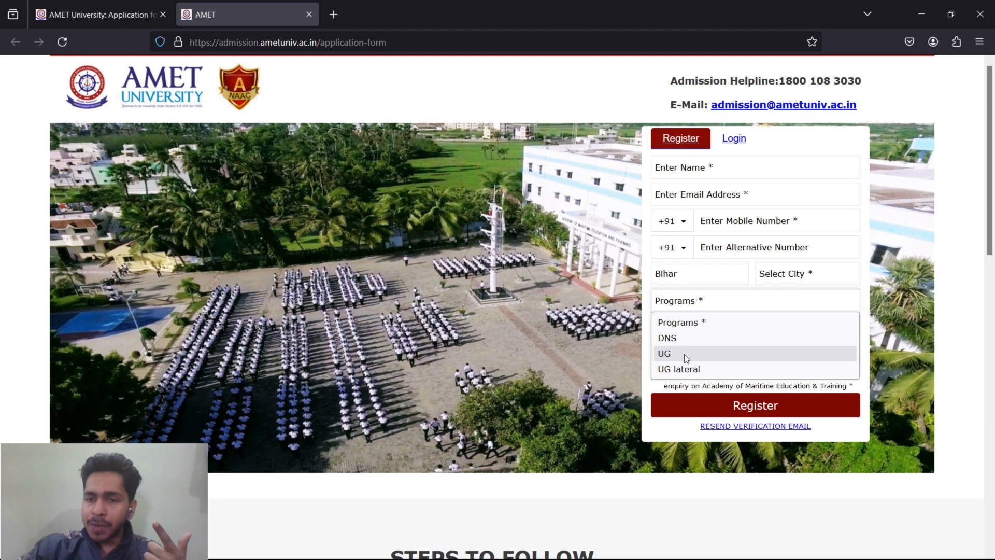
mouse_move(726, 338)
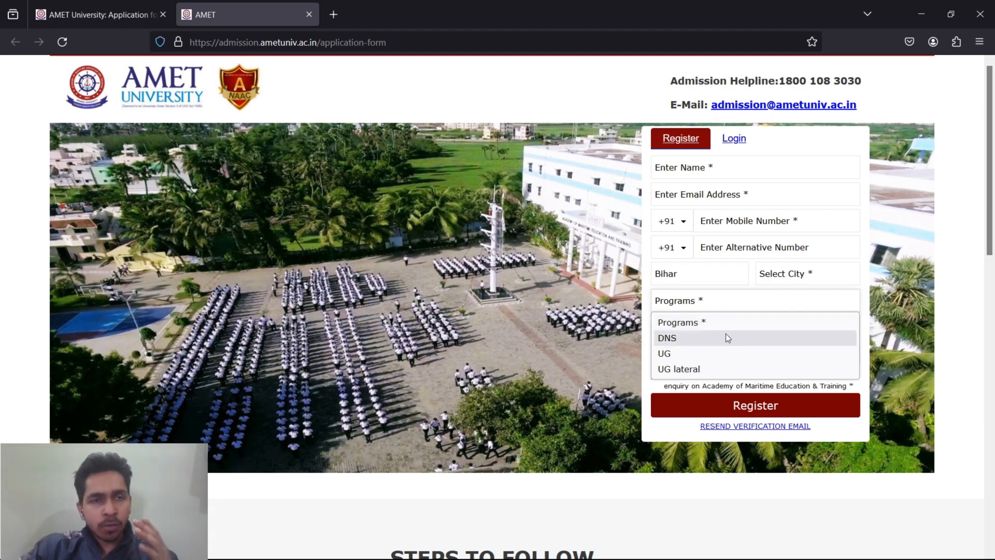
Try DNS with Nautical Science, then set UG lateral with Marine Engineering specialization.
click(666, 338)
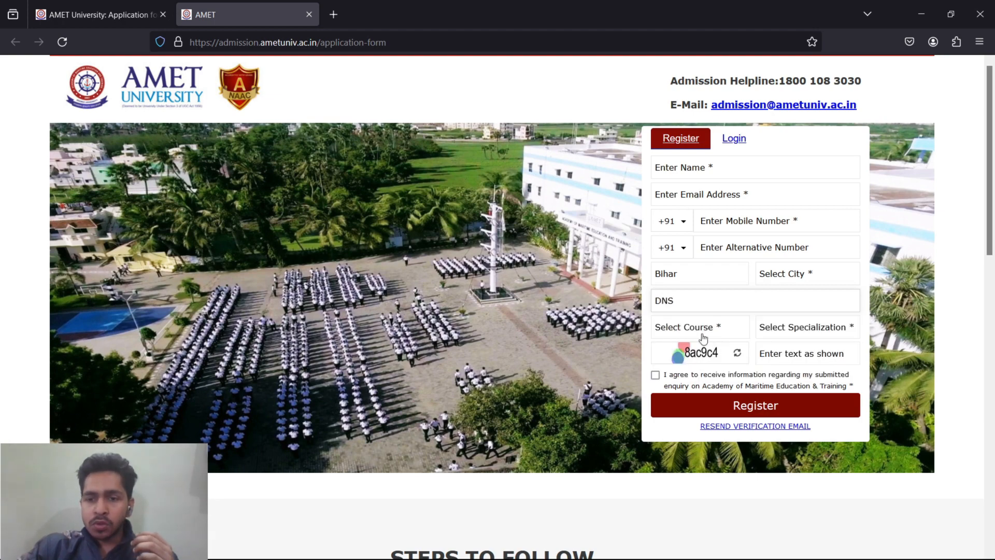
click(806, 327)
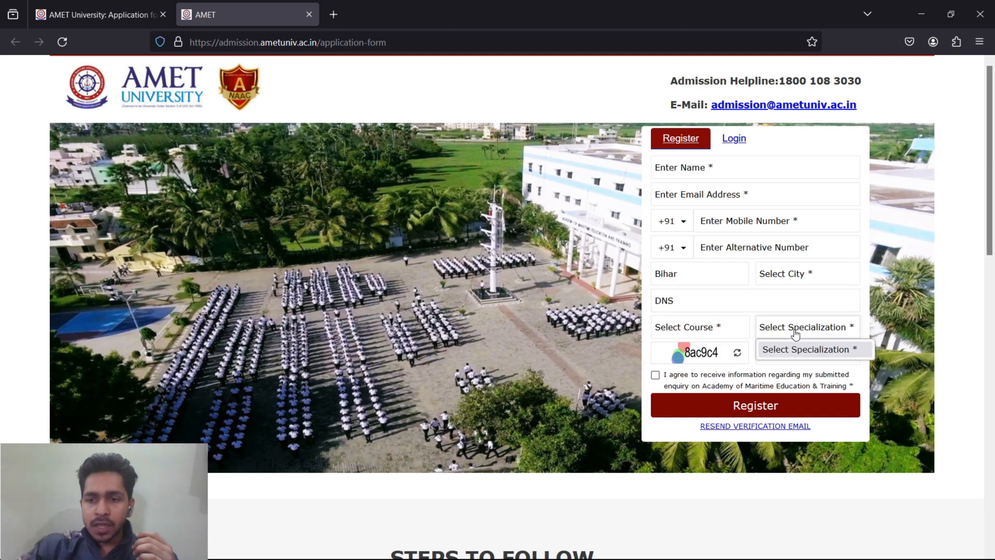
click(698, 326)
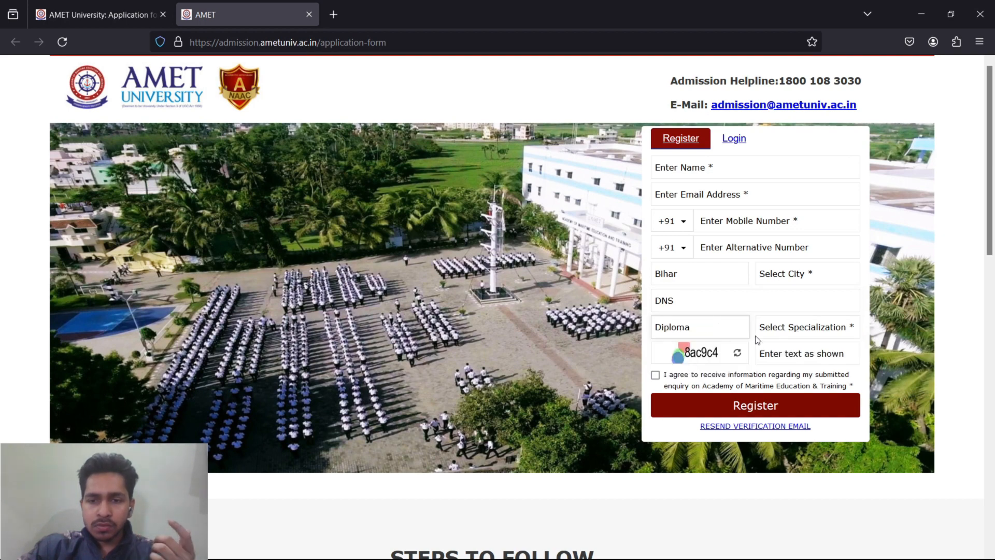
click(807, 326)
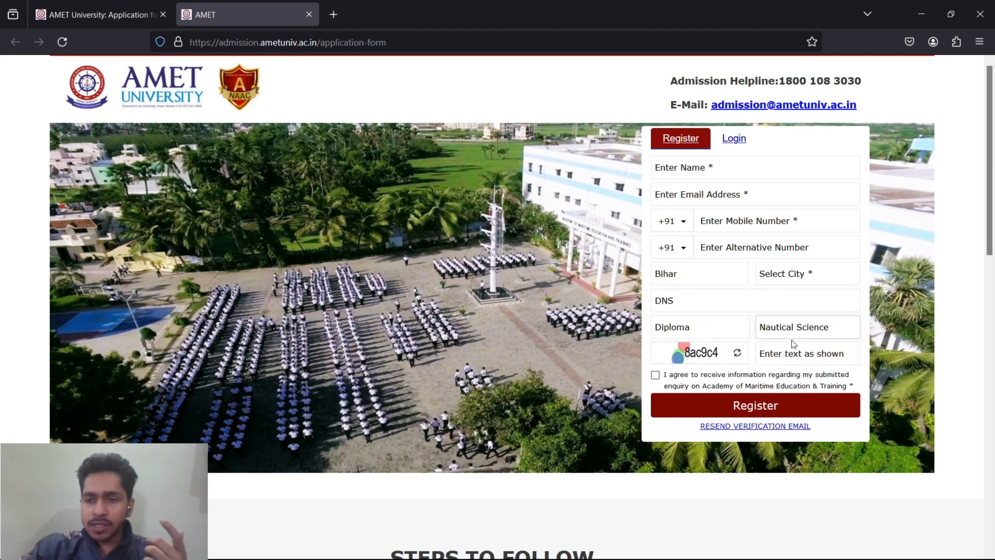
click(699, 326)
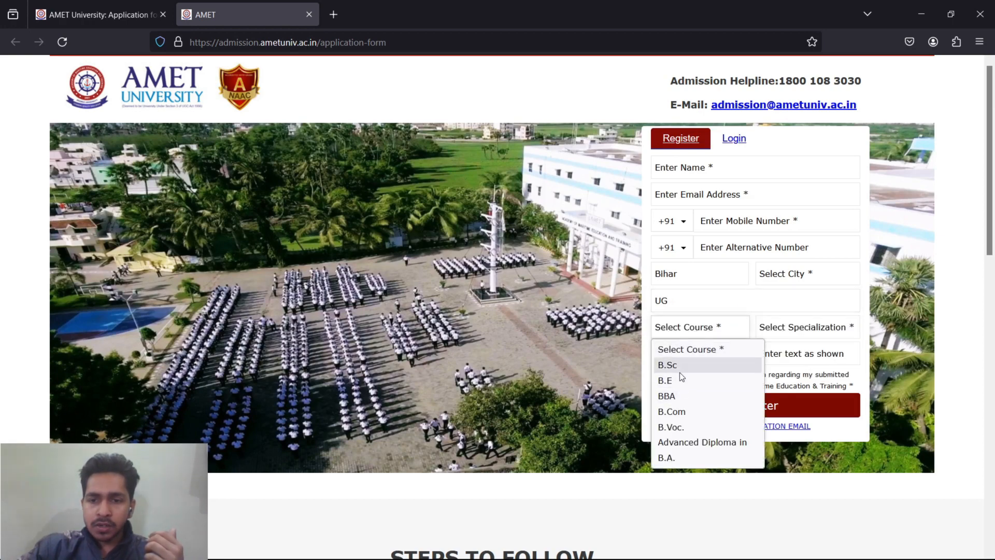
click(667, 364)
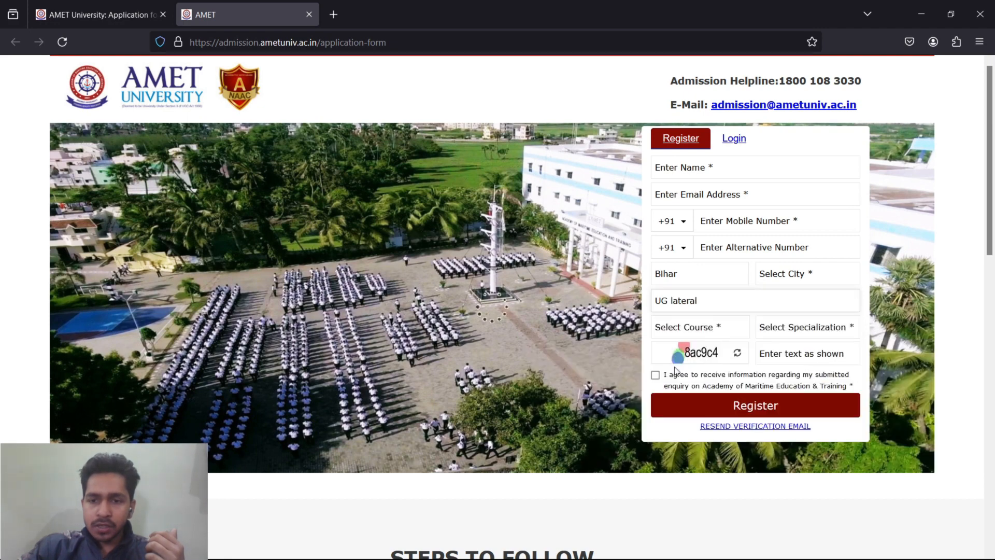
click(806, 327)
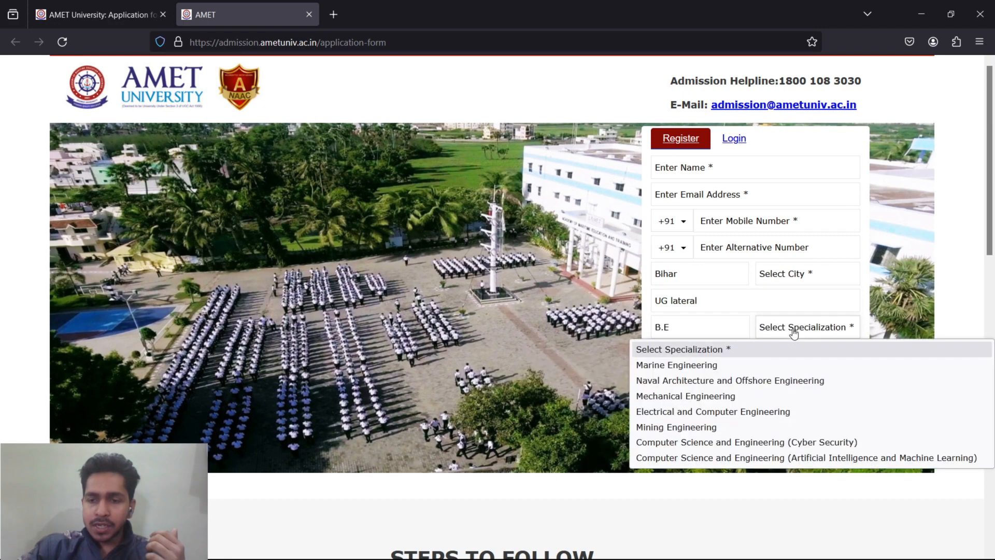
click(676, 364)
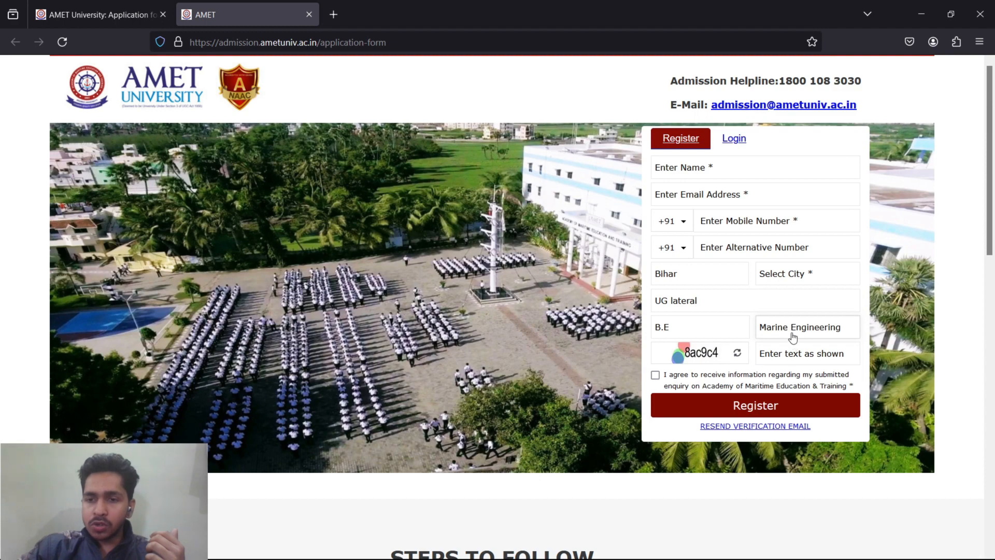
click(655, 374)
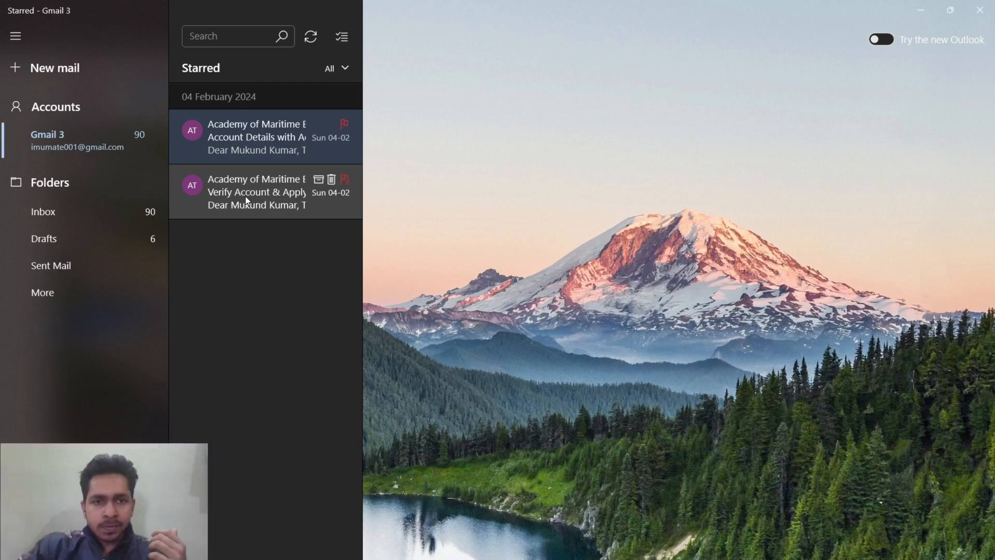
Open the Verify Account and Account Details emails and select the login email address.
click(257, 191)
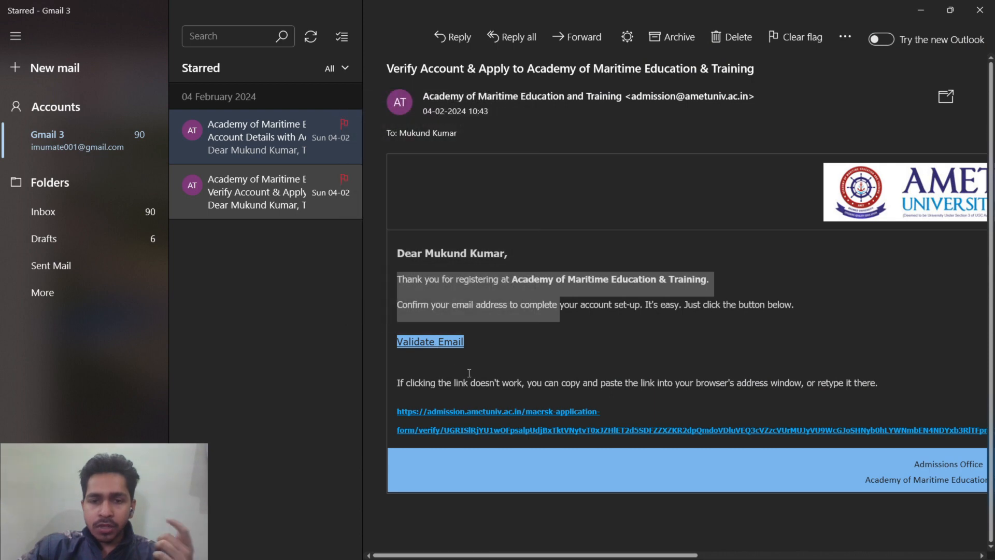
mouse_move(263, 168)
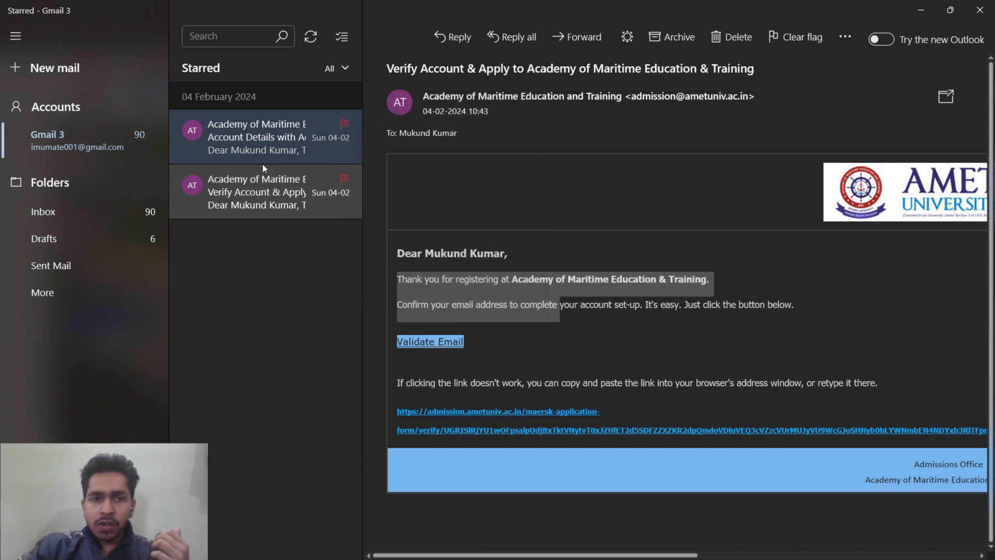
click(261, 136)
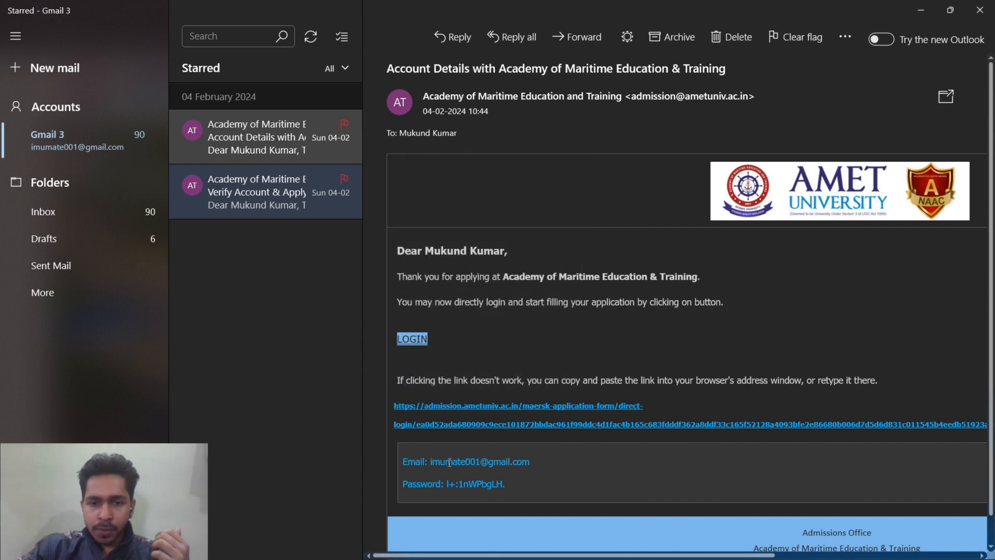
double_click(479, 461)
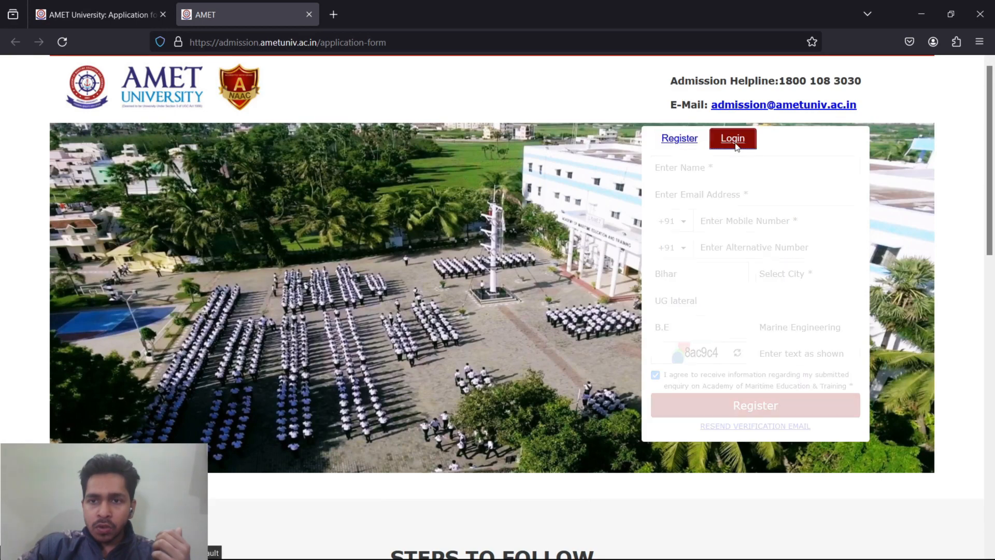
click(732, 139)
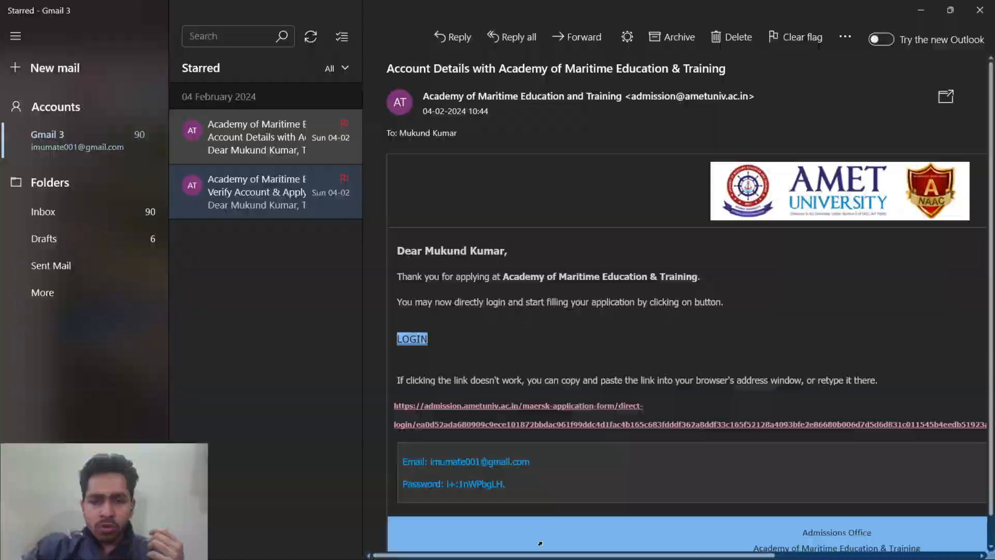
Sign in with the emailed credentials to reach the Dashboard's application forms.
click(411, 338)
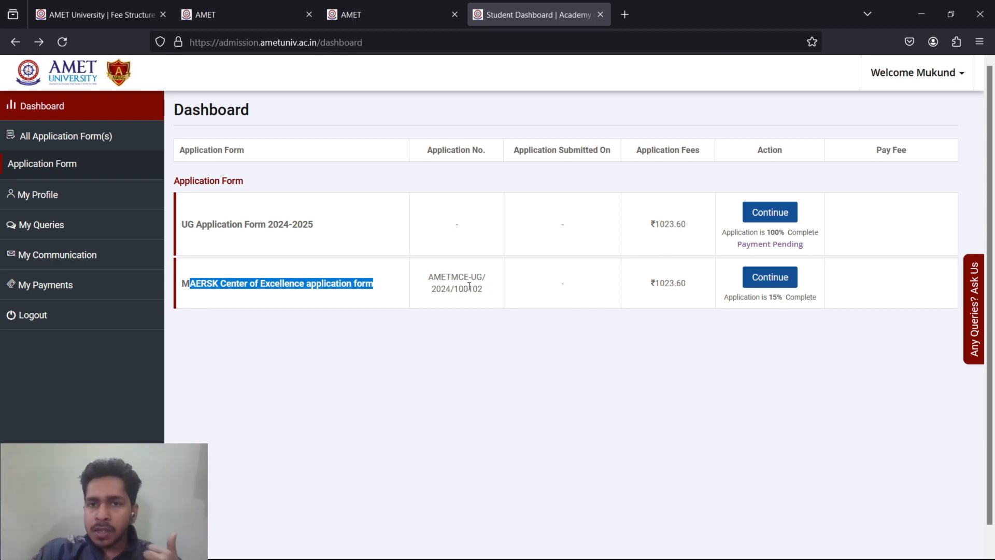
mouse_move(451, 303)
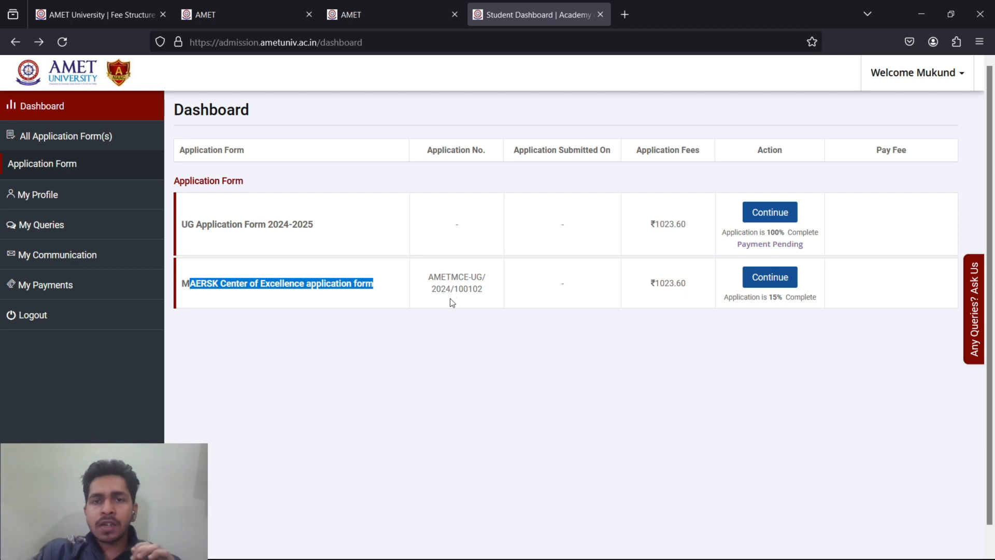
mouse_move(411, 310)
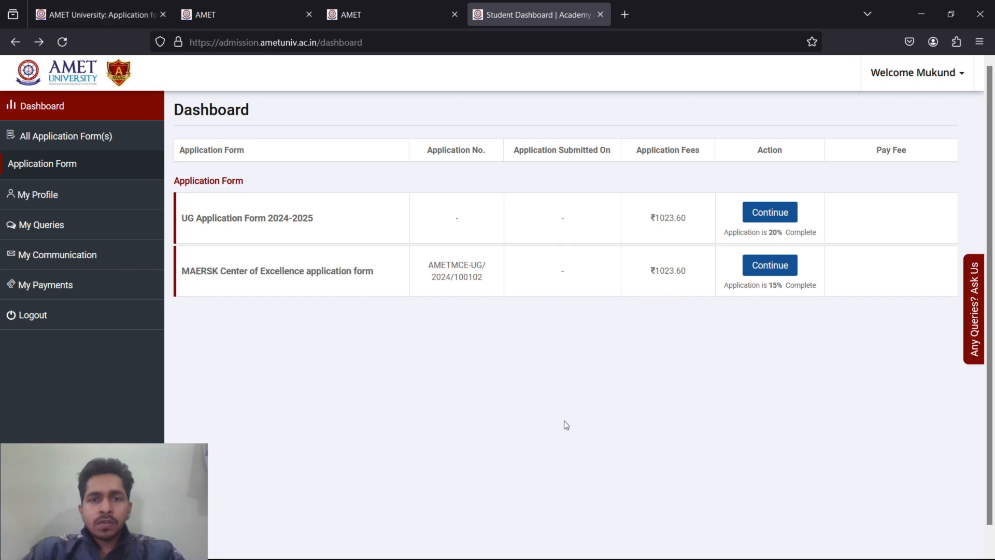
mouse_move(565, 421)
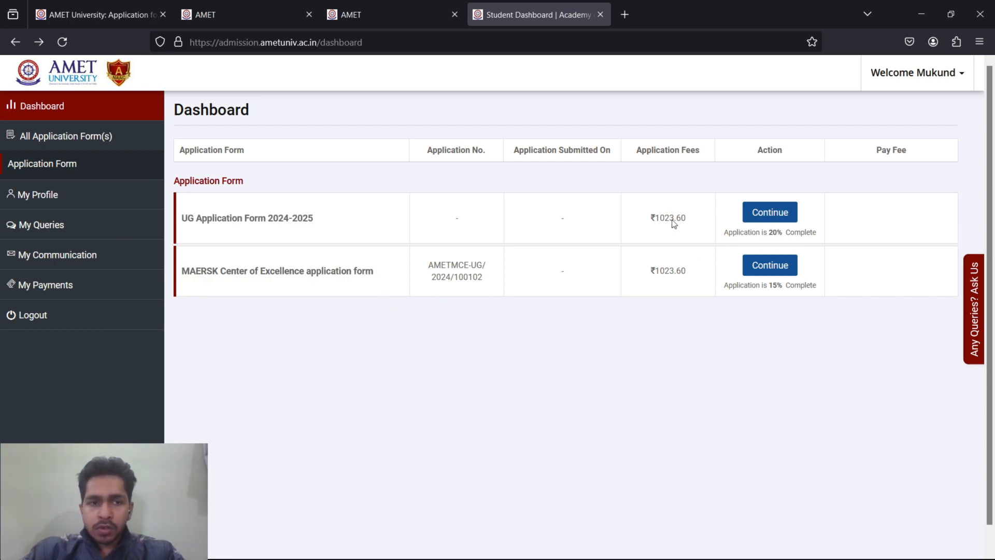
Continue the UG 2024-2025 form, try UG lateral B.E Marine Engineering, then revert to DNS.
click(769, 212)
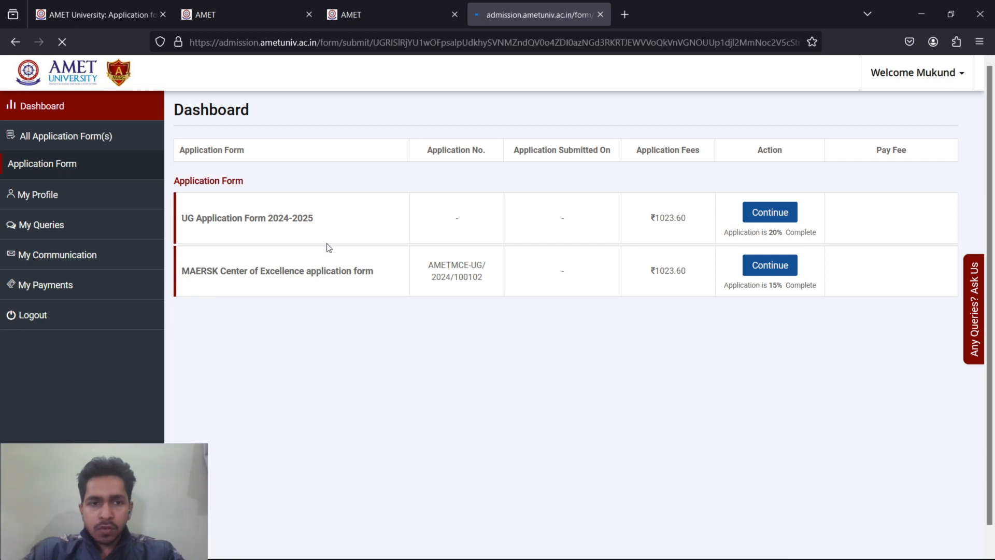
click(769, 212)
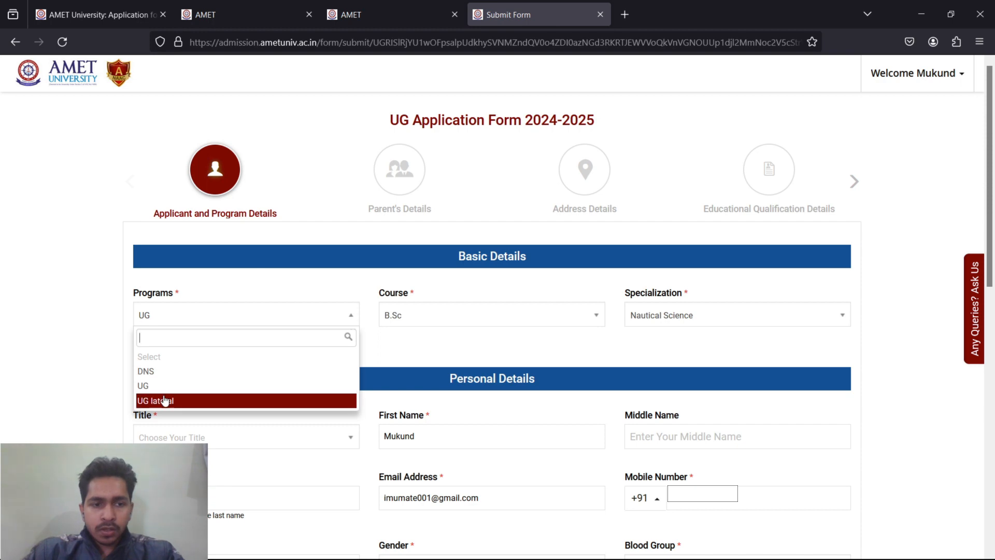
click(156, 399)
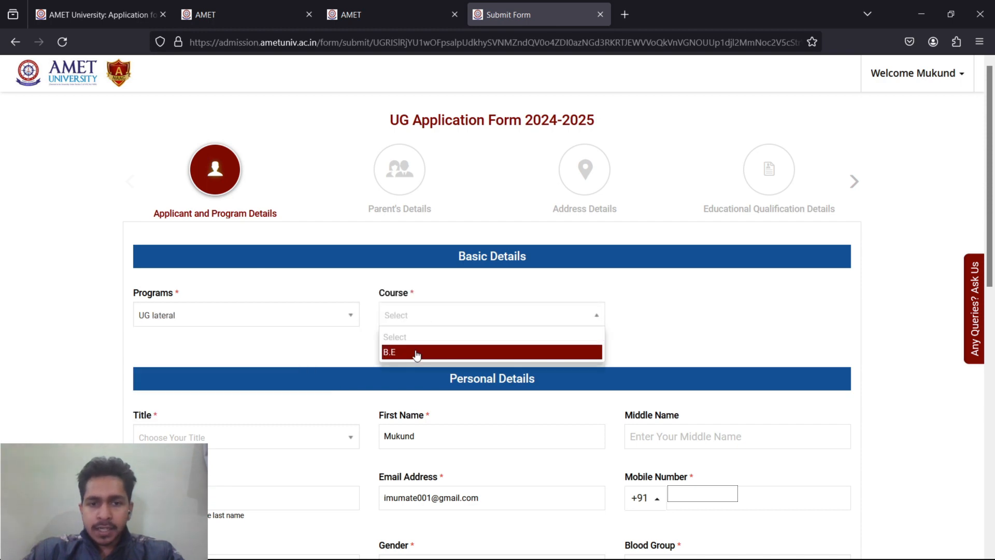
click(391, 352)
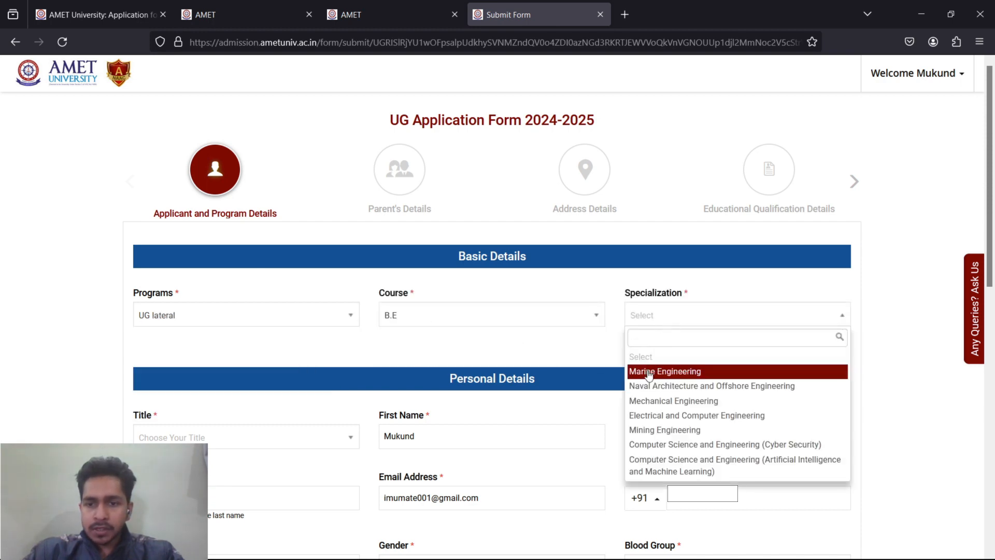
click(245, 314)
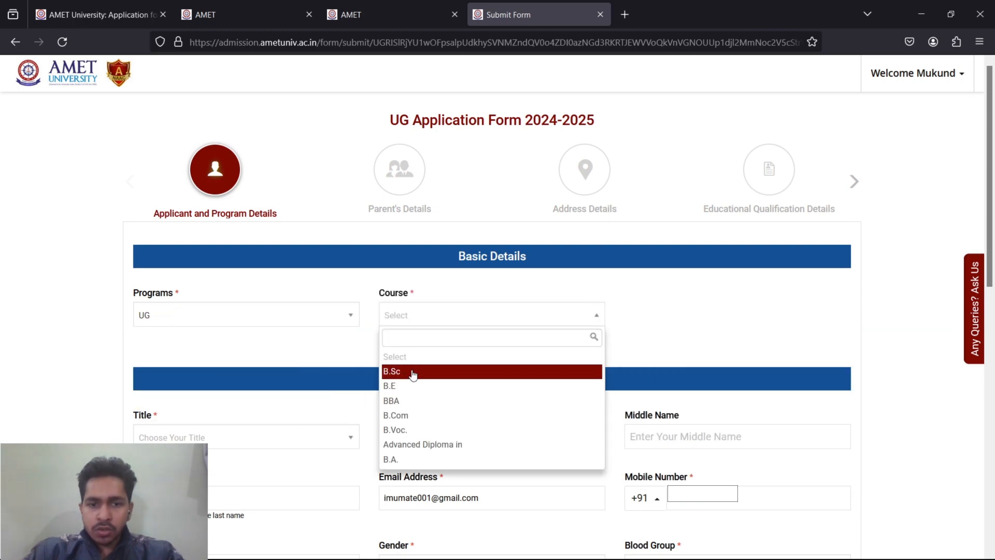
click(392, 371)
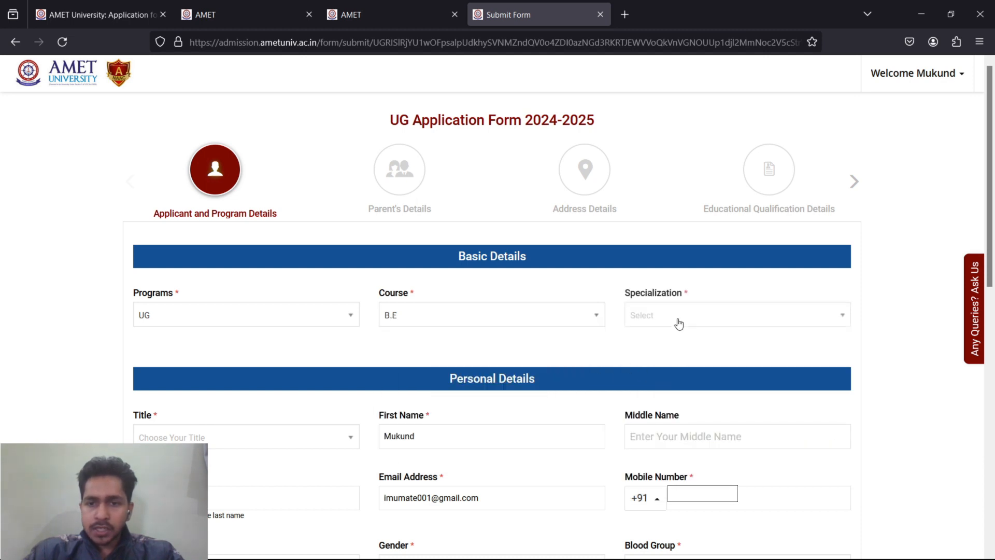
click(736, 315)
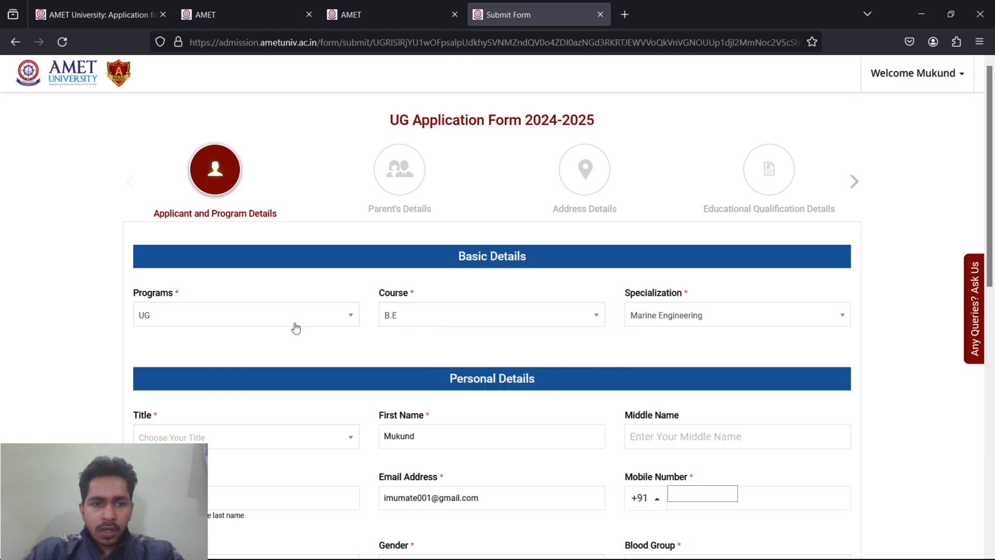
click(246, 314)
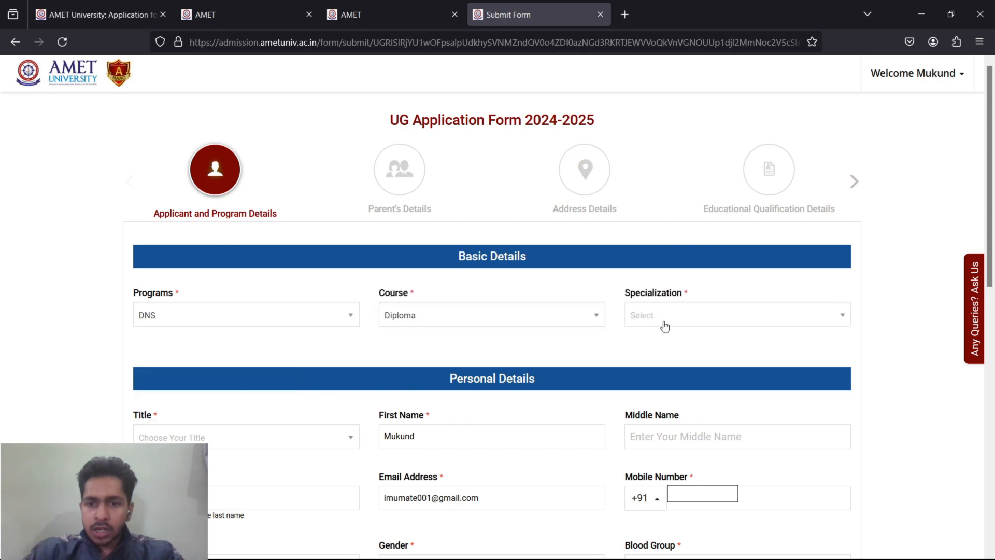
Set nationality Indian and Fishermen Community No, then view residential status and caste options.
scroll(down, 3)
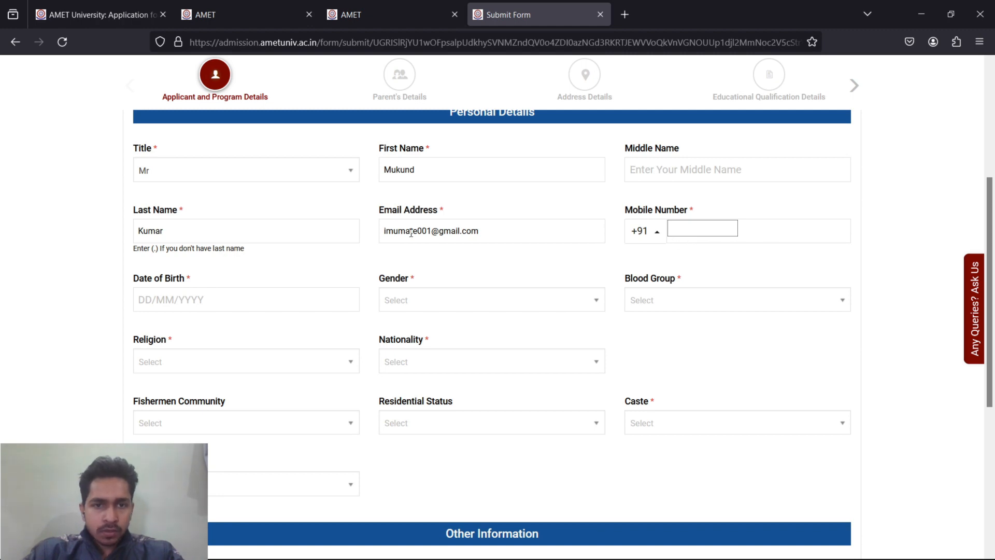
scroll(down, 3)
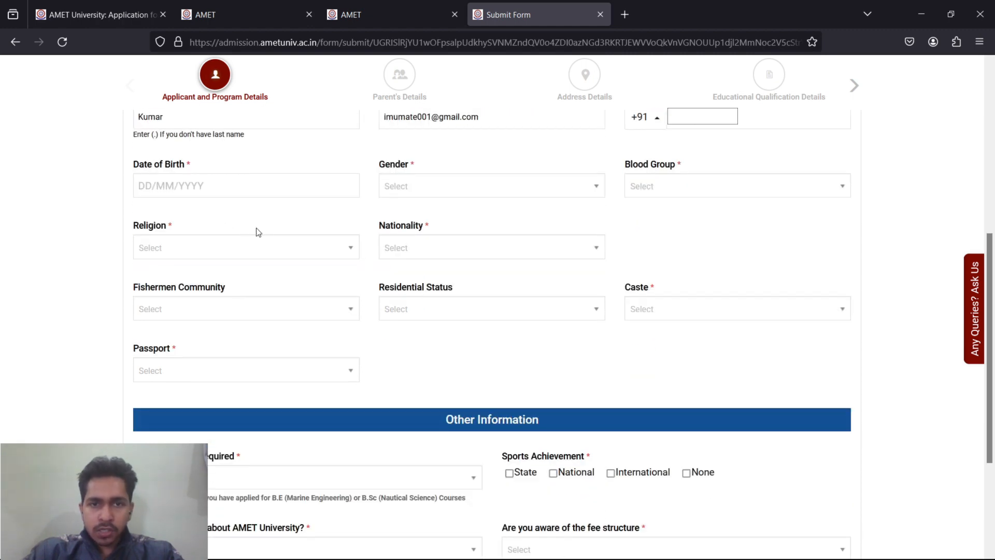
scroll(down, 3)
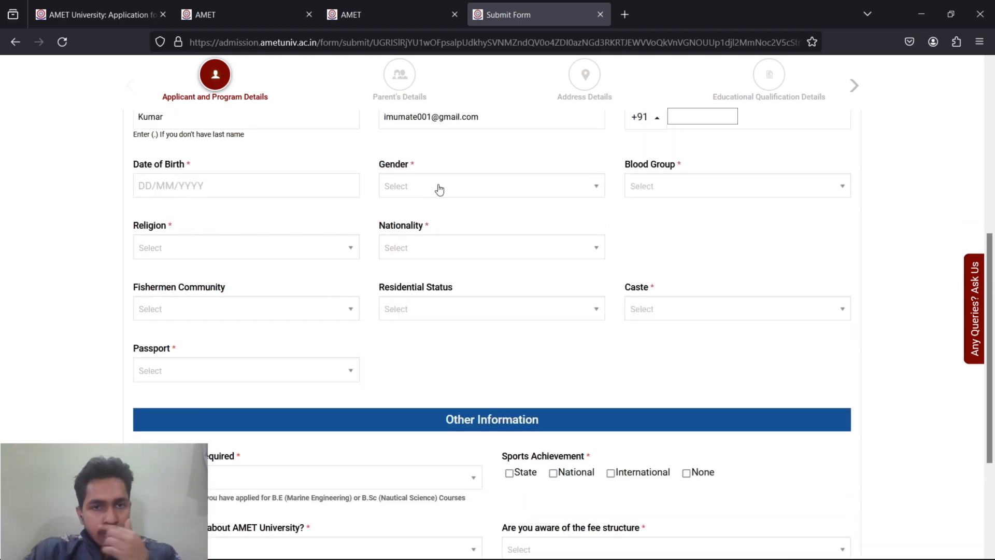
click(736, 186)
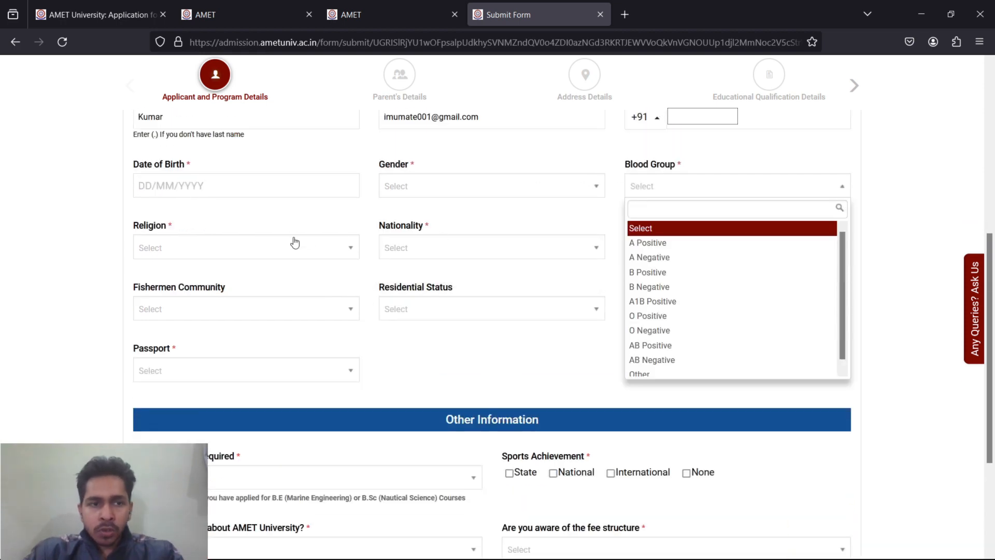
click(246, 248)
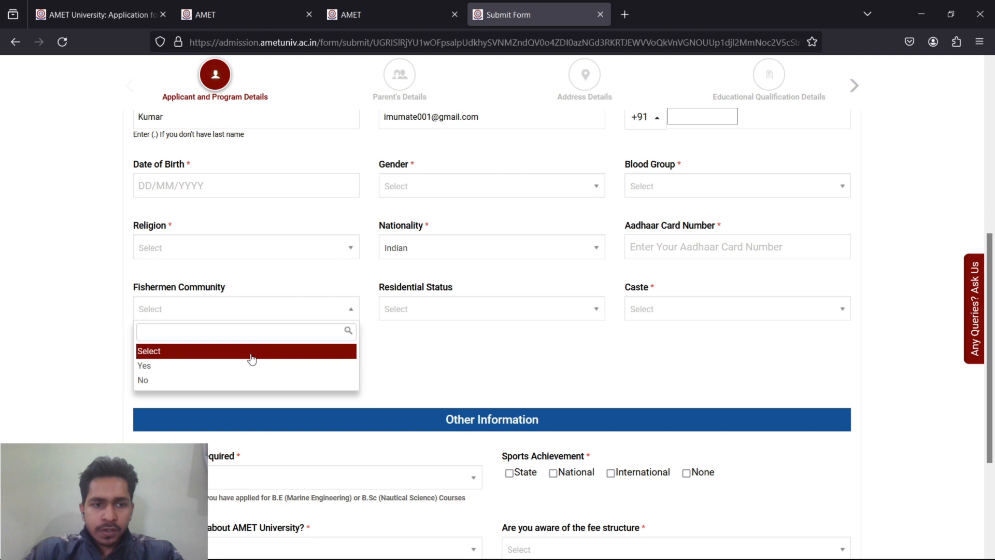
click(143, 379)
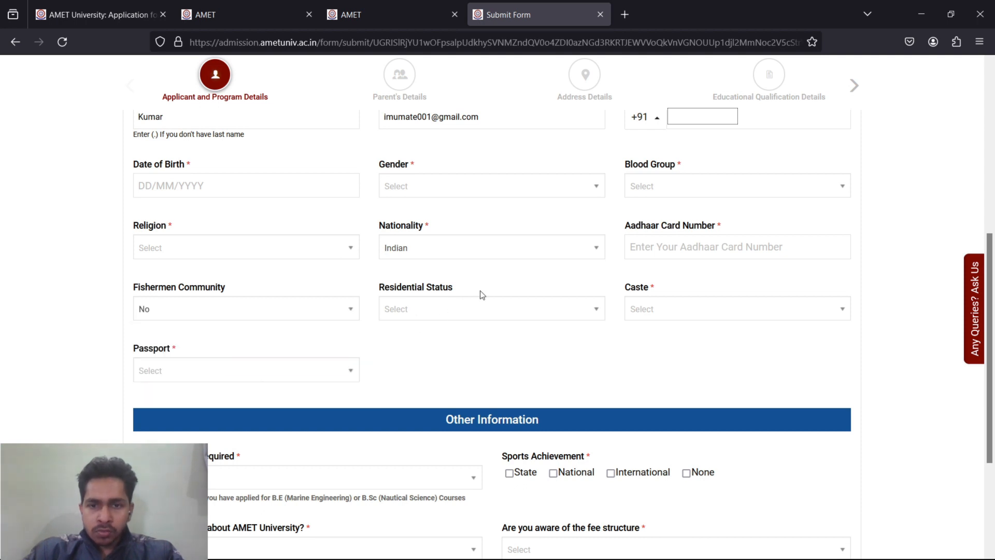
click(491, 309)
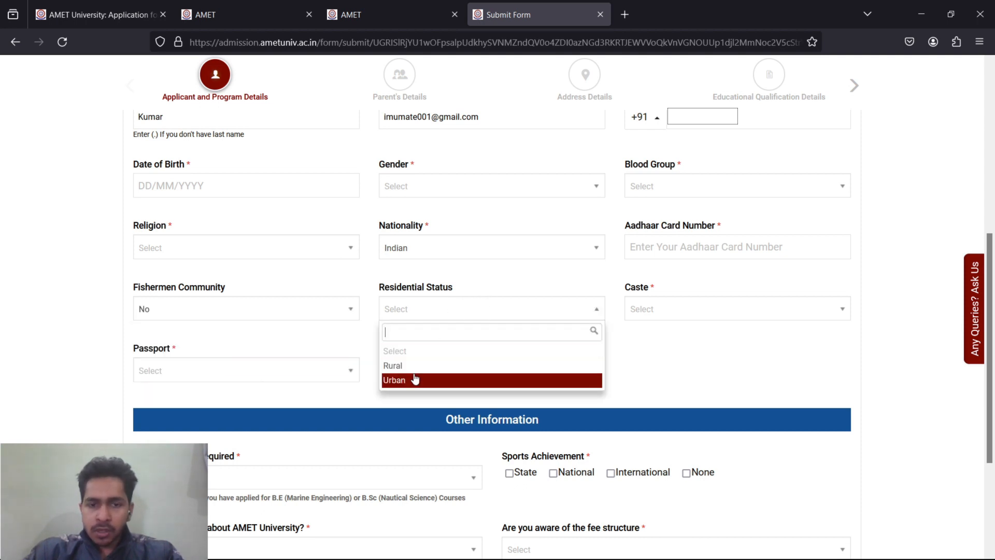
mouse_move(569, 373)
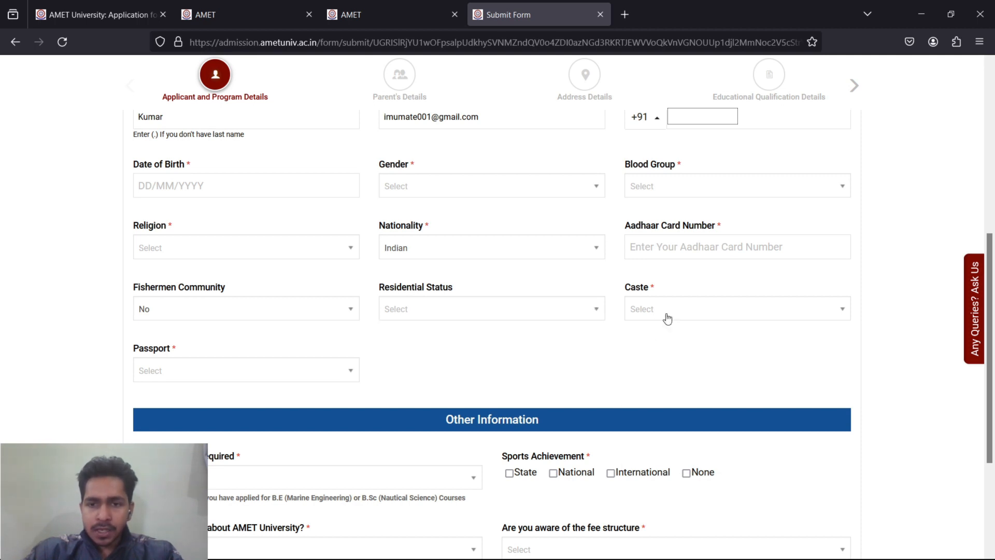
click(736, 308)
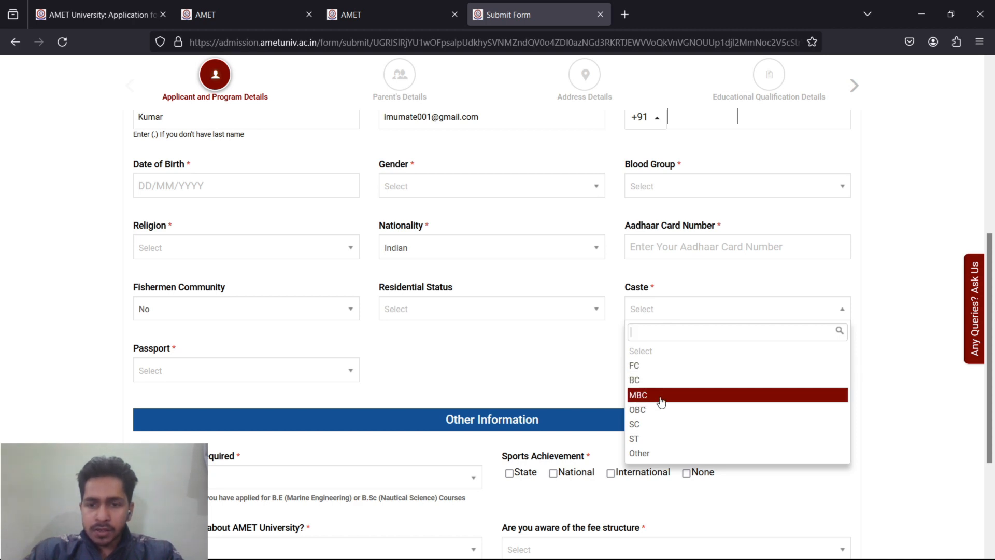
mouse_move(634, 366)
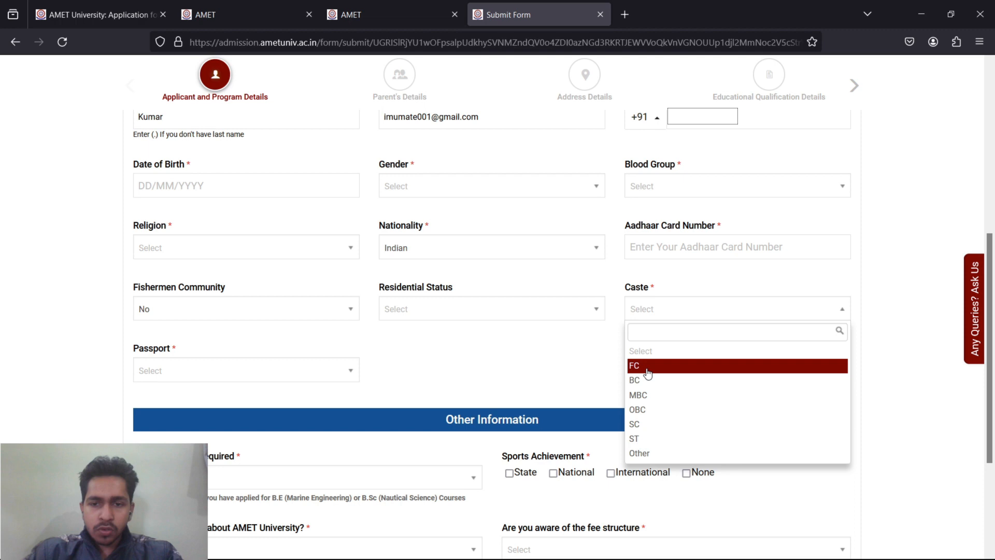
Set caste to FC and hostel required to Yes, and confirm awareness of the fee structure.
click(633, 365)
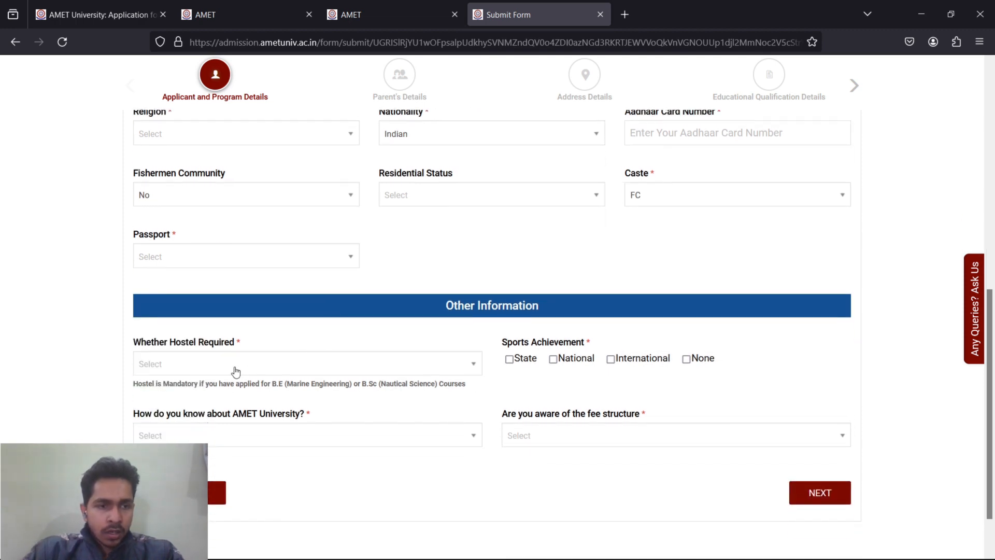
click(307, 363)
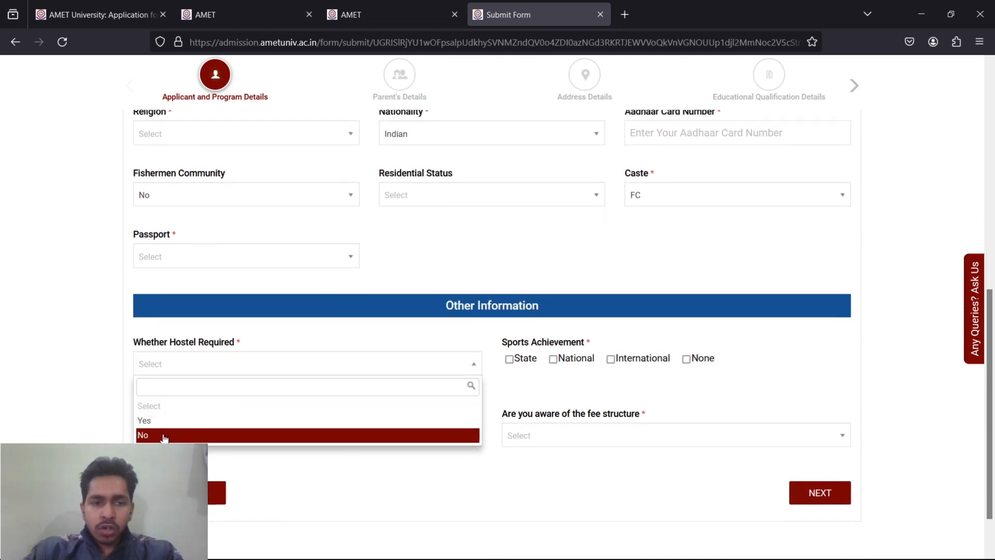
click(144, 421)
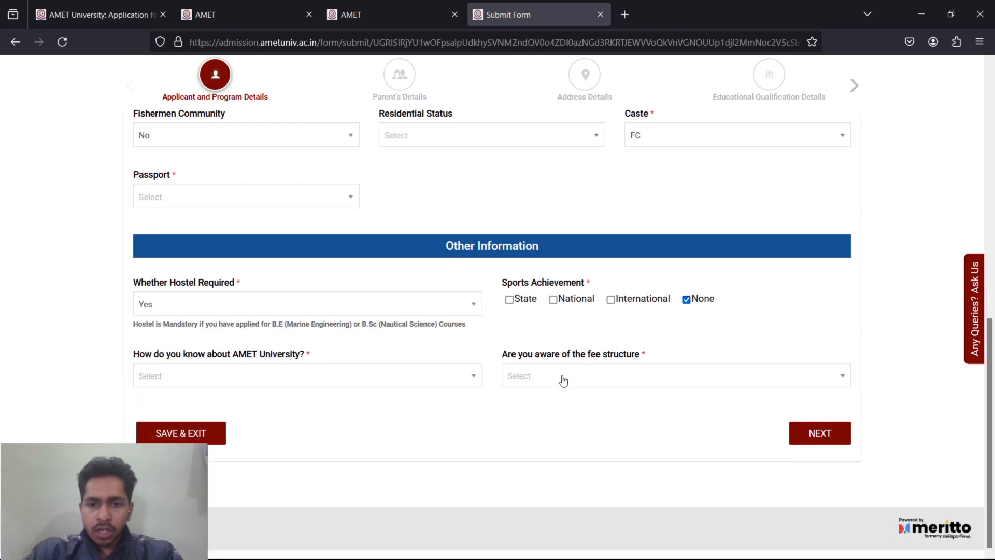
click(675, 376)
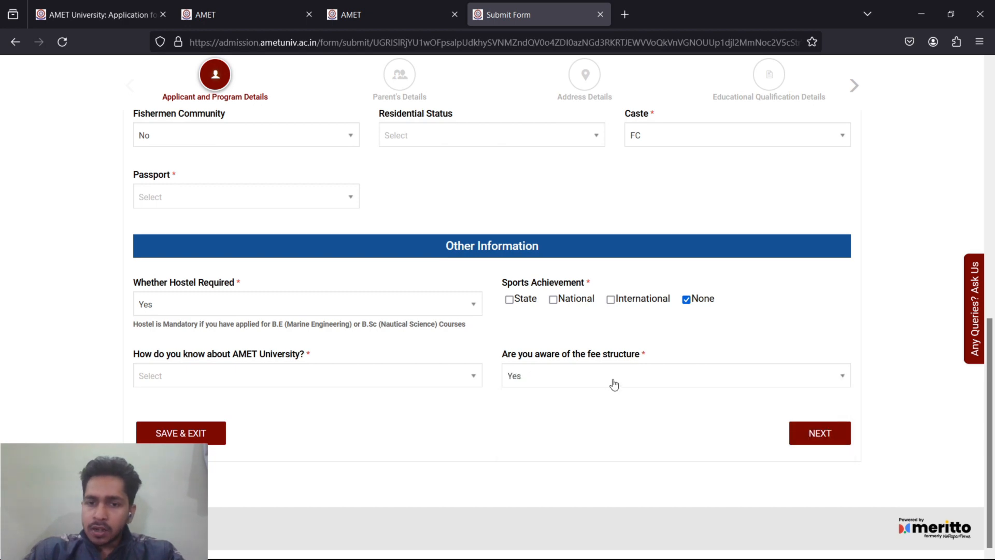
Switch between browser tabs and enter the Aadhaar card number 0000000.
click(248, 14)
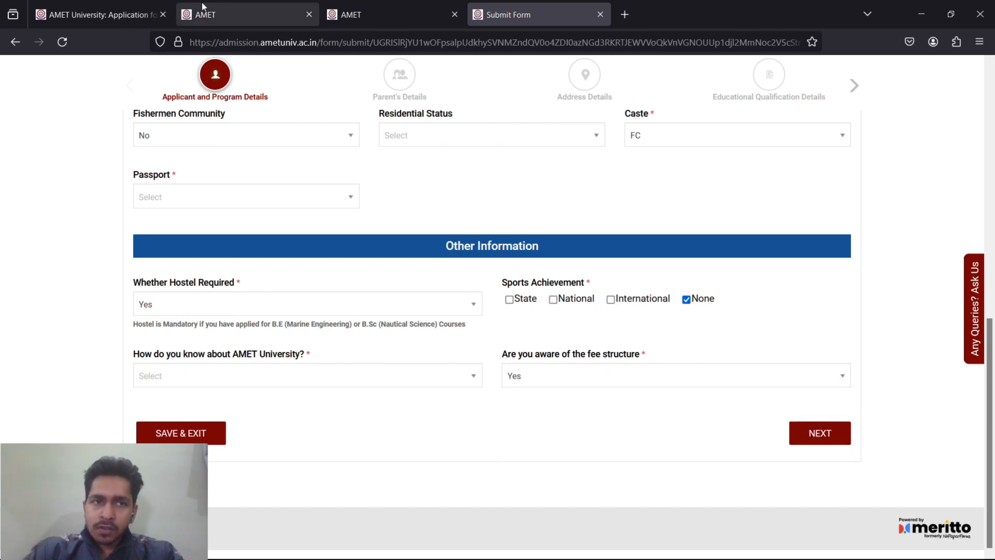
click(95, 14)
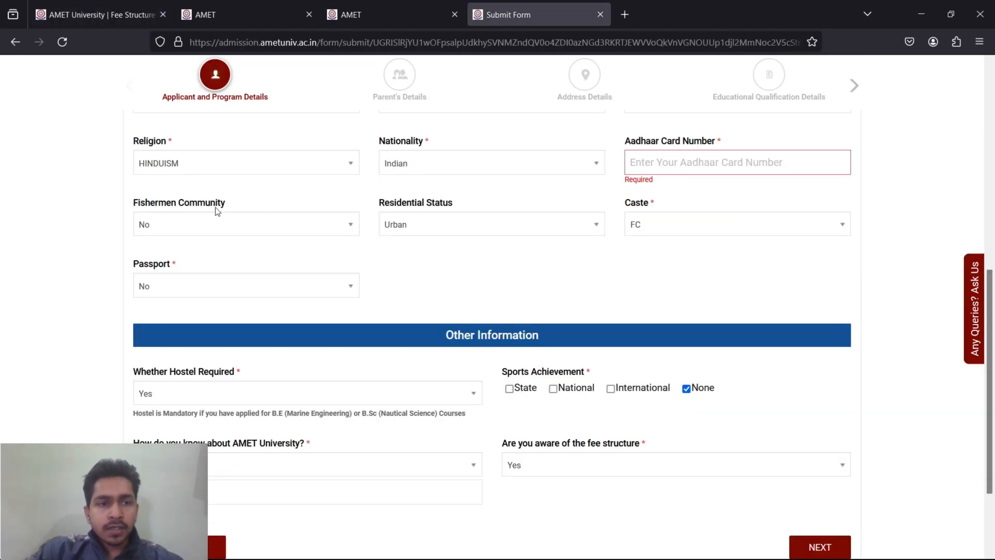
mouse_move(164, 287)
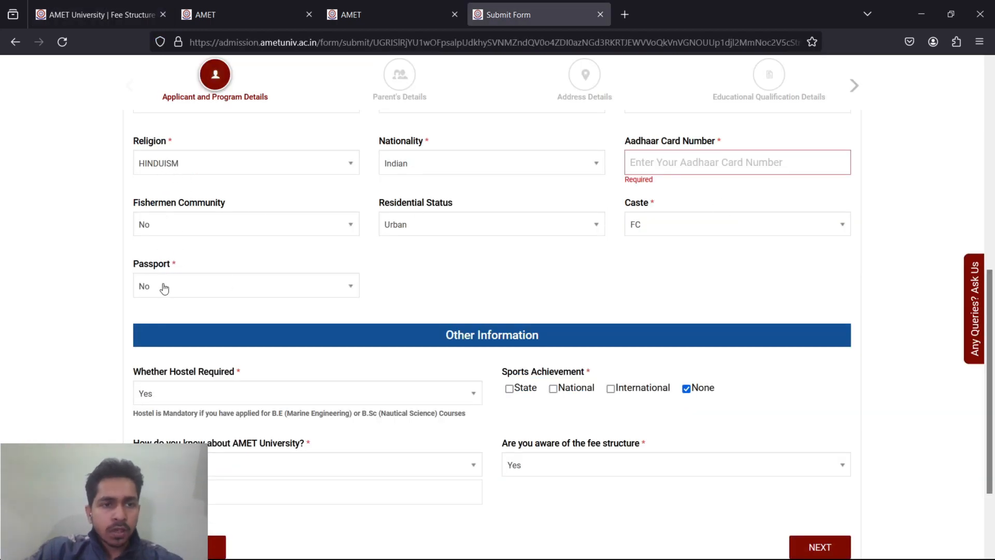
mouse_move(260, 291)
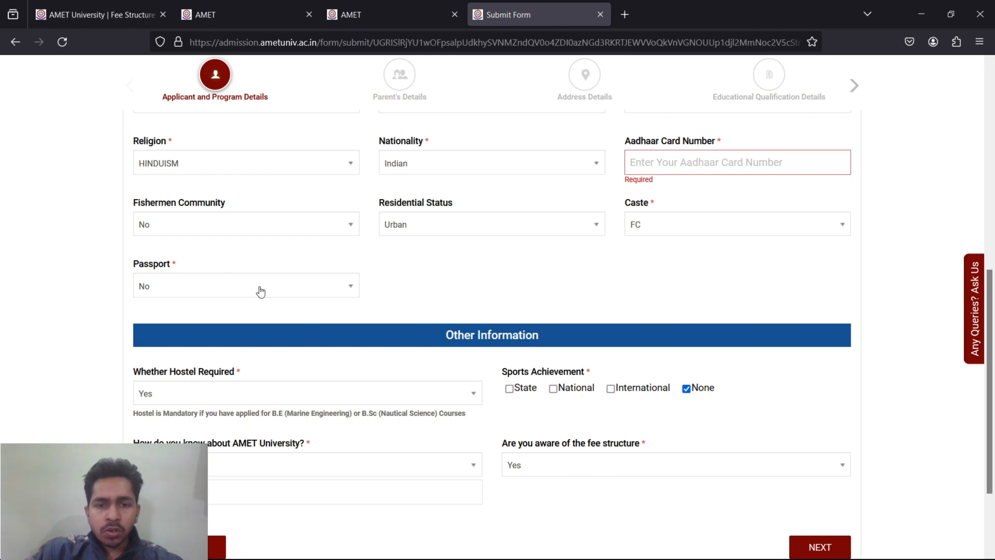
click(245, 285)
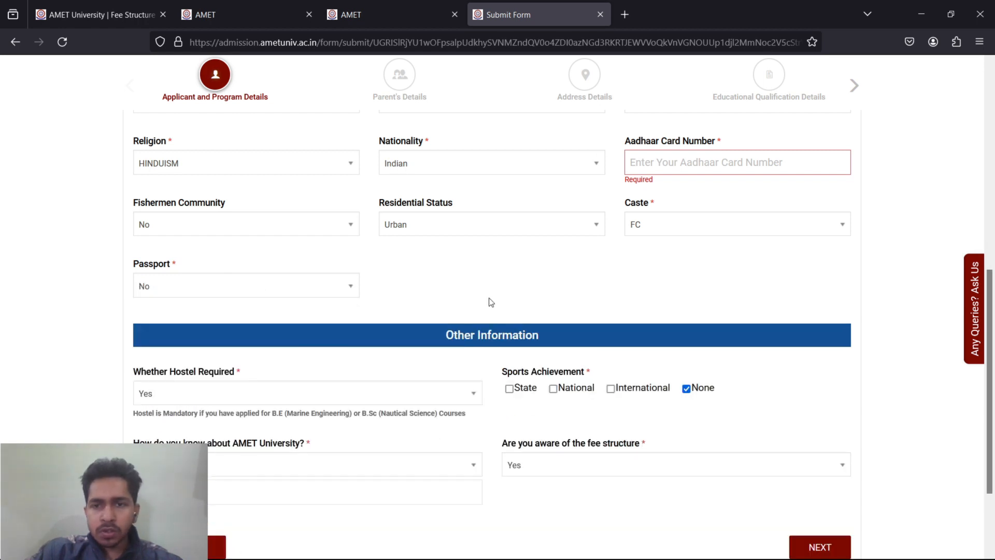
text(0)
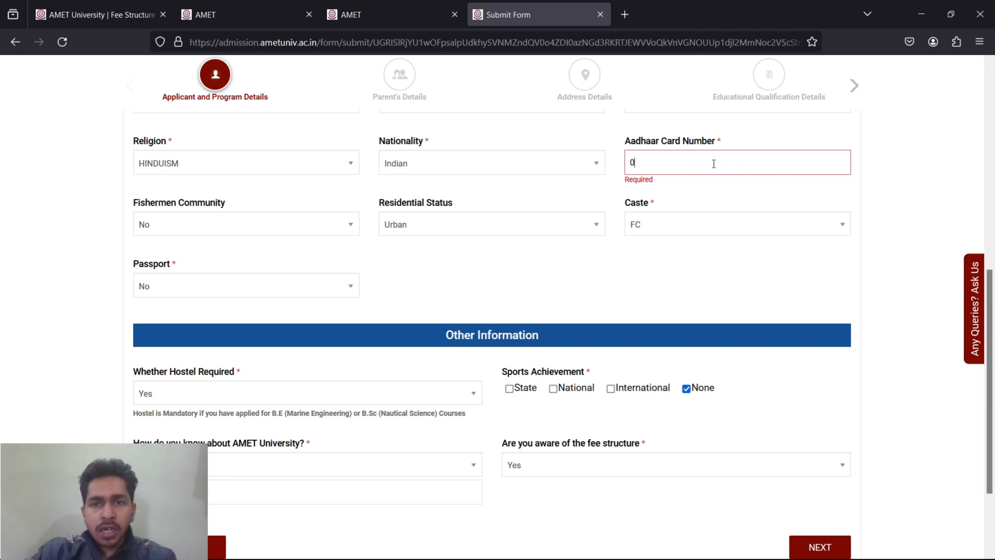
text(000000)
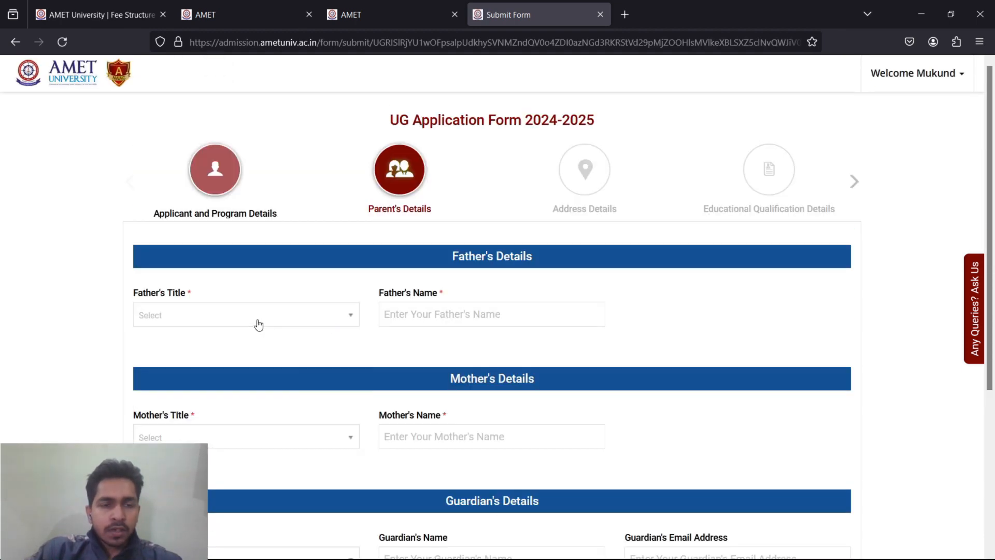
Set the father's title to Mr. and enter his name and gmail.com email.
click(245, 314)
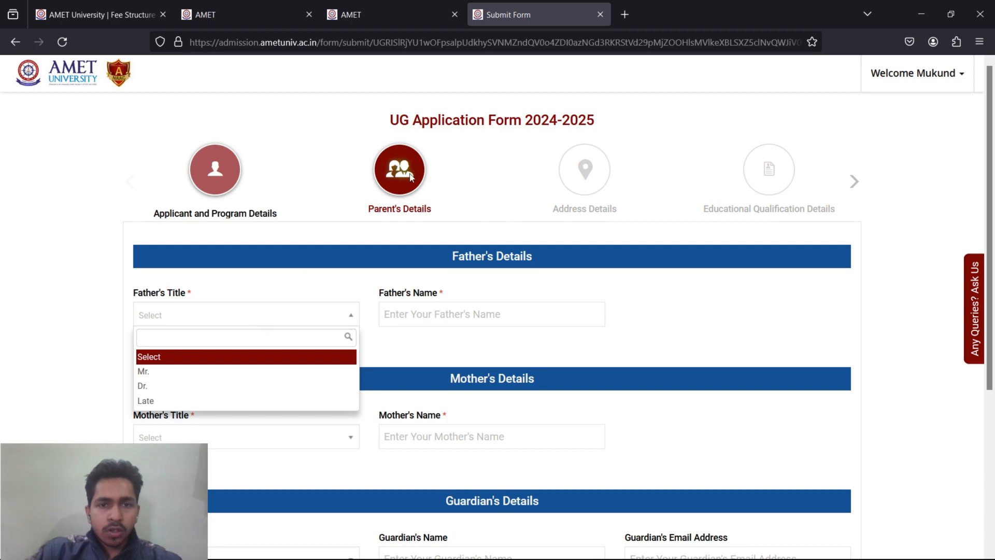
click(143, 371)
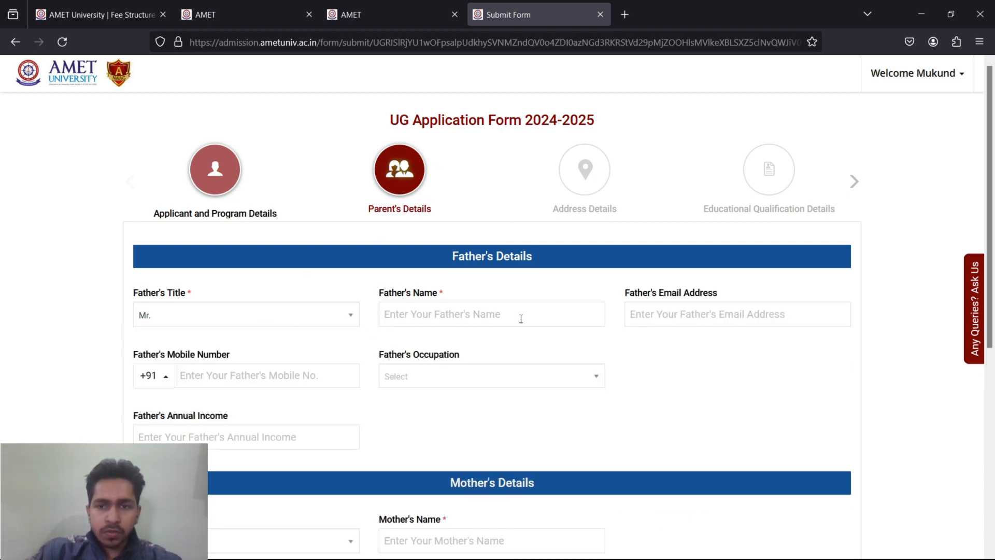
text(xxx xxx)
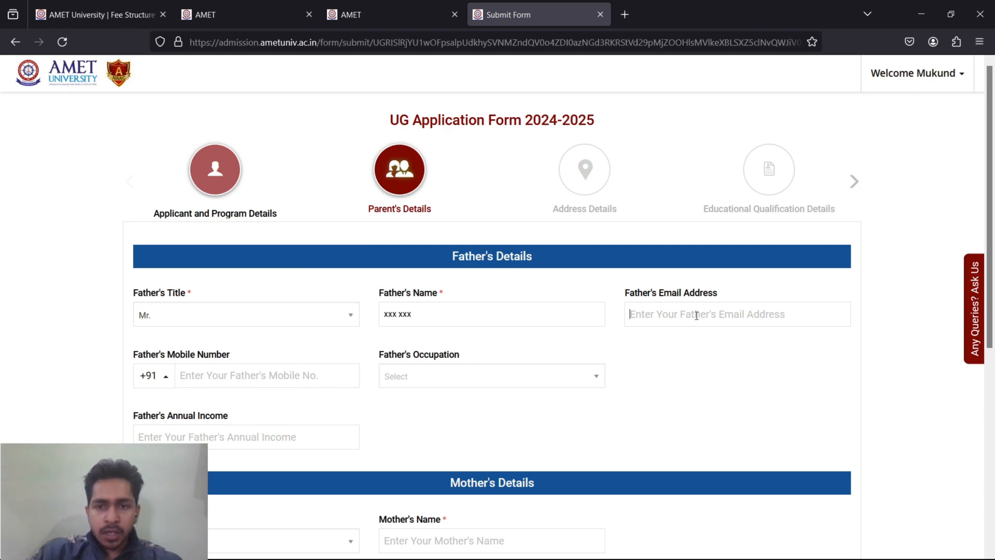
text(@)
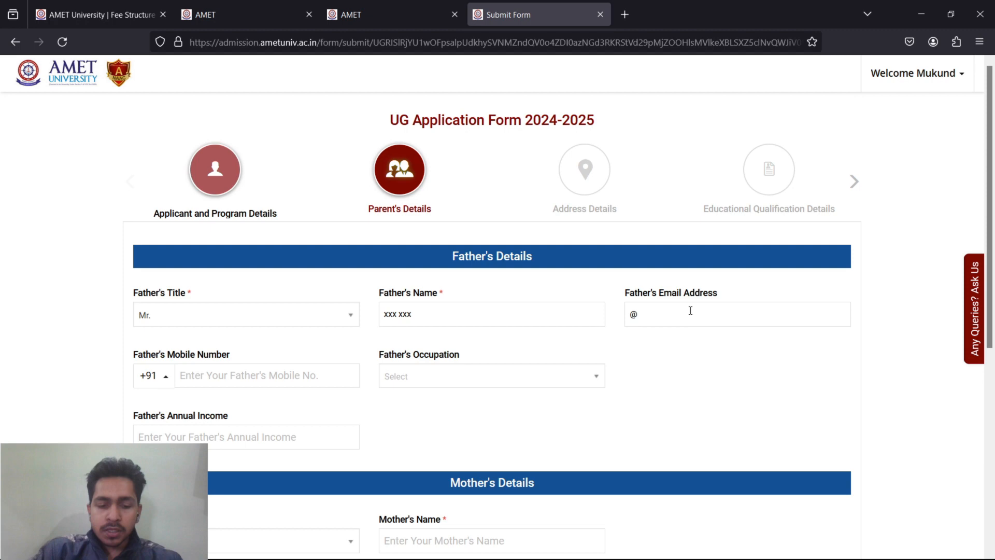
text(gmail)
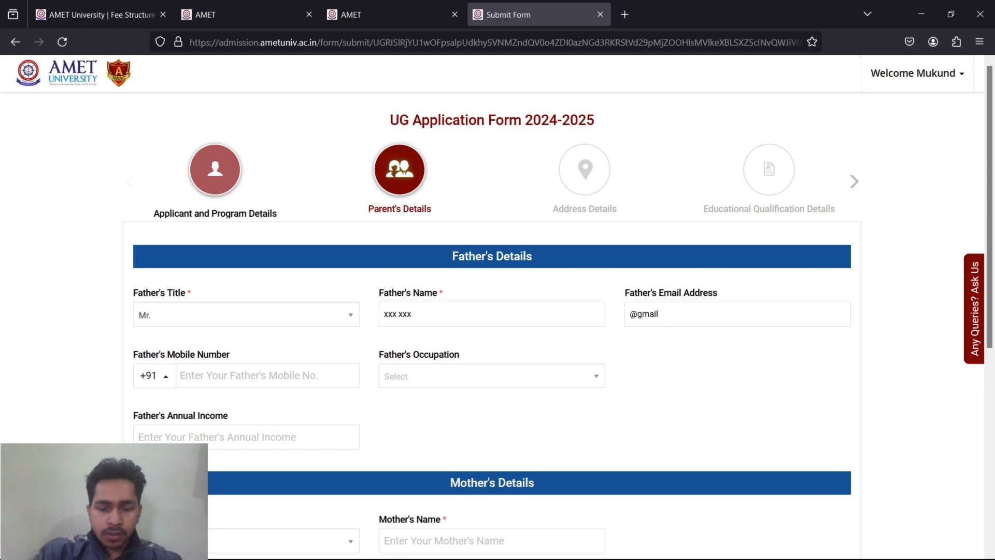
text(.com)
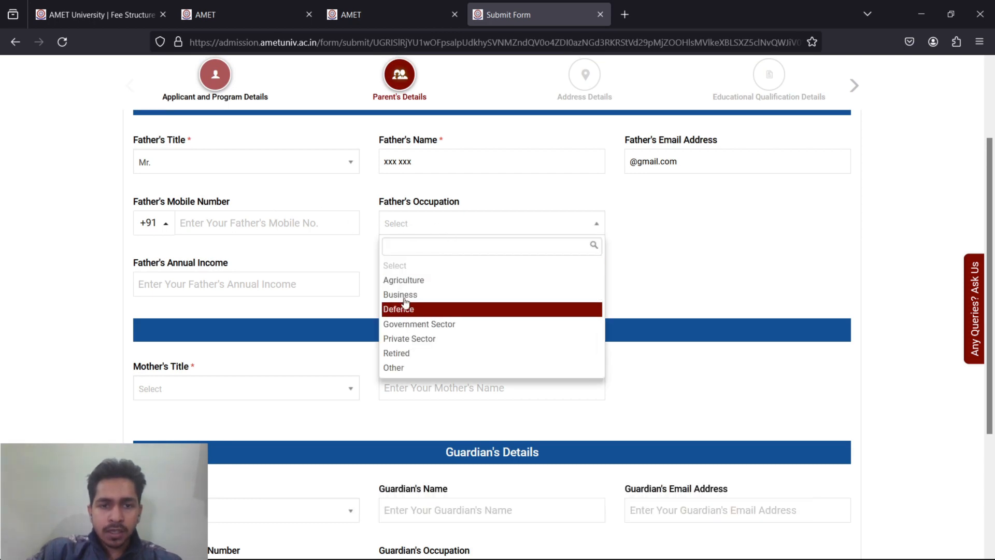
mouse_move(393, 367)
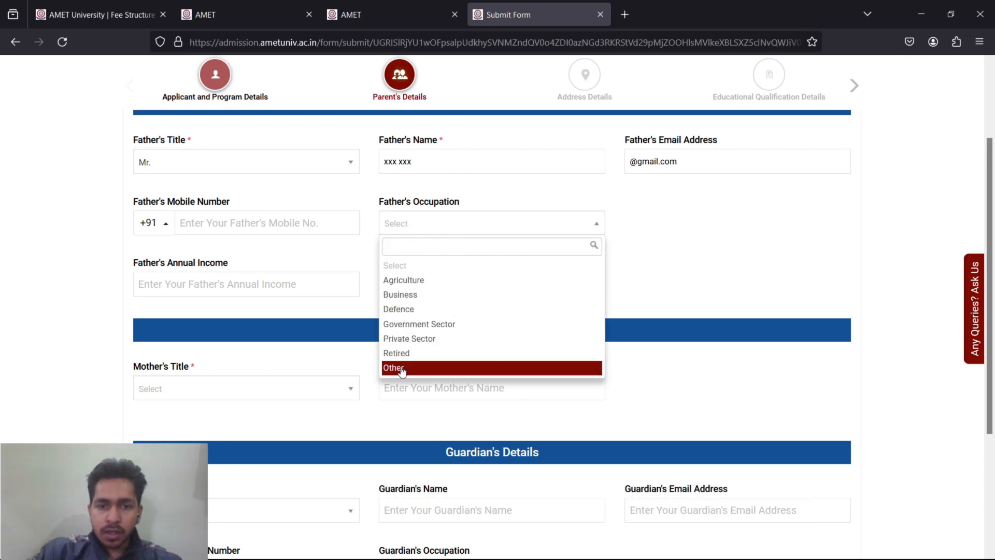
Set the father's occupation to Business and annual income to 800000.
click(393, 368)
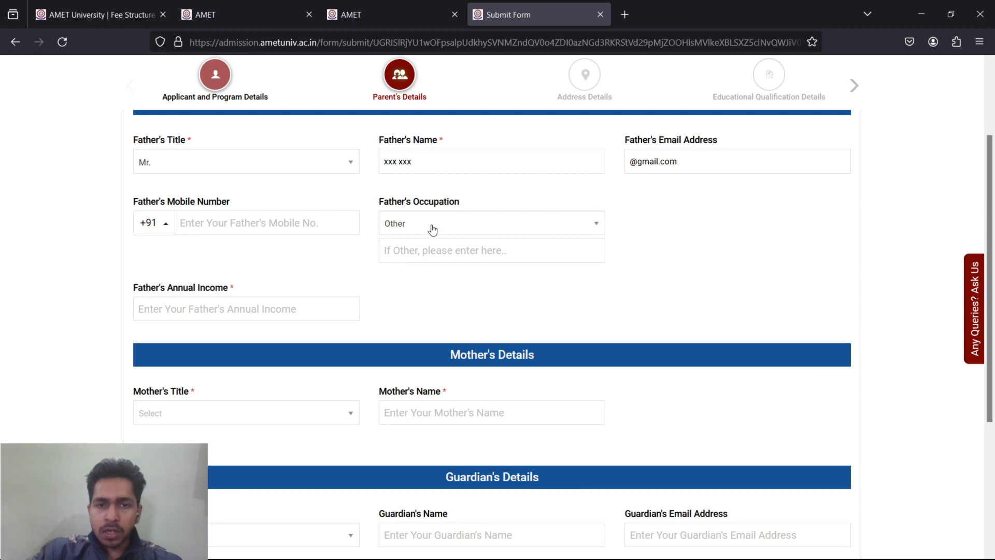
click(491, 223)
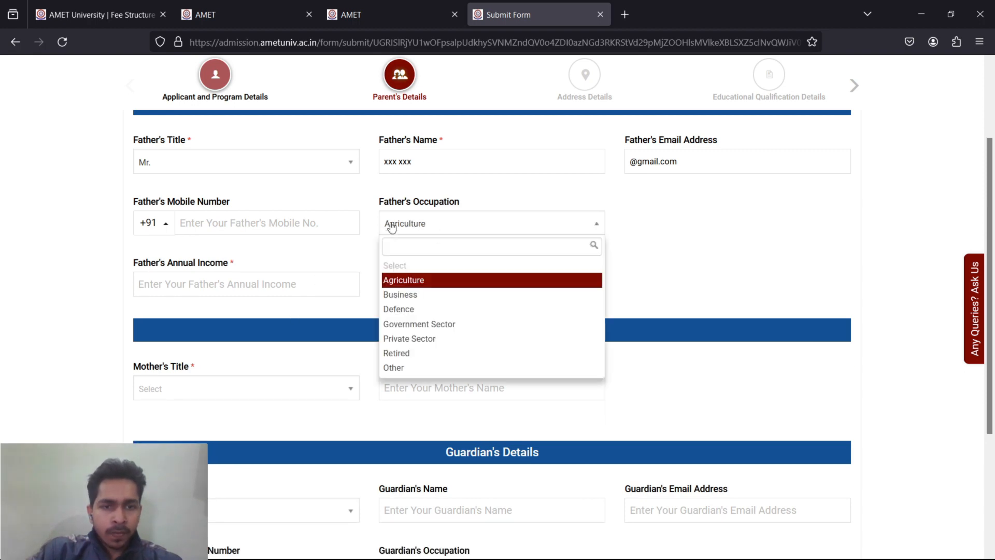
click(400, 294)
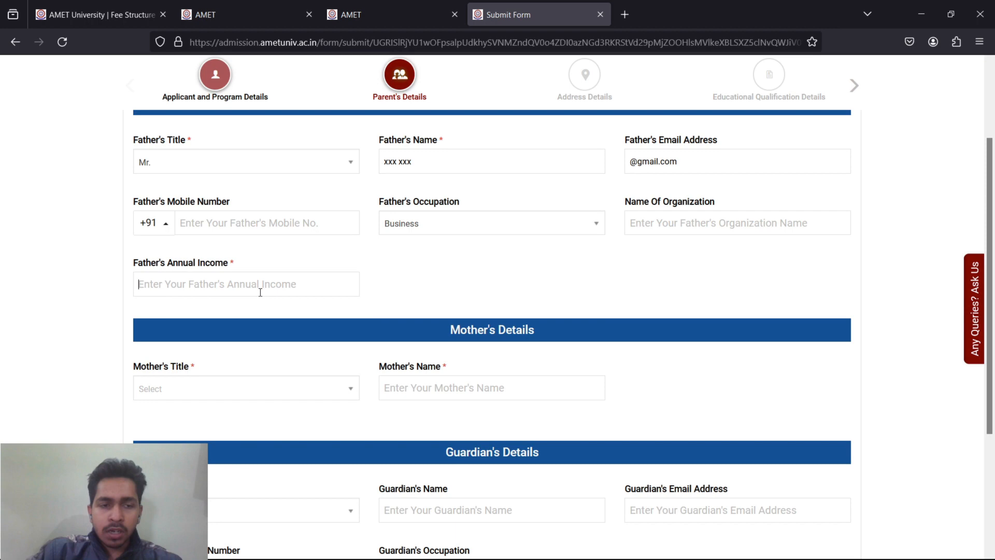
text(8)
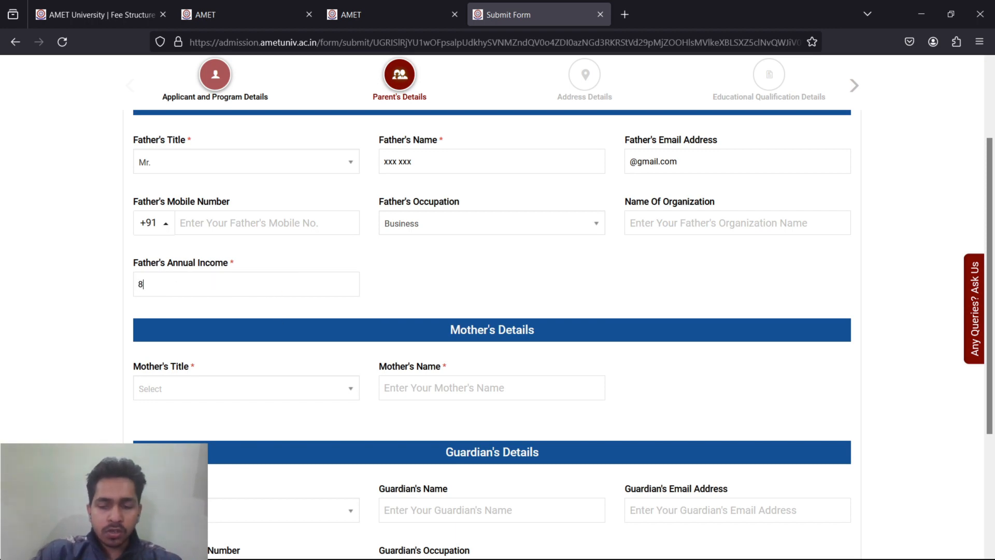
text(00000)
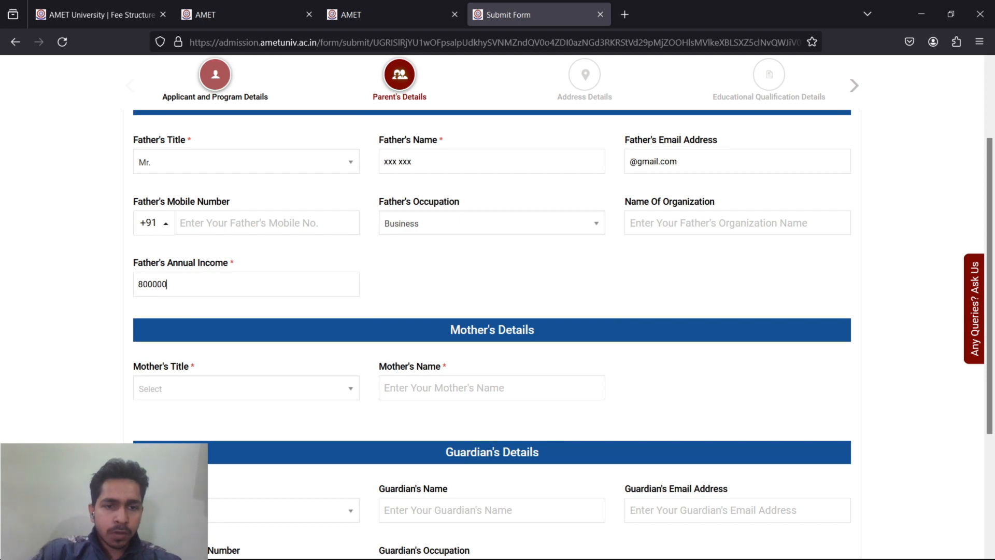
Give the mother title Mrs, name 'xxx' and occupation Home maker, then scroll to Guardian.
scroll(down, 3)
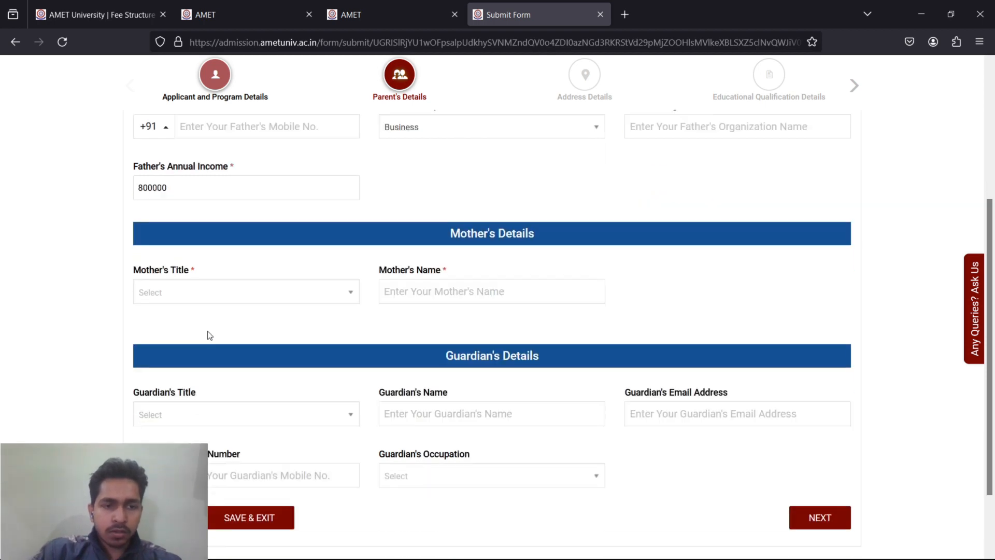
click(246, 292)
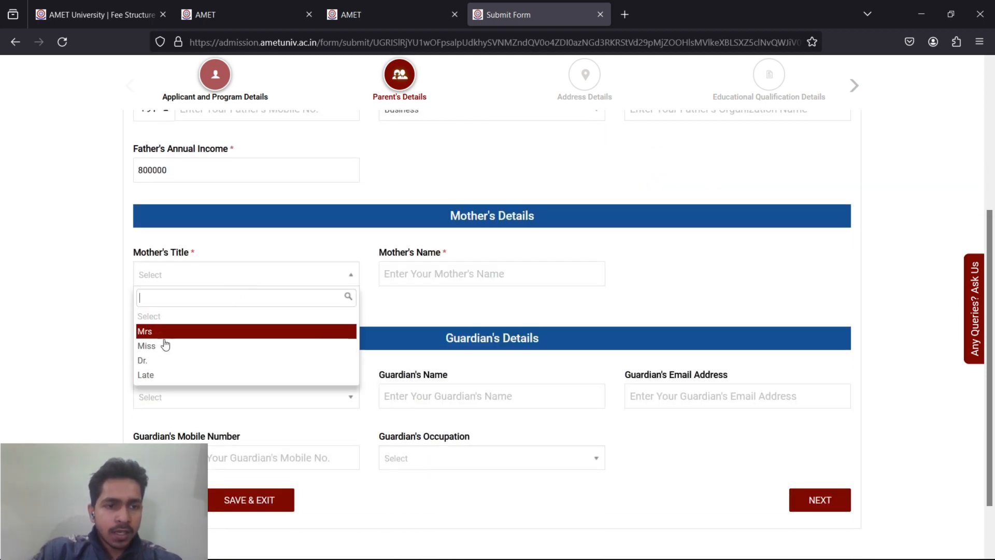
click(144, 331)
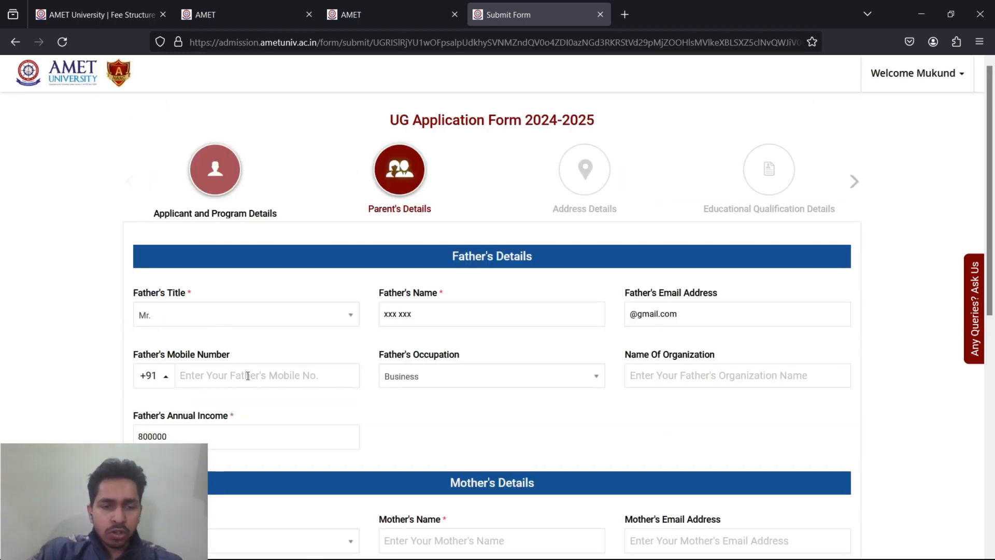
scroll(down, 3)
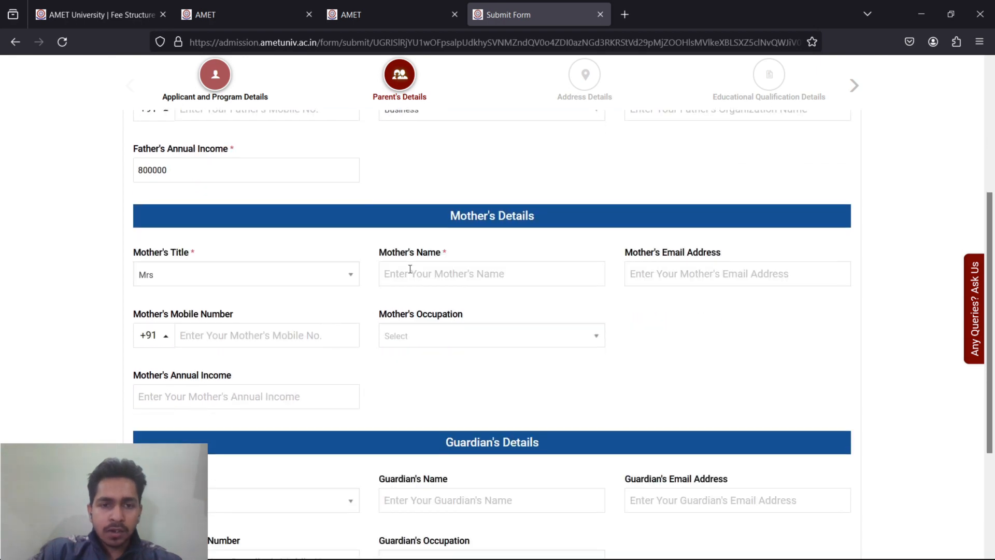
text(xxx xxx)
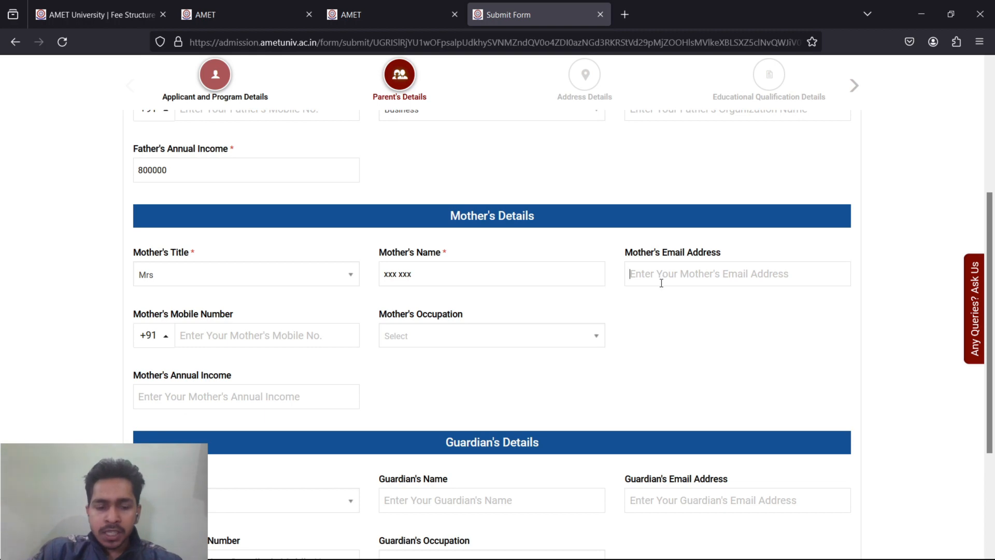
click(491, 335)
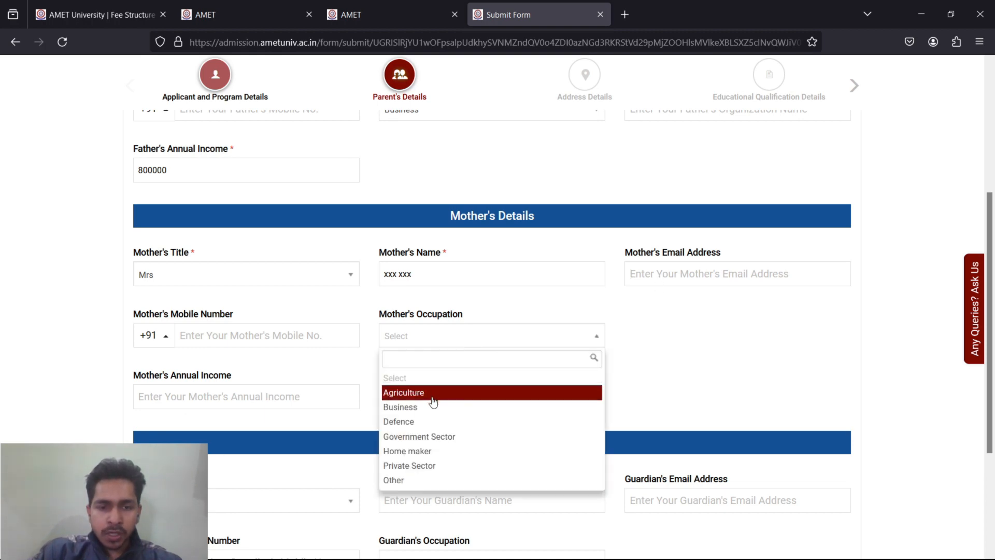
click(407, 450)
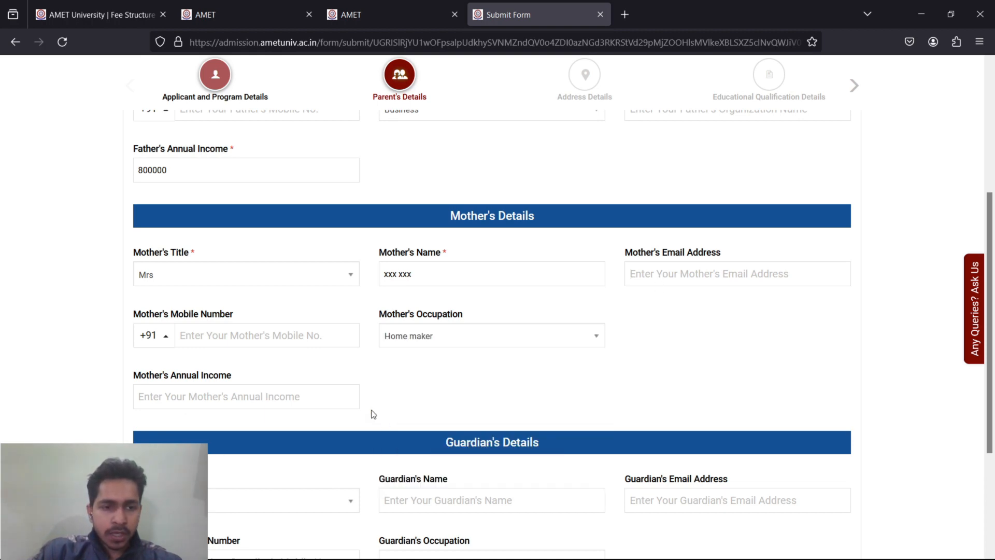
mouse_move(427, 415)
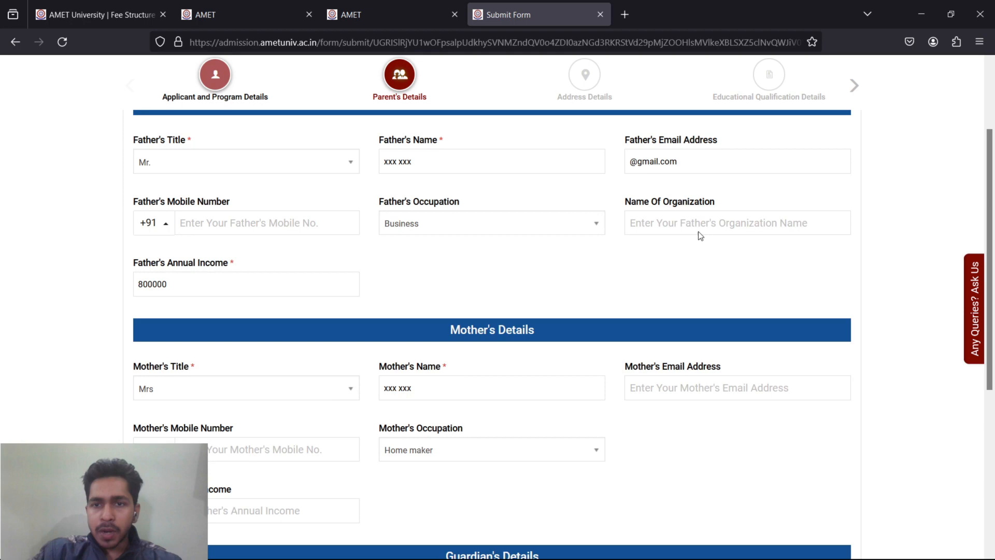
scroll(down, 3)
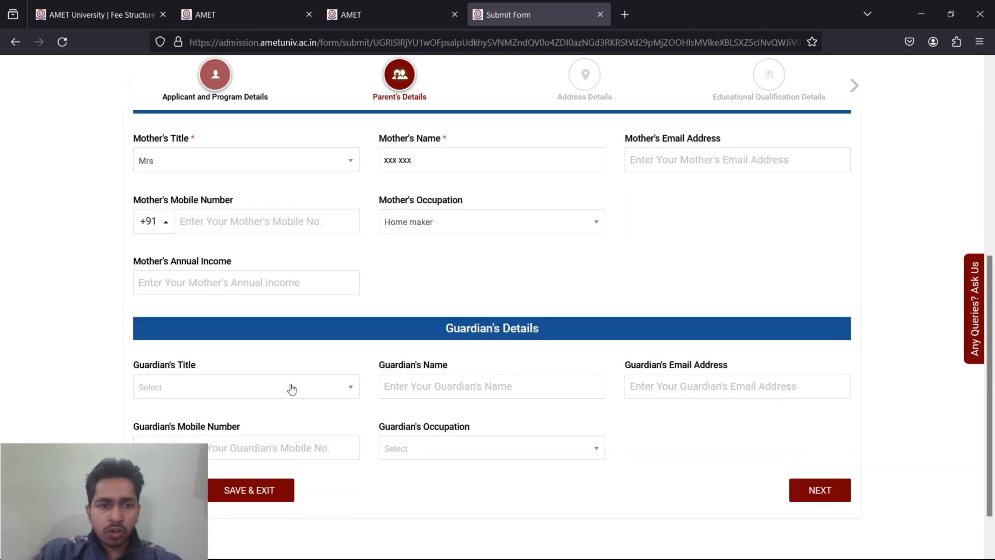
scroll(down, 3)
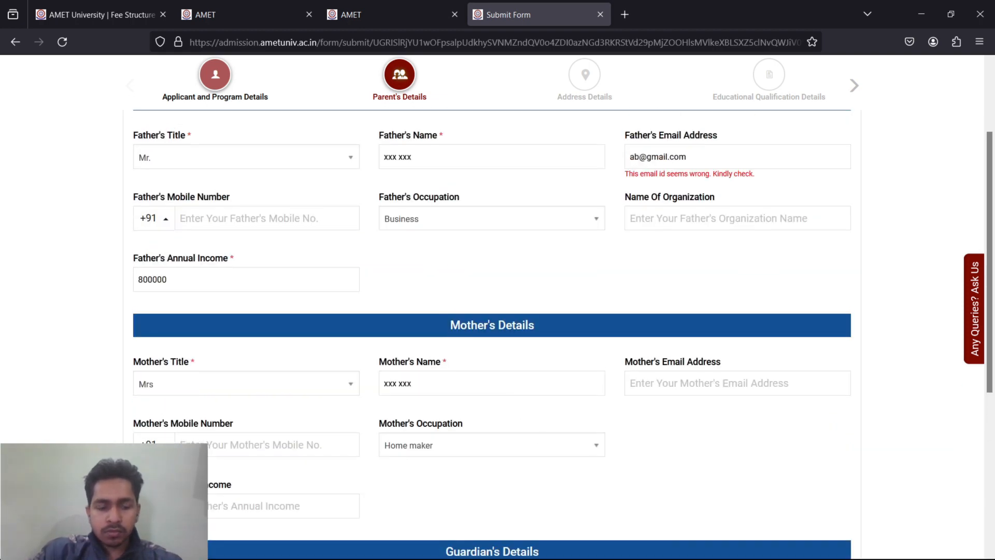
scroll(down, 3)
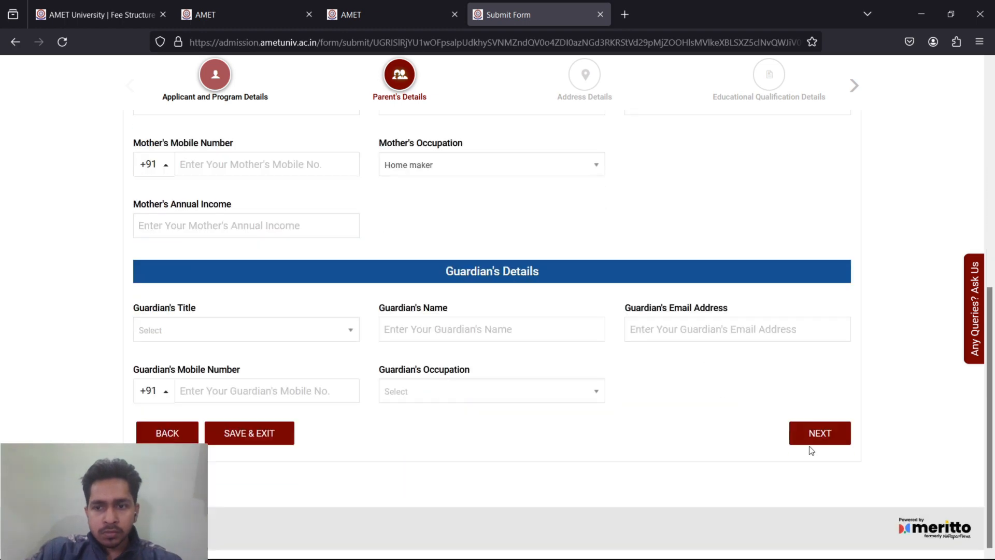
Save the parent's details and reach Address Details showing India, Bihar, Patna.
click(820, 433)
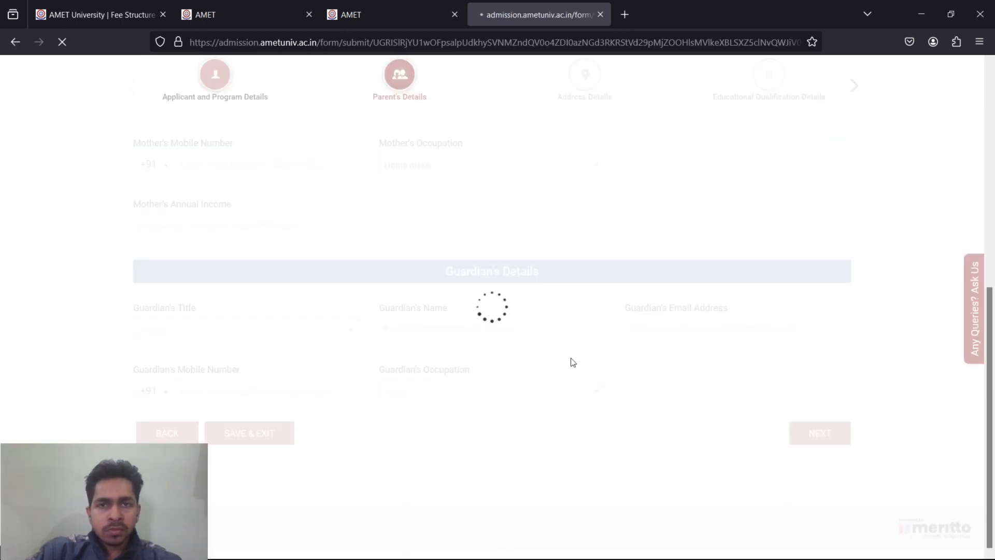
click(819, 433)
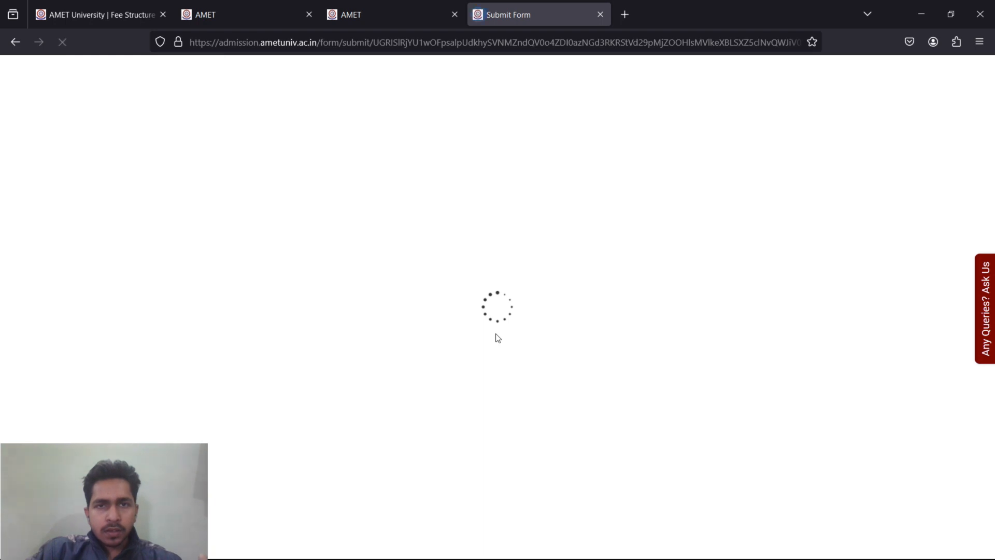
click(214, 315)
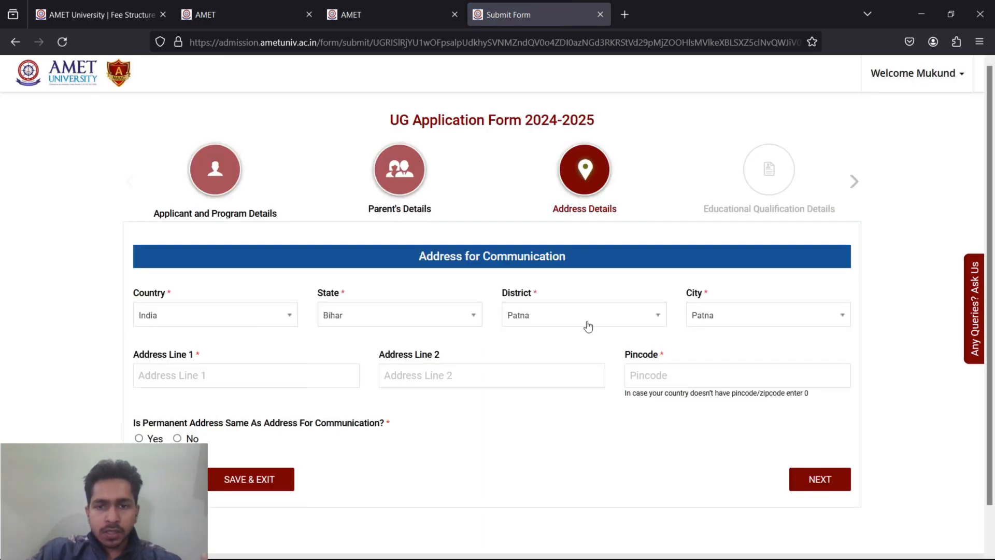
Enter address lines 'xyz' and 'xx' with pincode 800020.
scroll(down, 3)
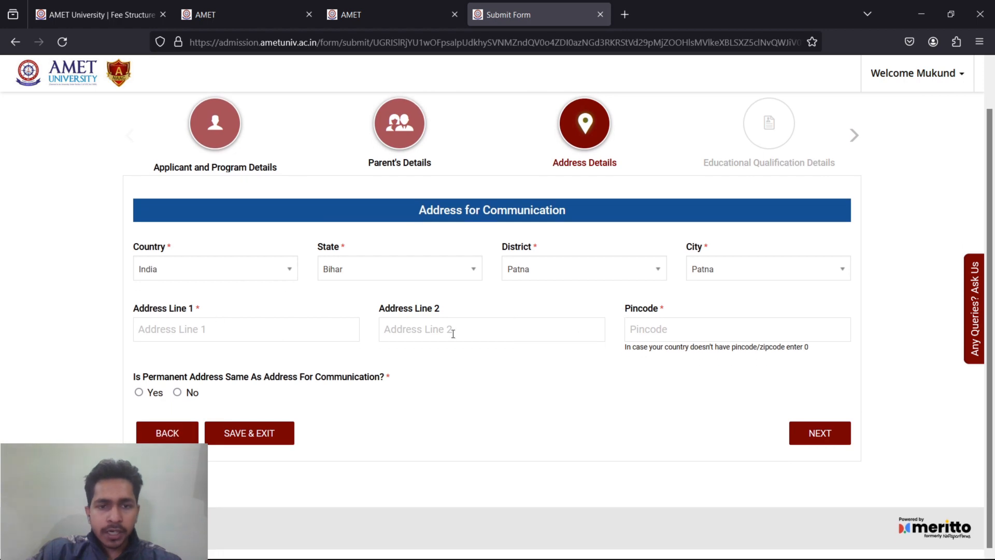
text(x)
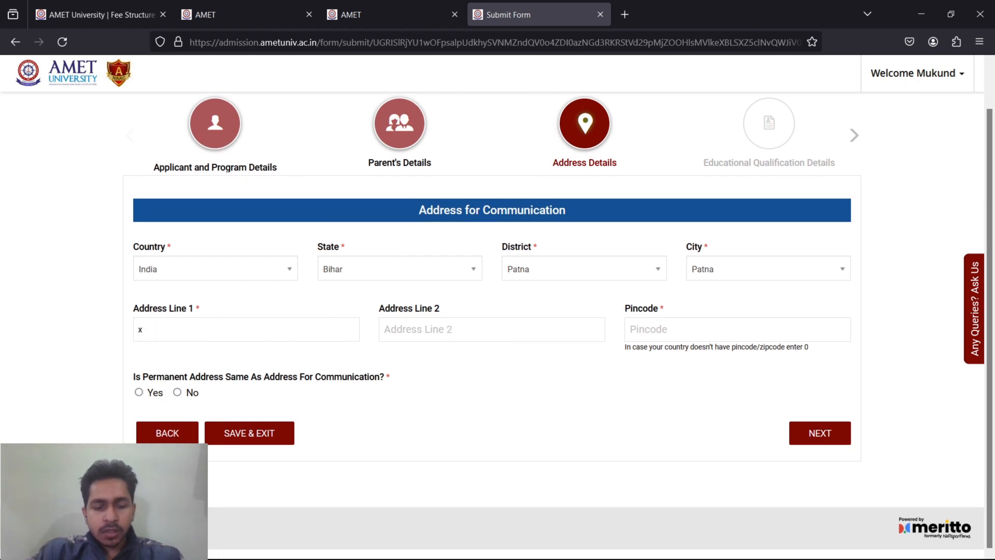
text(yz)
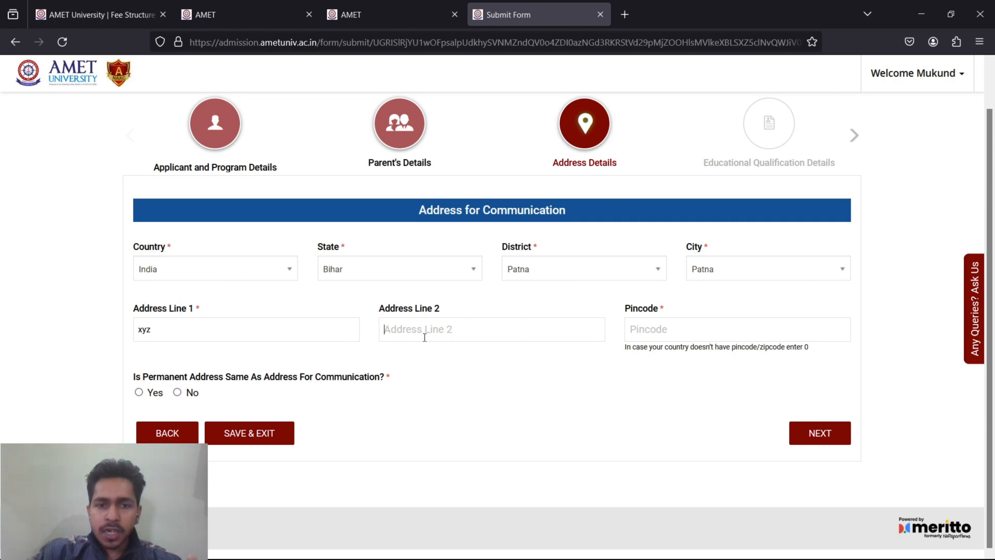
text(xx)
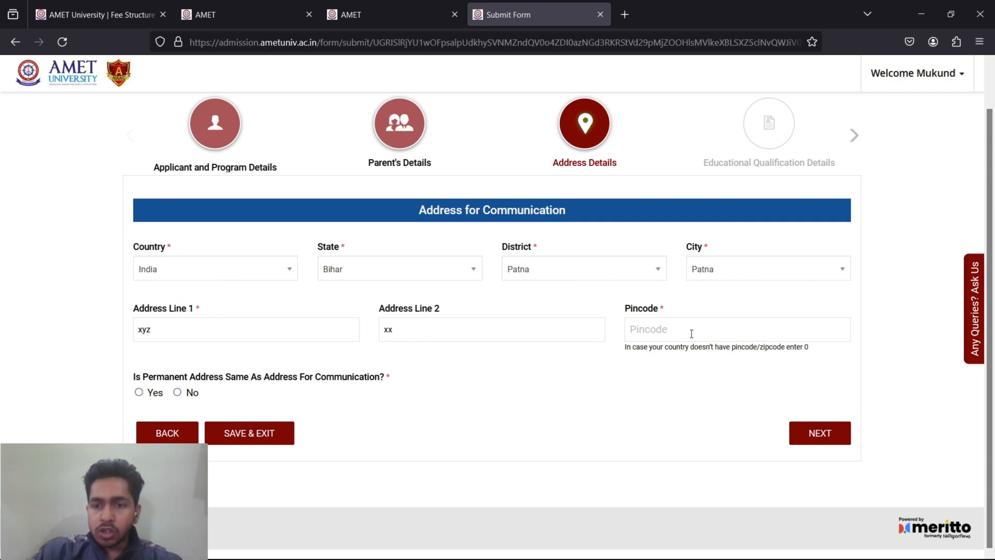
text(800020)
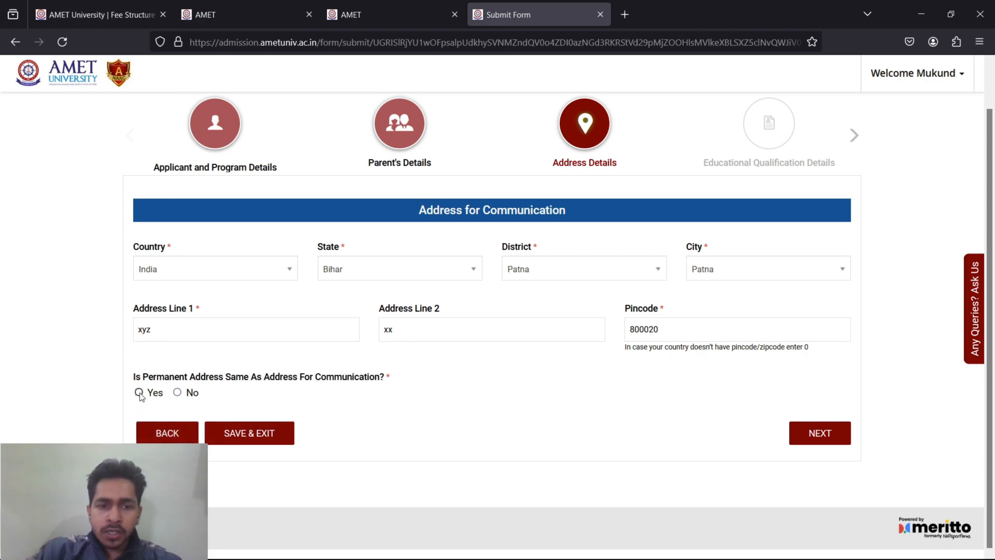
Answer whether the permanent address matches and continue to Educational Qualification Details.
click(137, 392)
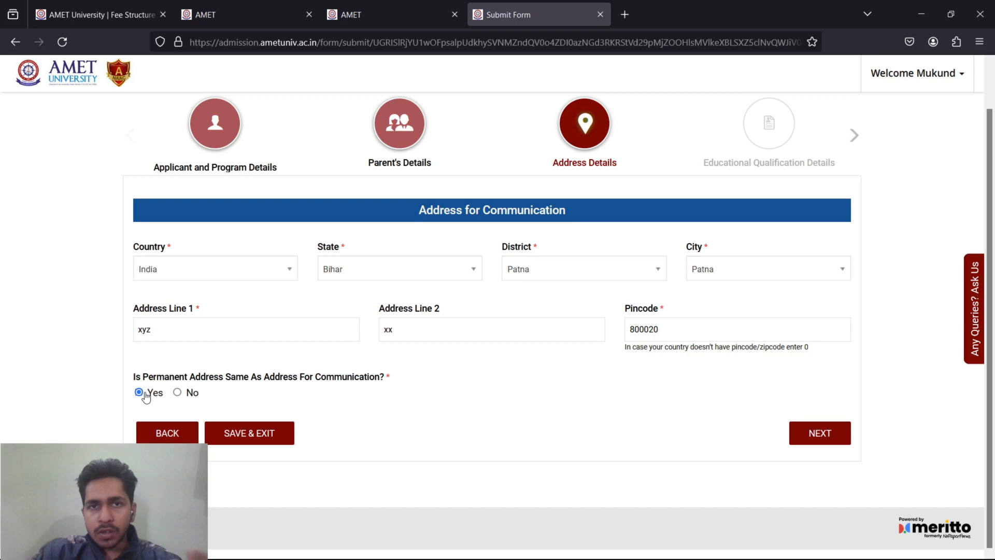
mouse_move(175, 394)
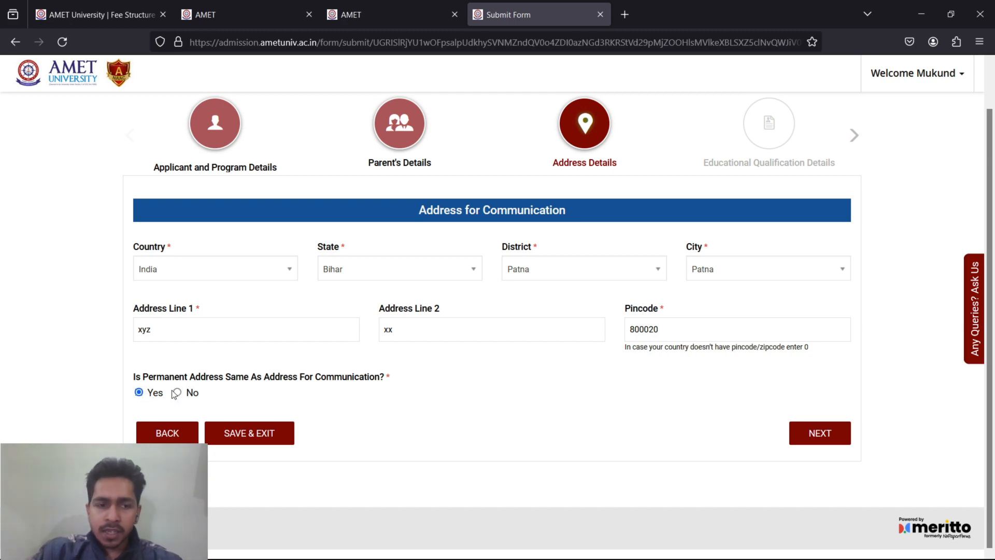
click(178, 393)
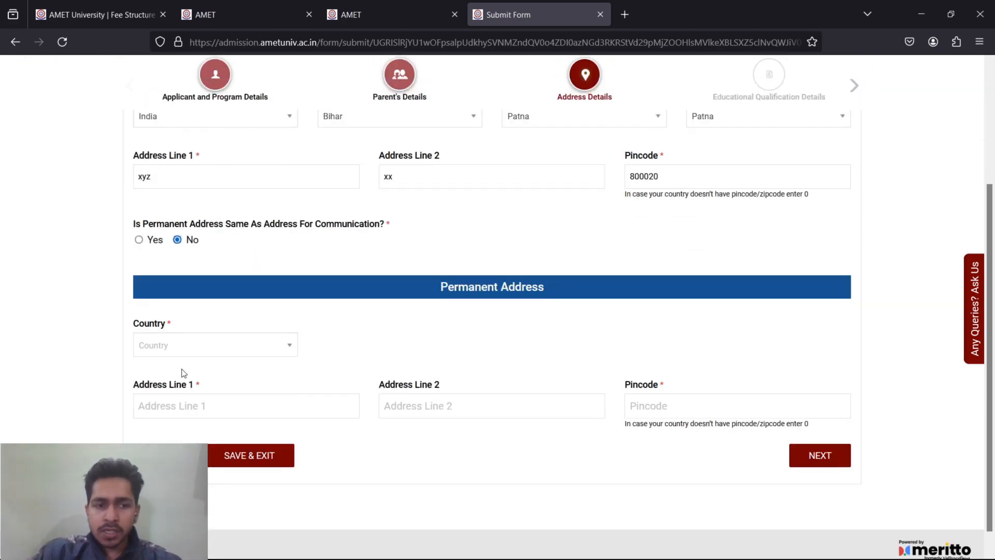
mouse_move(234, 396)
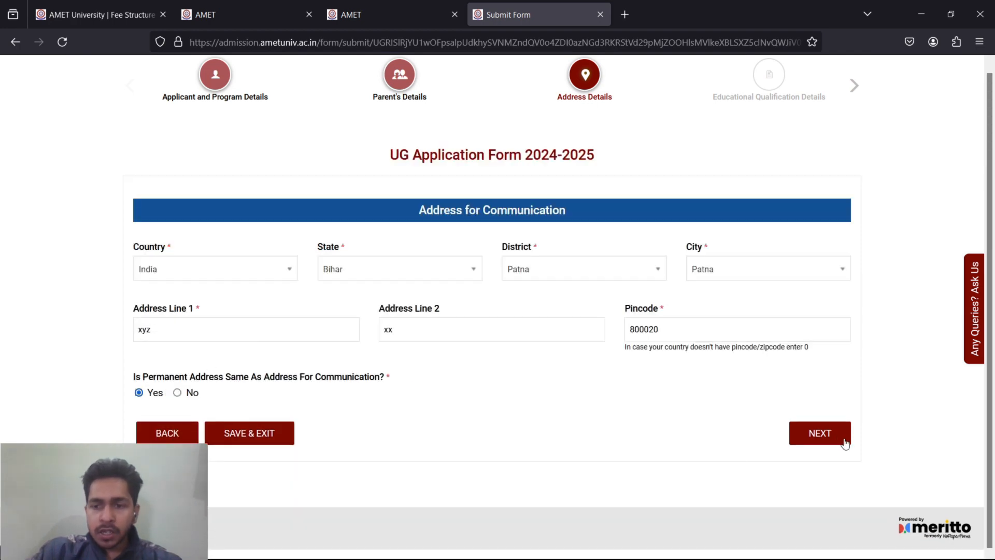
click(820, 433)
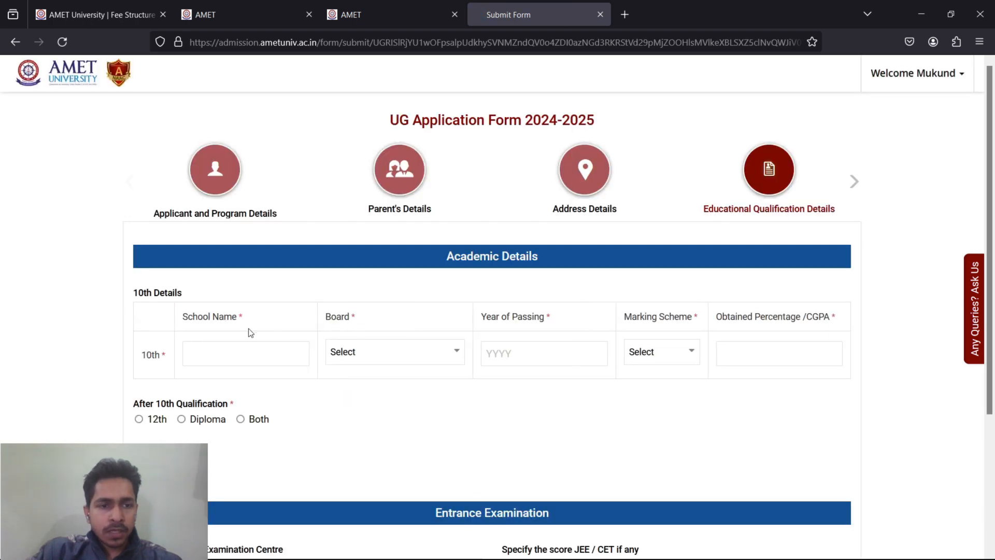
Enter 10th details: CISCE board, passing year 2020, Percentage scheme with 85 obtained.
click(245, 353)
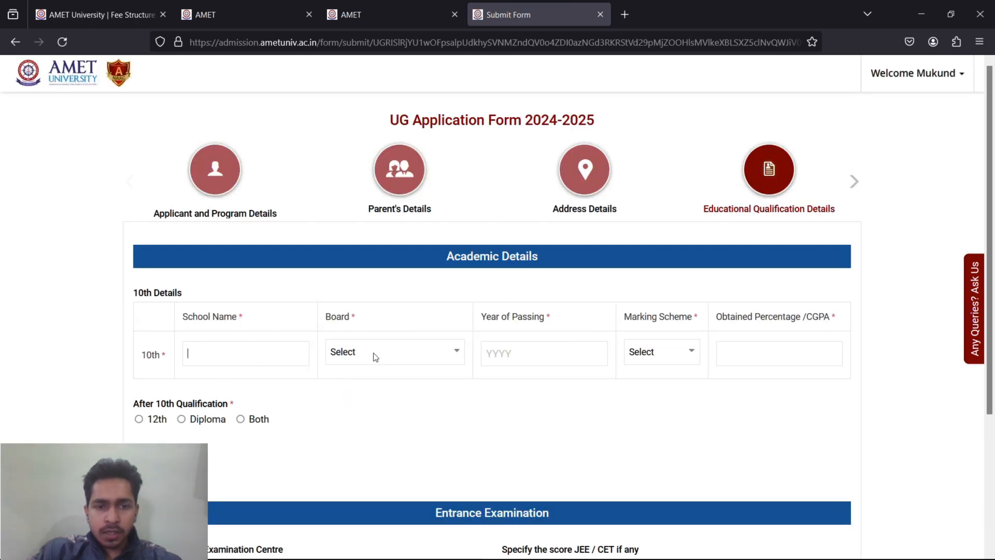
click(394, 352)
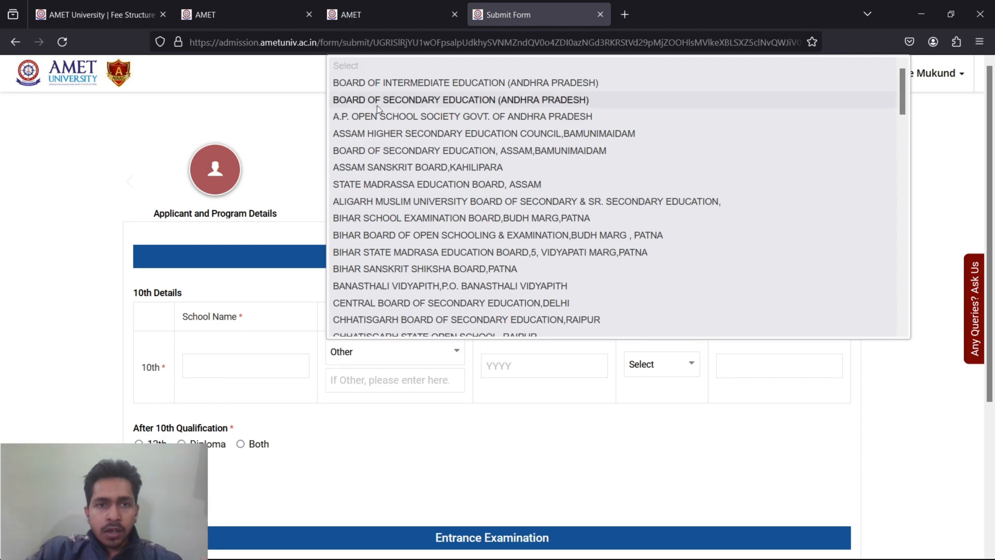
mouse_move(421, 134)
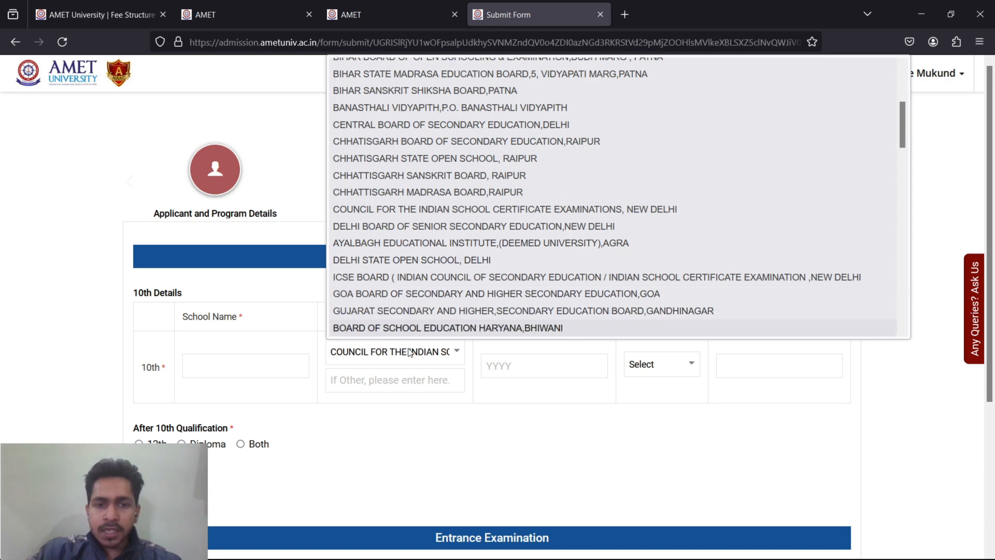
click(544, 365)
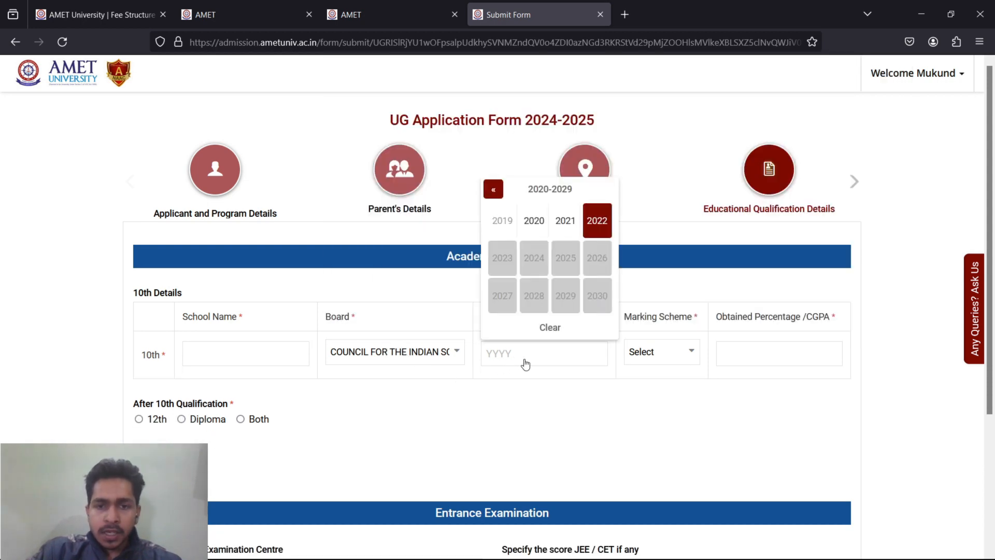
click(534, 221)
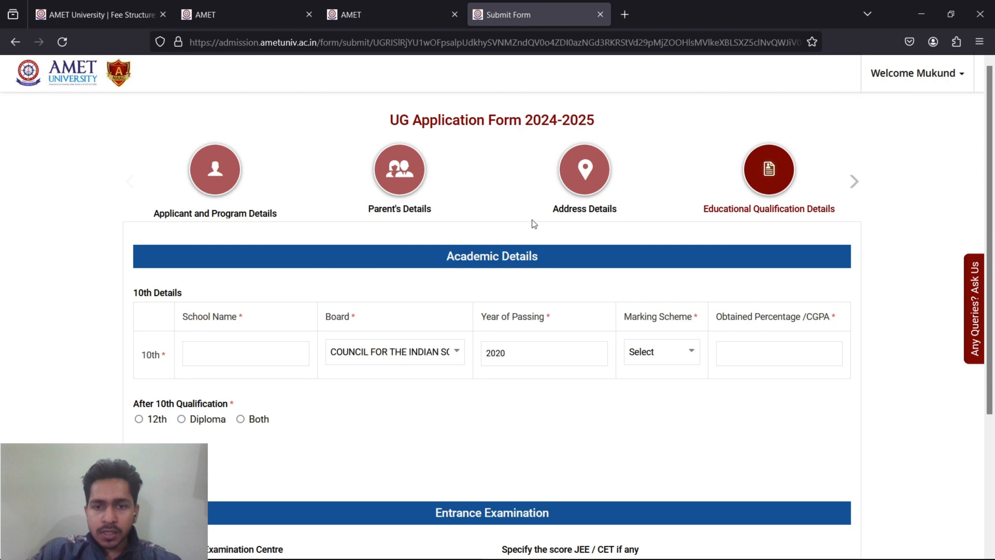
click(660, 352)
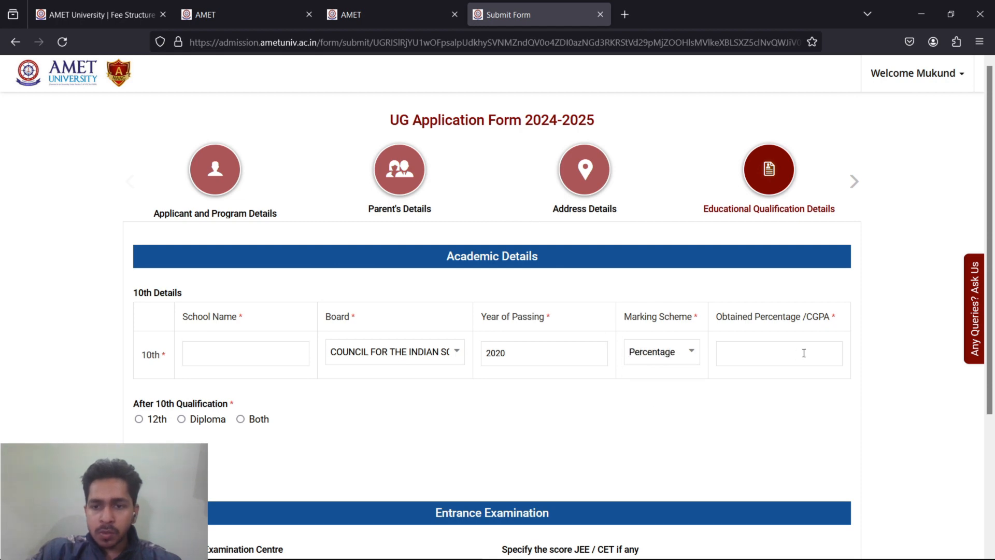
text(8)
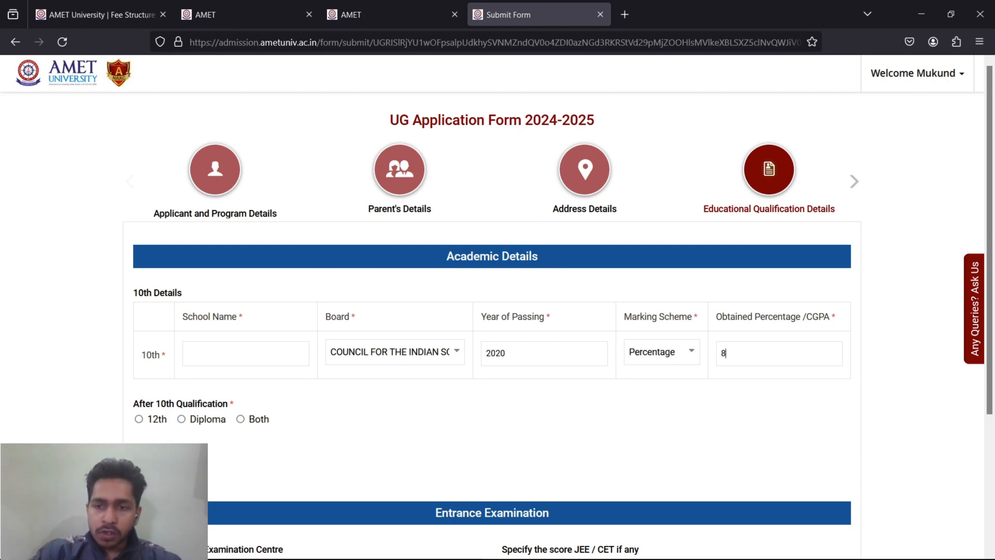
scroll(down, 3)
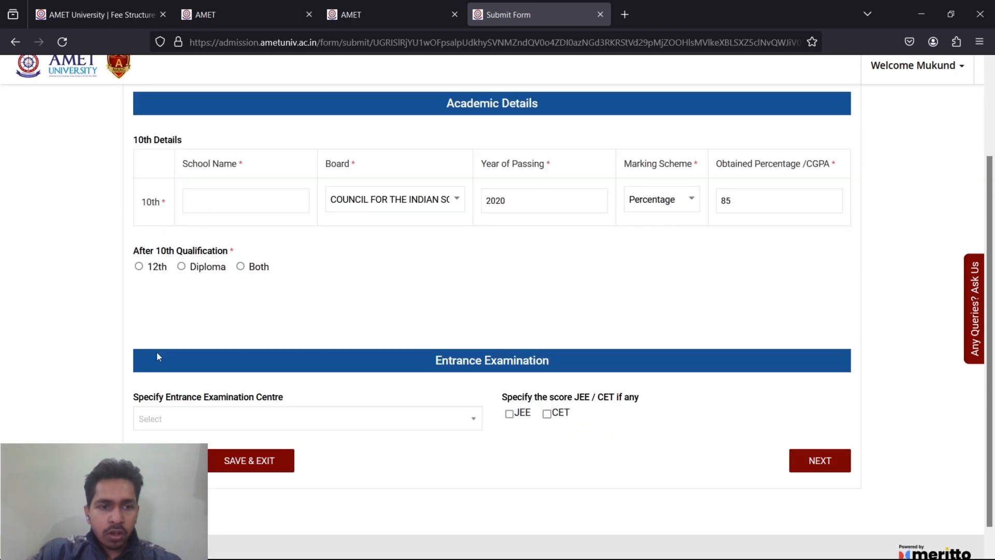
Choose 12th and enter school 'xyz', state Bihar, district Patna, pincode 800013.
click(139, 266)
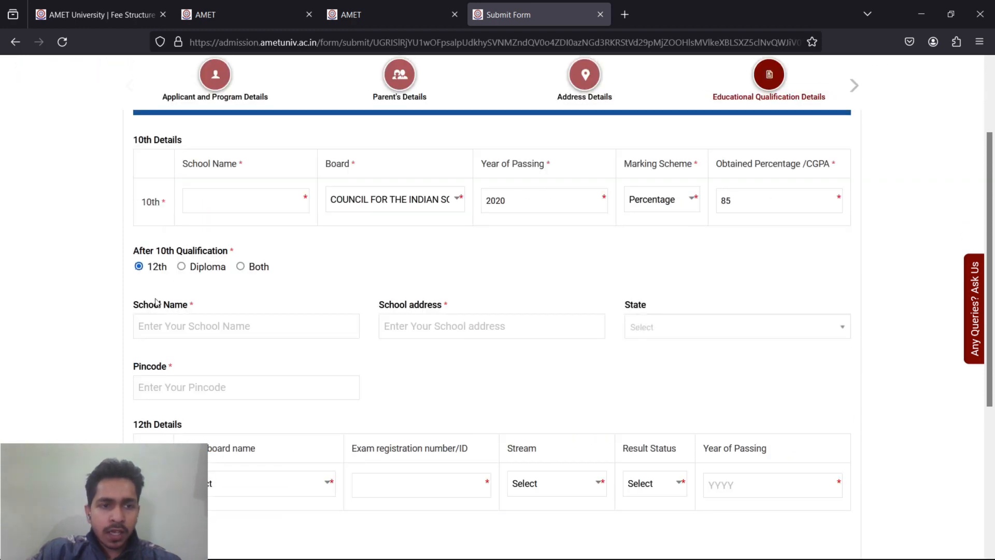
scroll(down, 3)
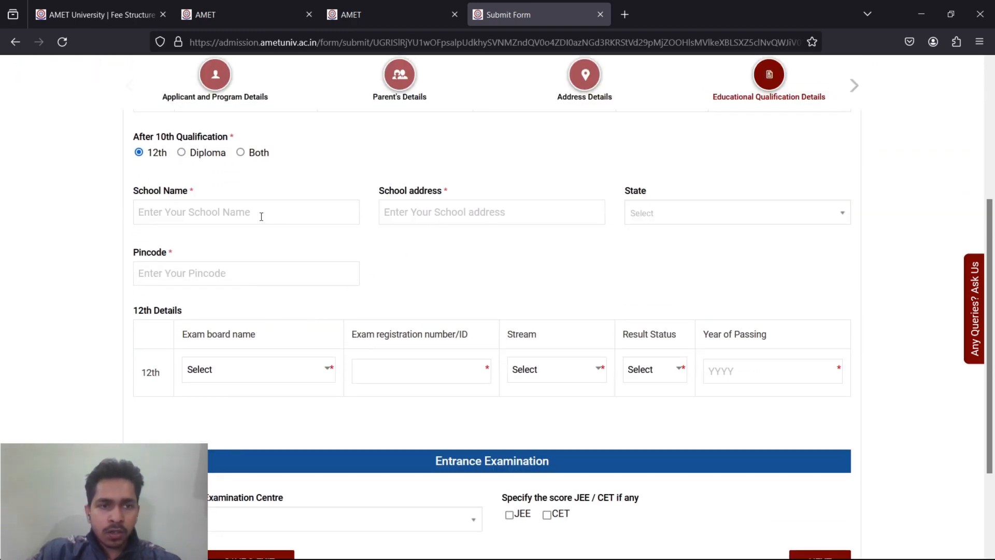
text(x)
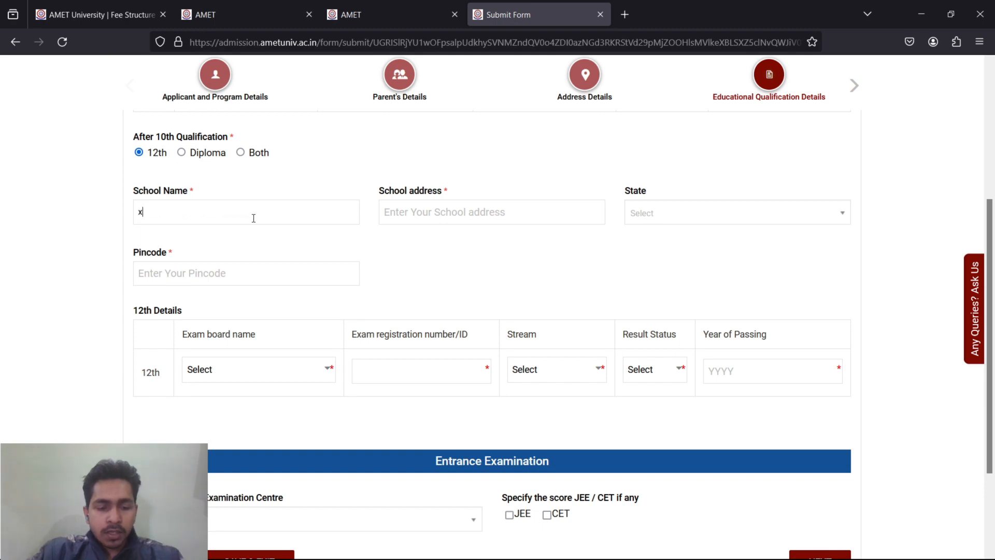
text(yz)
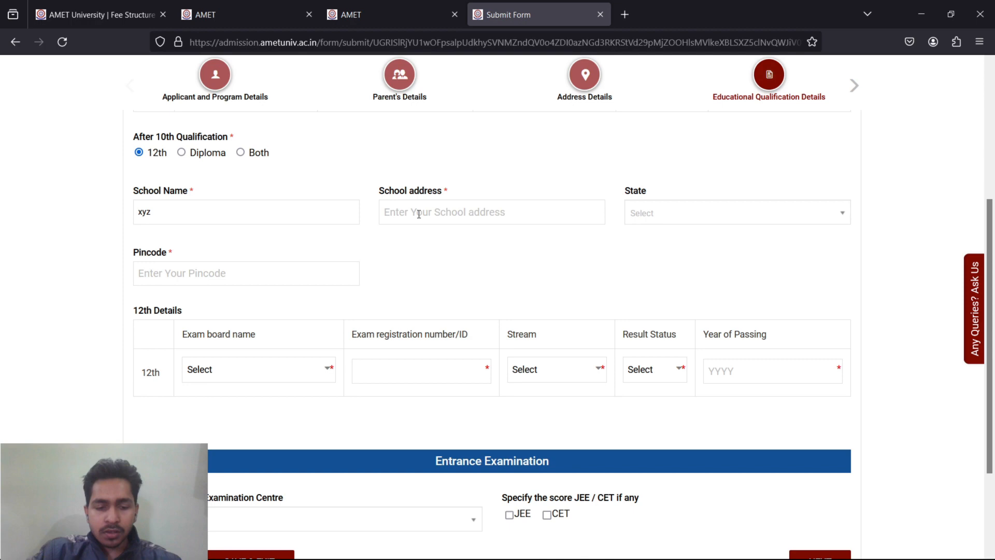
text(xyz)
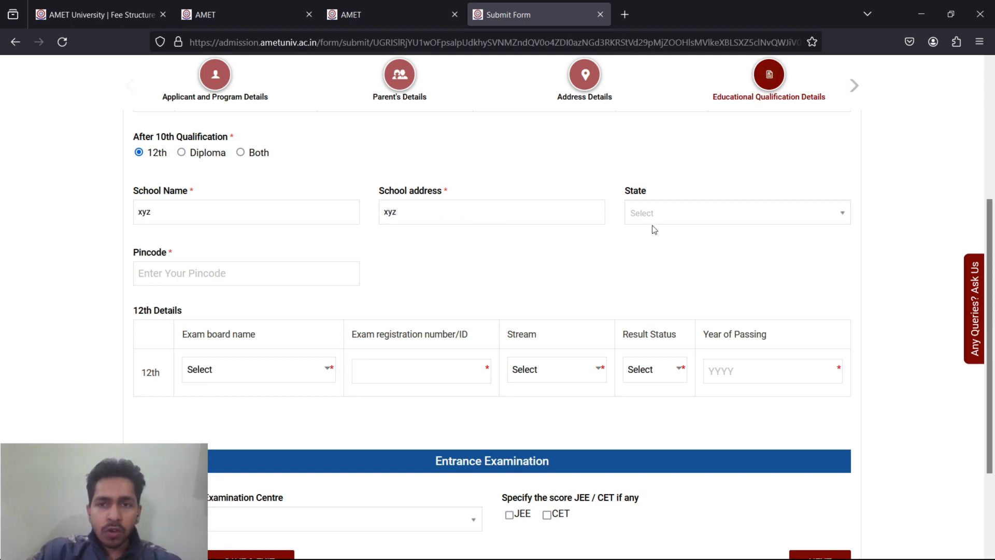
click(736, 213)
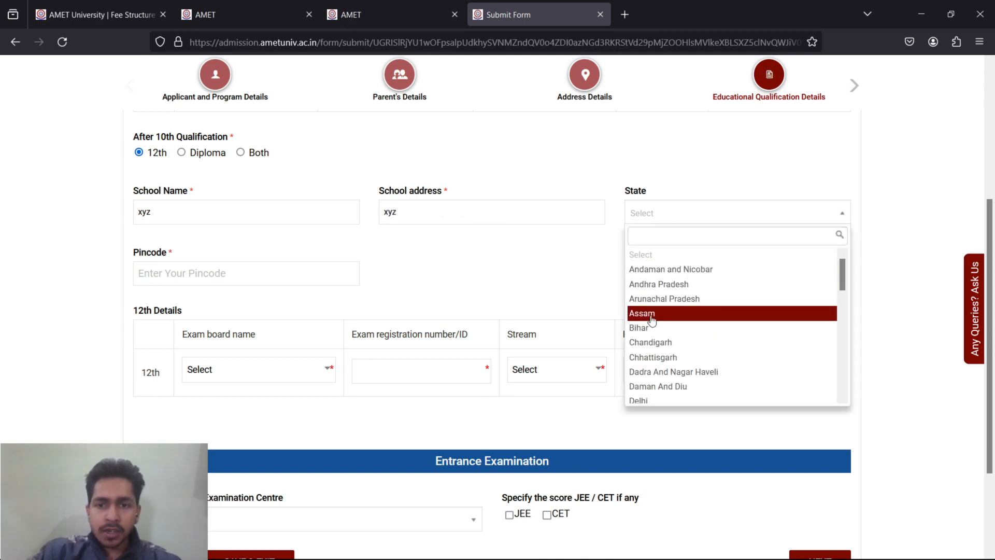
click(639, 328)
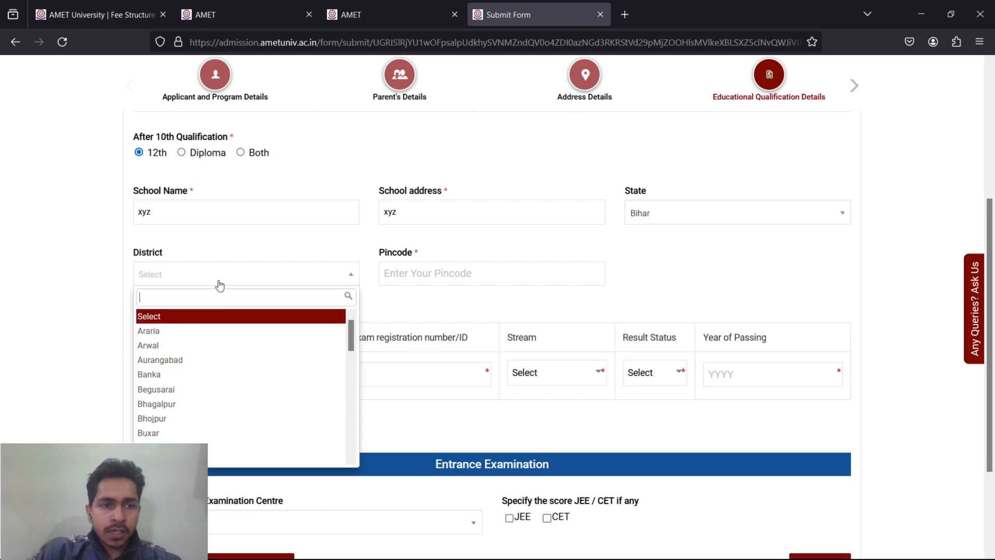
text(pz)
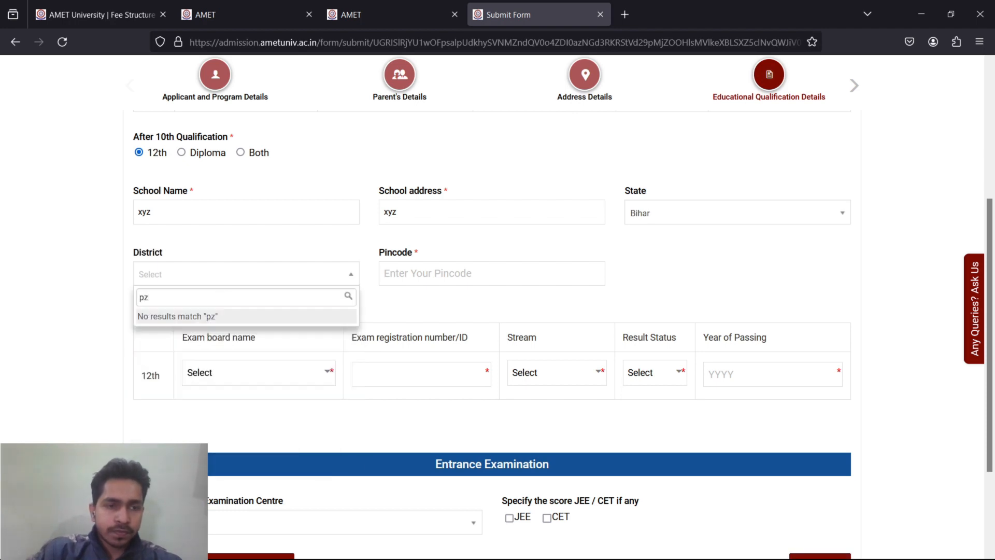
text(pat)
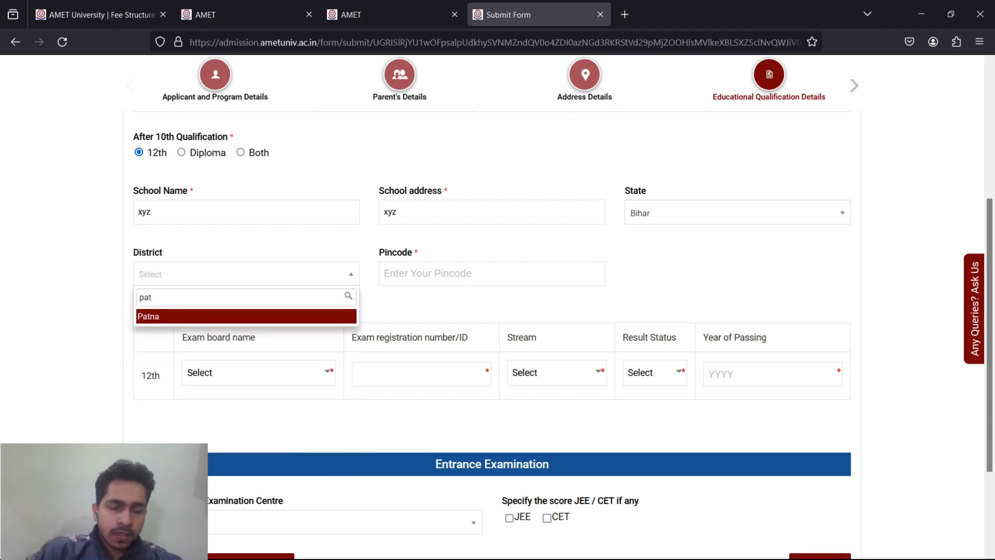
click(148, 316)
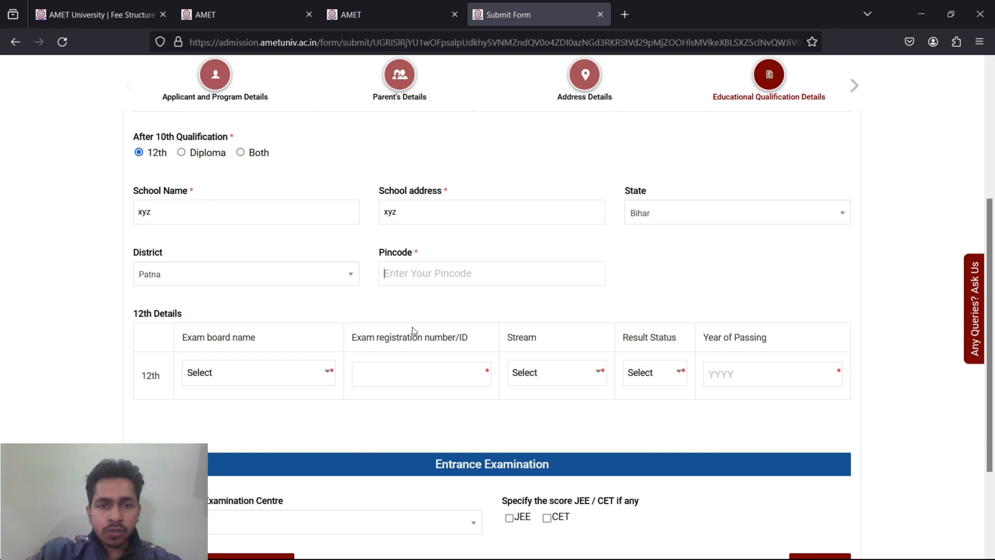
text(800013)
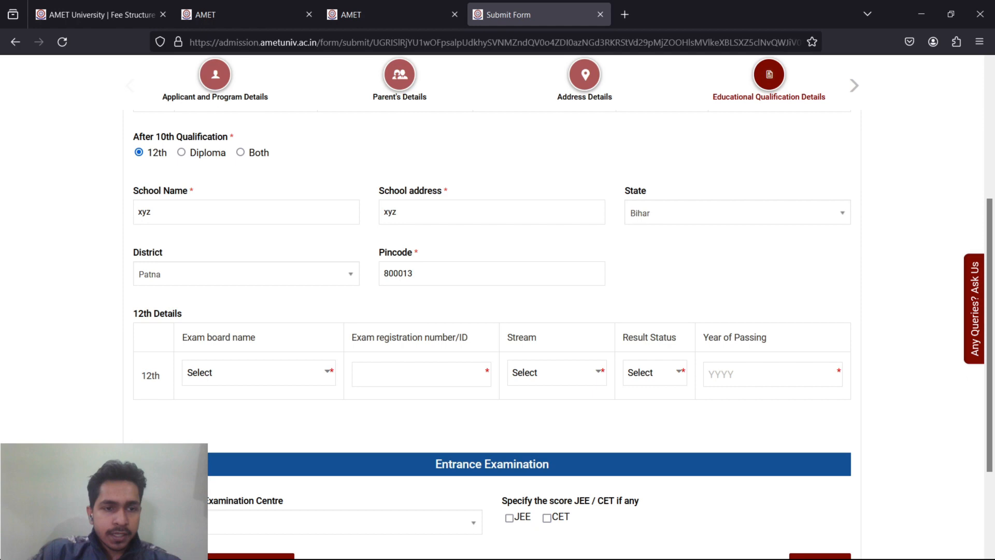
Set the 12th board, Science stream, result Awaited and passing year 2022.
click(257, 372)
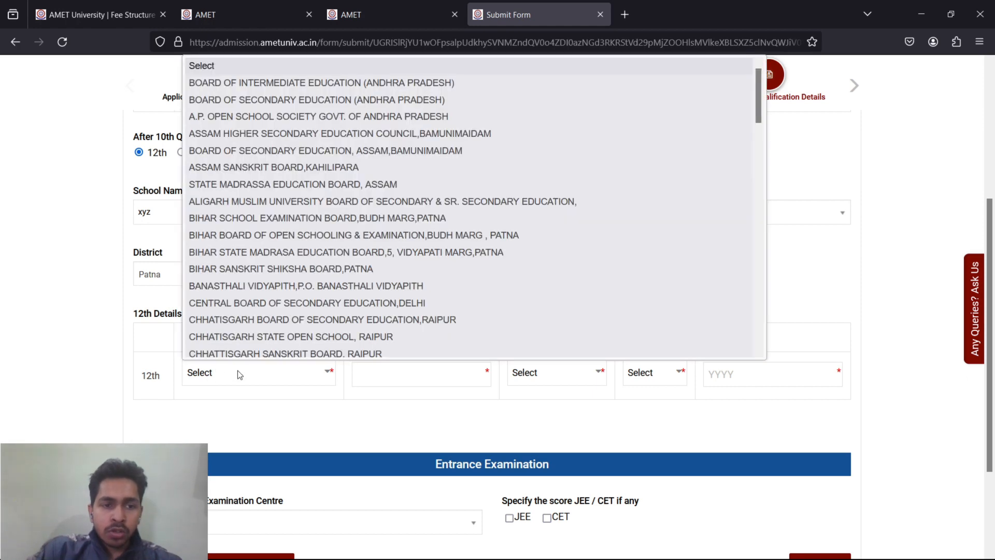
click(307, 303)
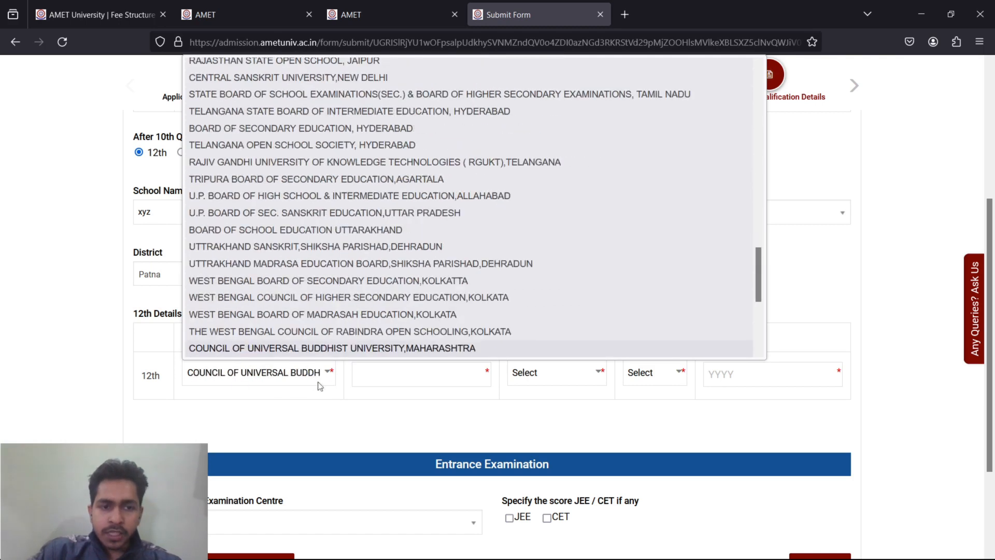
click(555, 372)
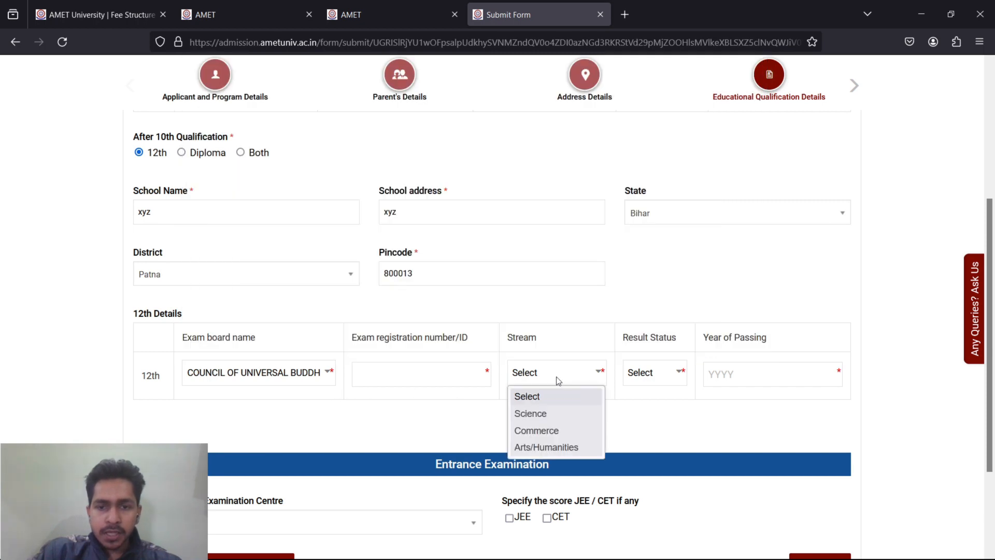
click(530, 413)
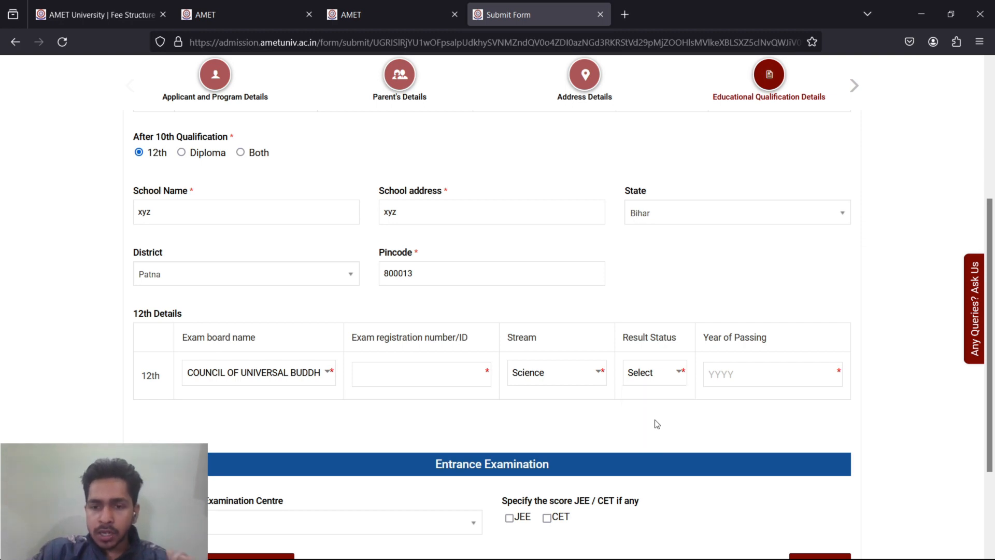
click(654, 373)
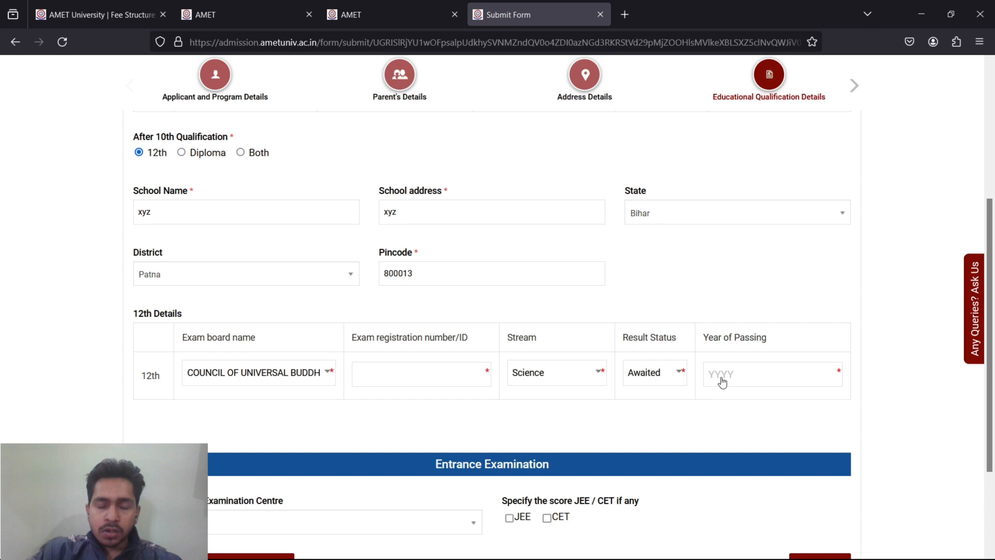
click(772, 374)
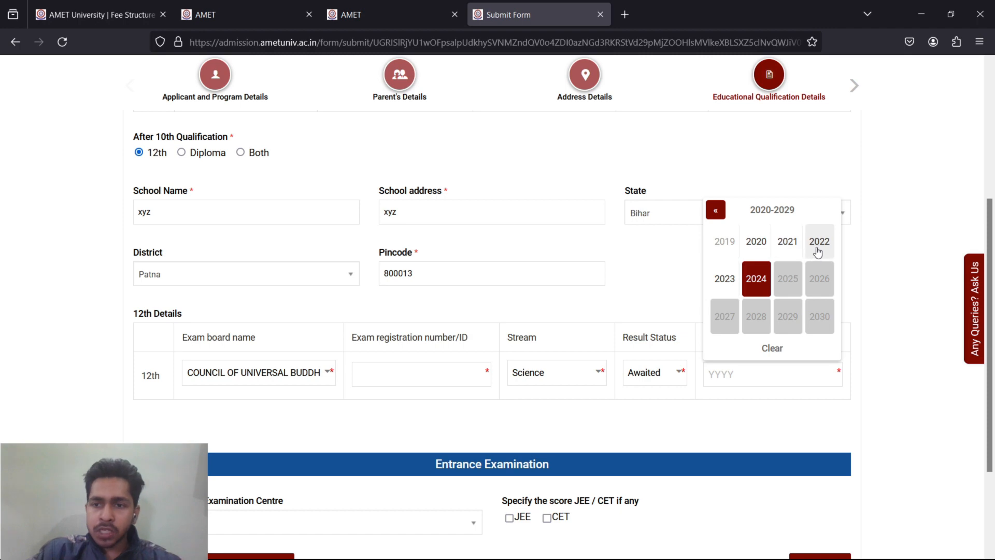
click(819, 241)
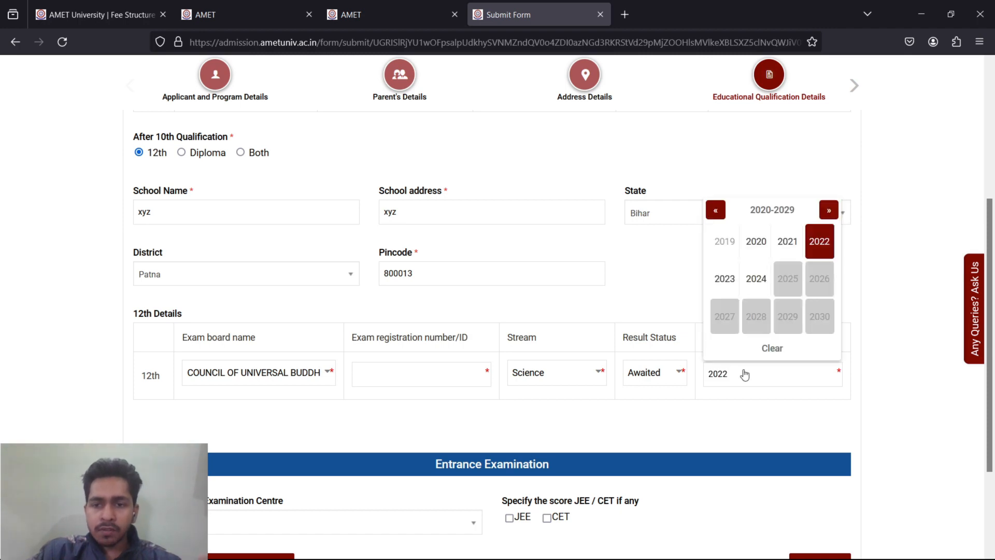
click(724, 279)
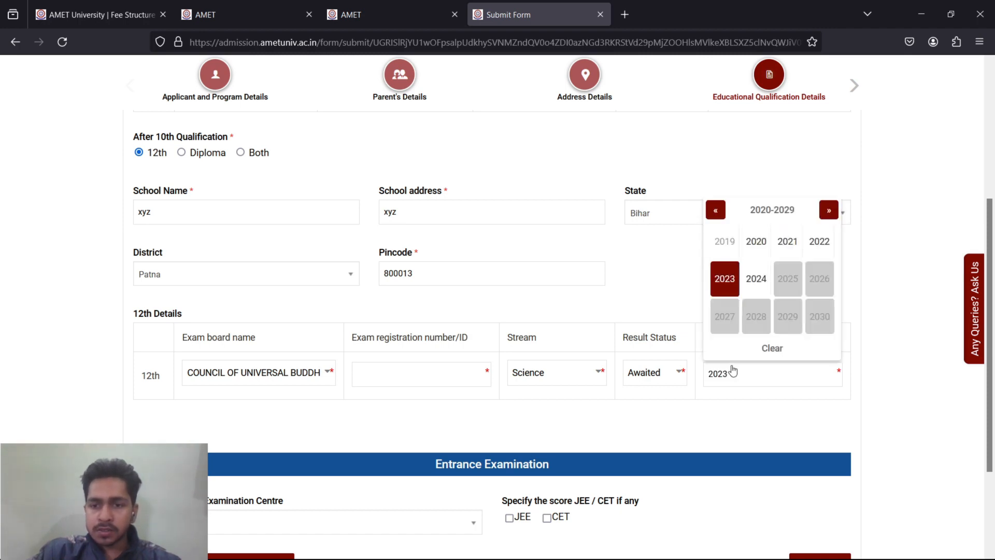
click(819, 241)
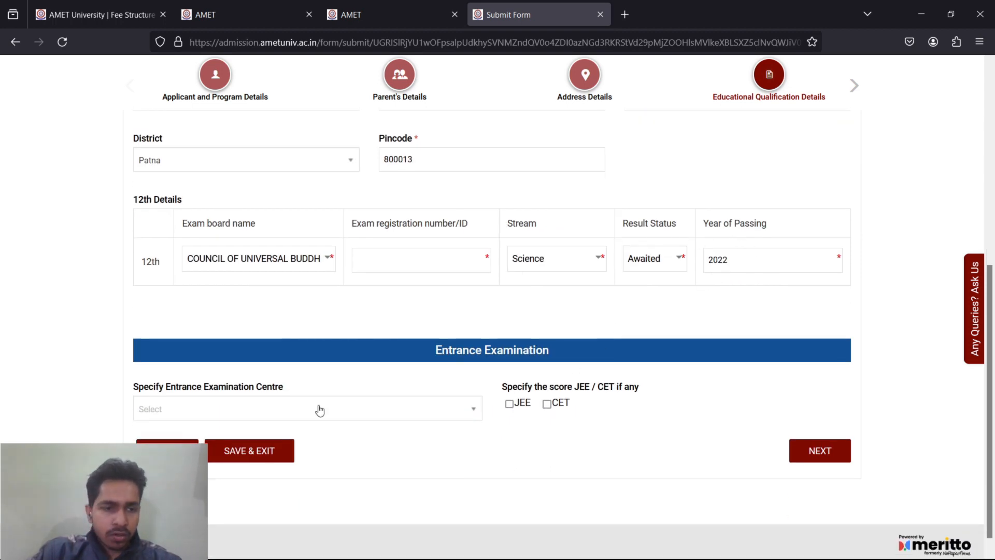
Choose Patna as the examination centre, adding then removing the JEE and CET sections.
click(307, 409)
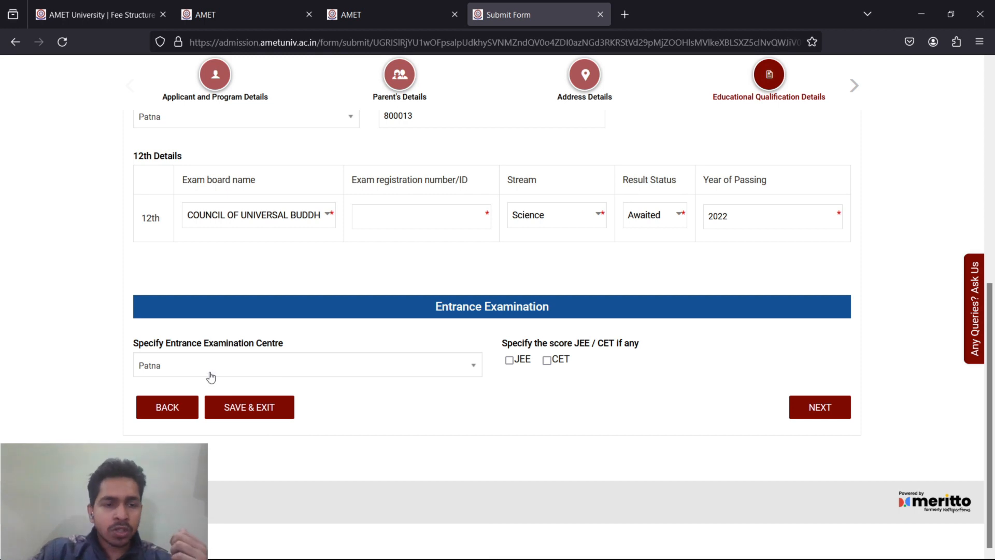
mouse_move(508, 348)
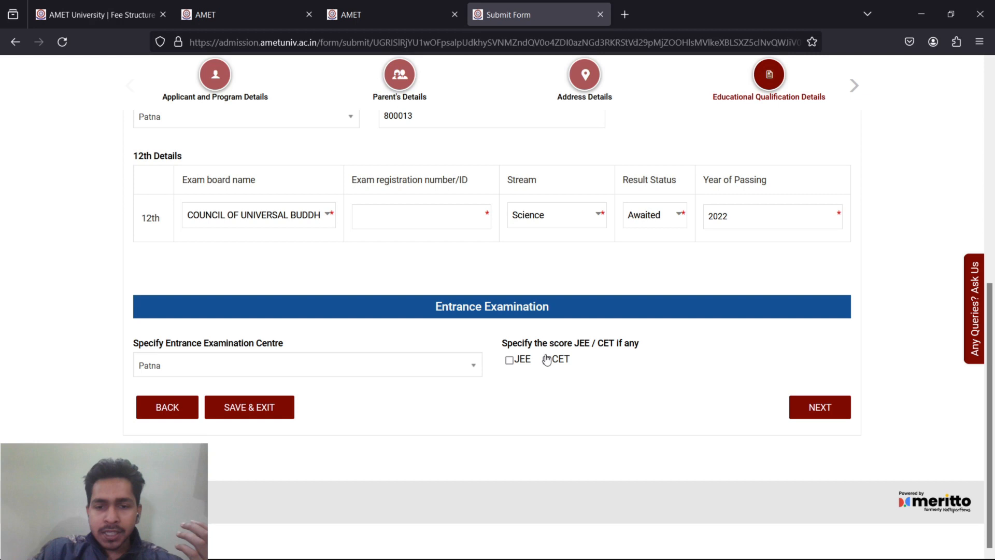
click(509, 360)
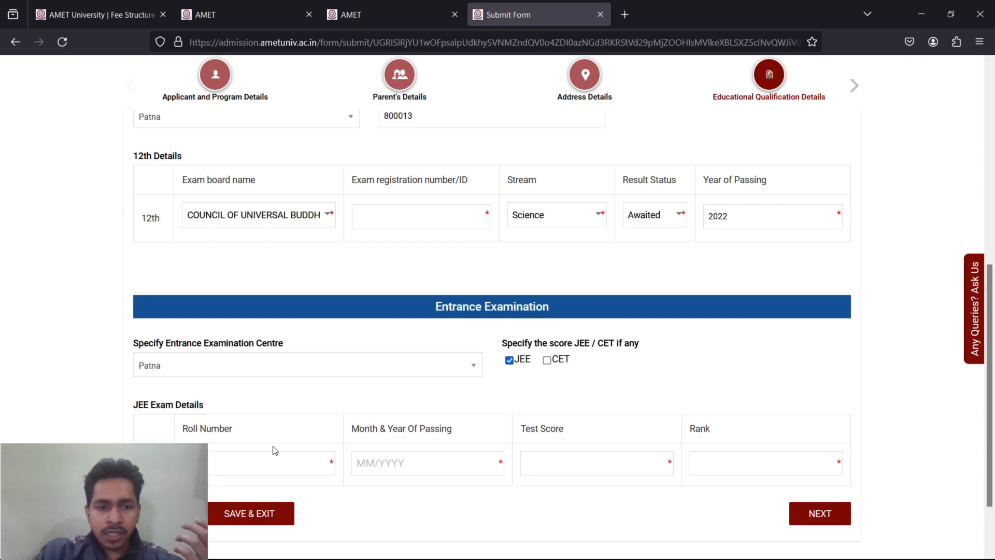
click(546, 359)
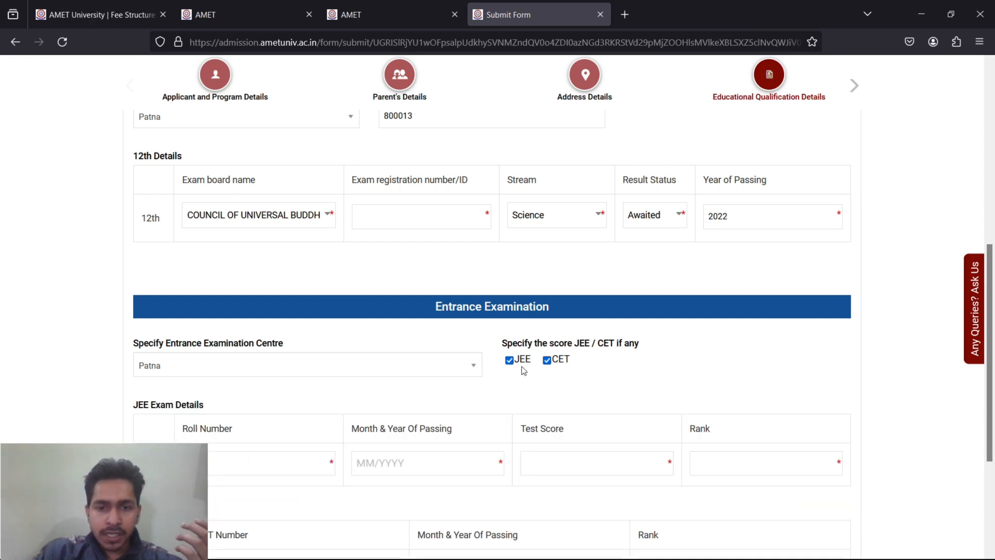
scroll(down, 3)
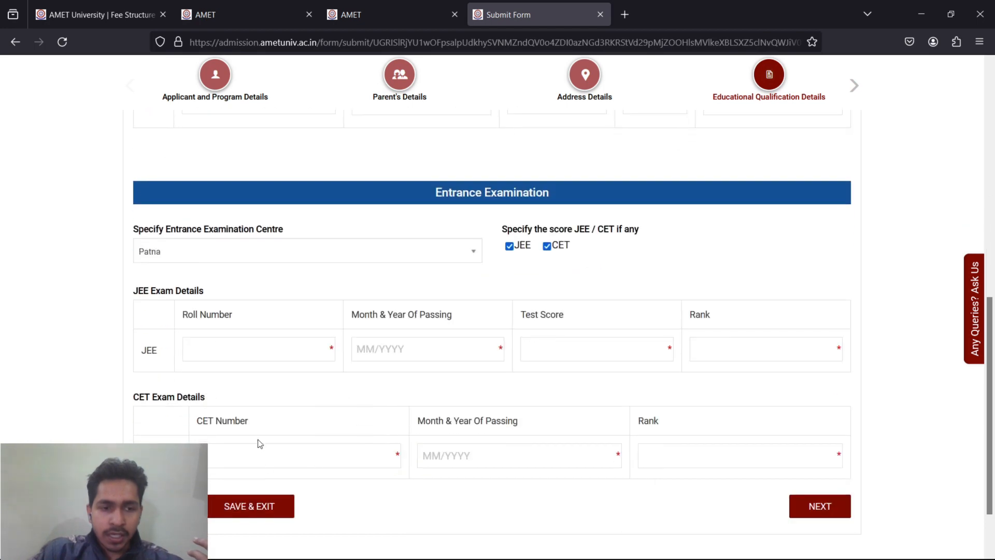
click(510, 245)
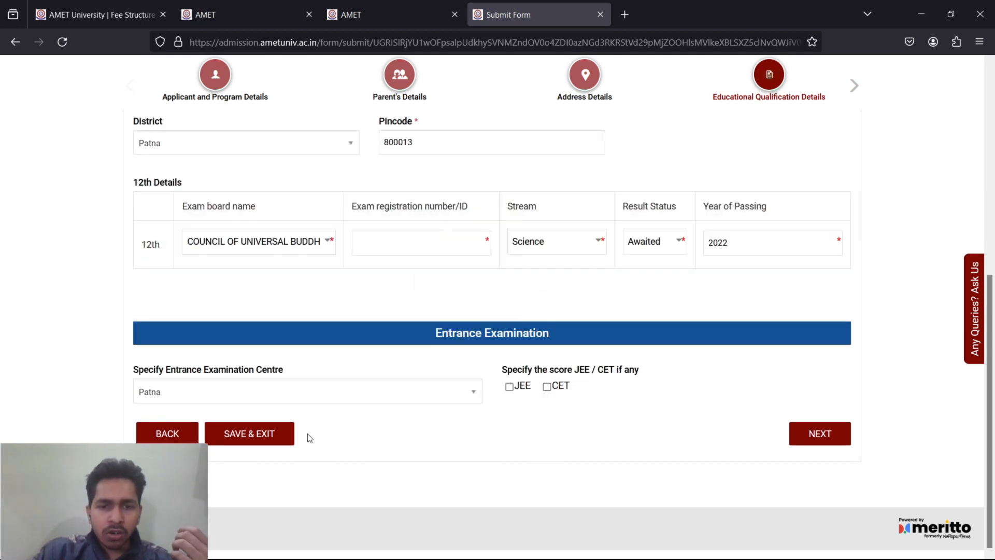
mouse_move(709, 442)
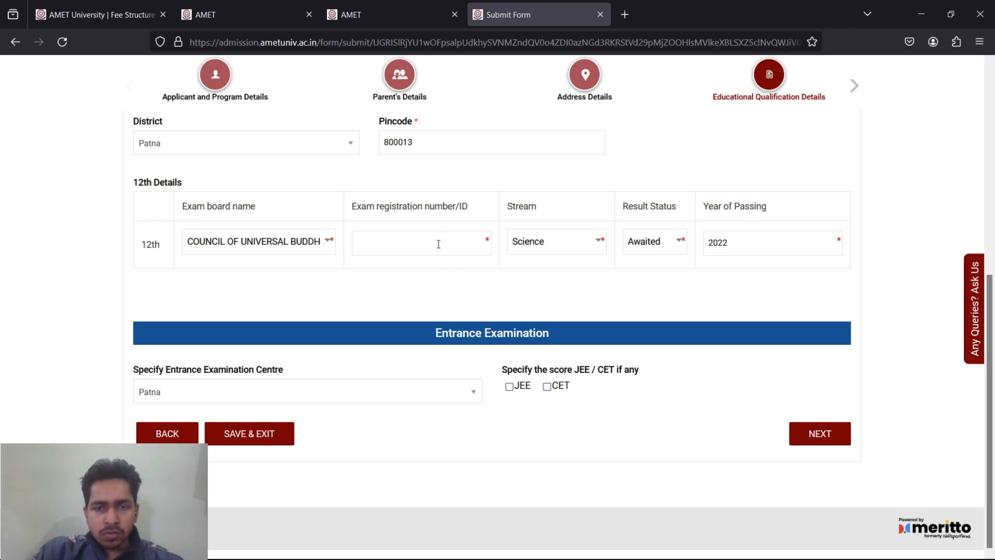
Enter exam registration number 123 and change the 10th school name to 'xyzz'.
text(123)
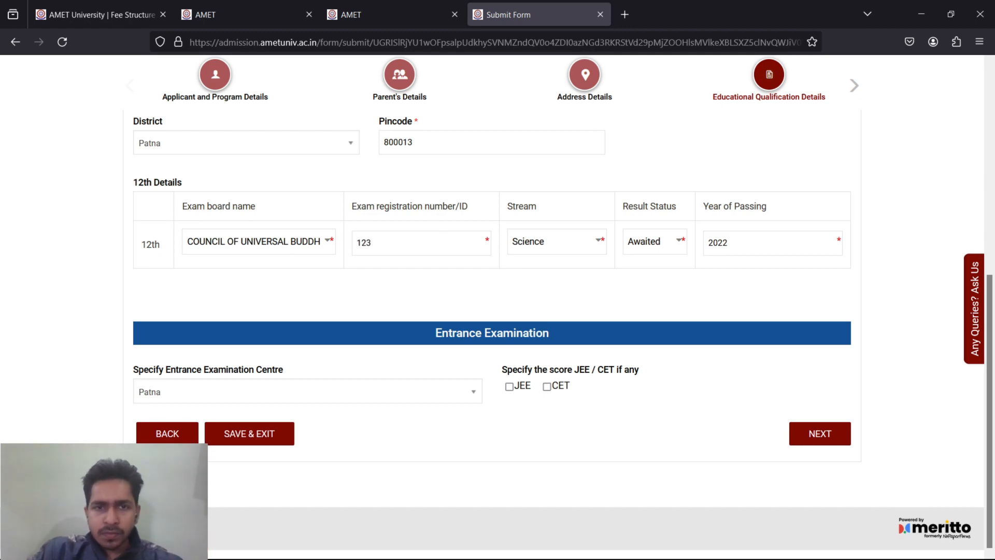
mouse_move(861, 421)
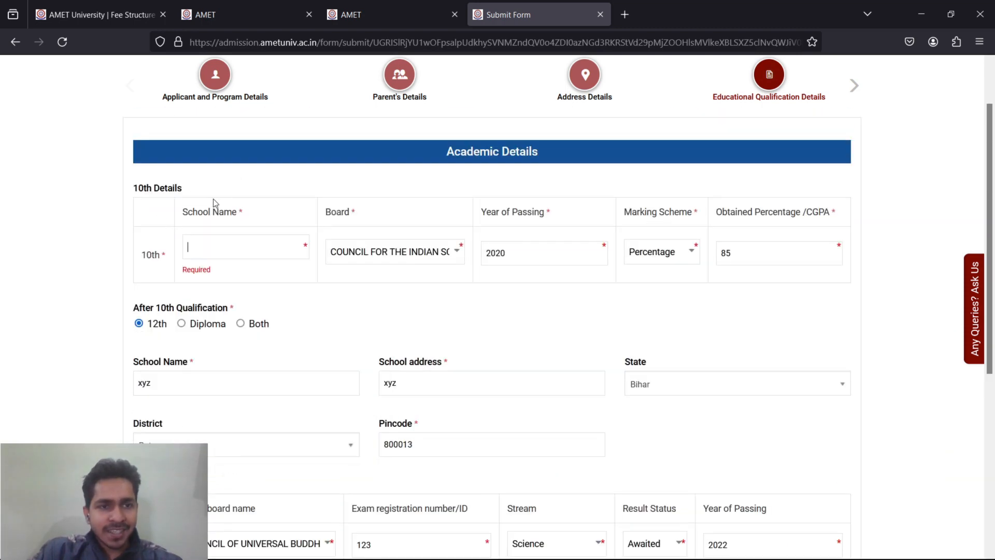
text(xyzz)
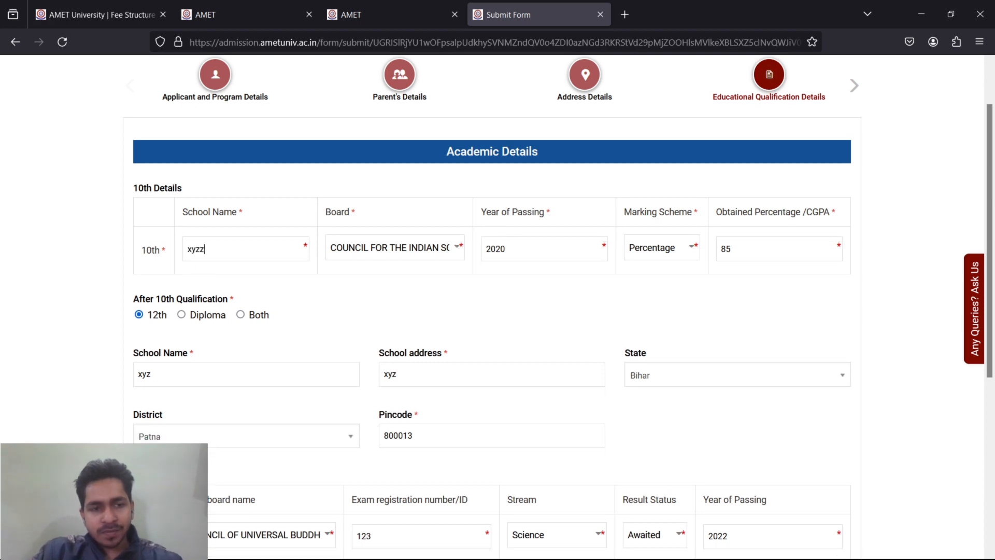
scroll(down, 3)
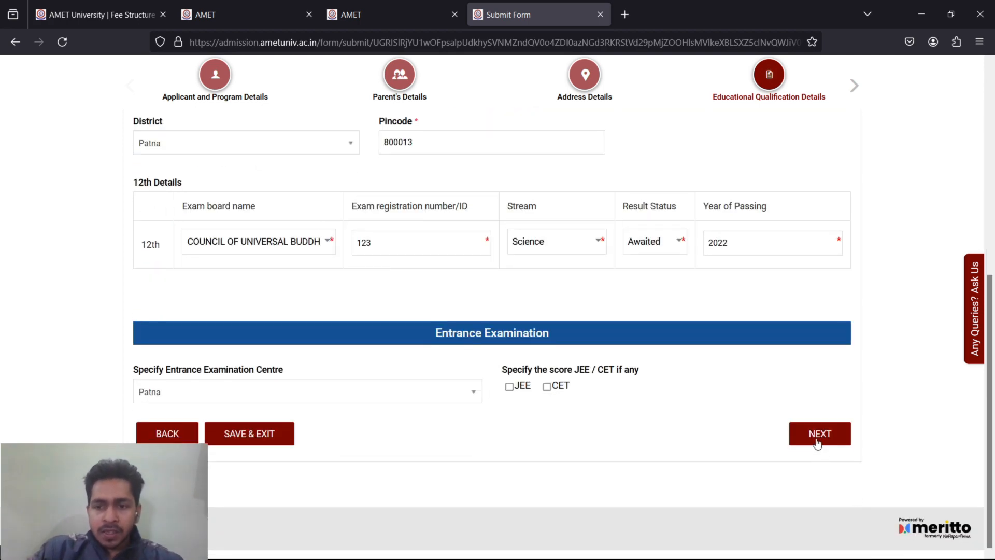
Continue past Upload Files to the declaration and open the application preview.
click(820, 434)
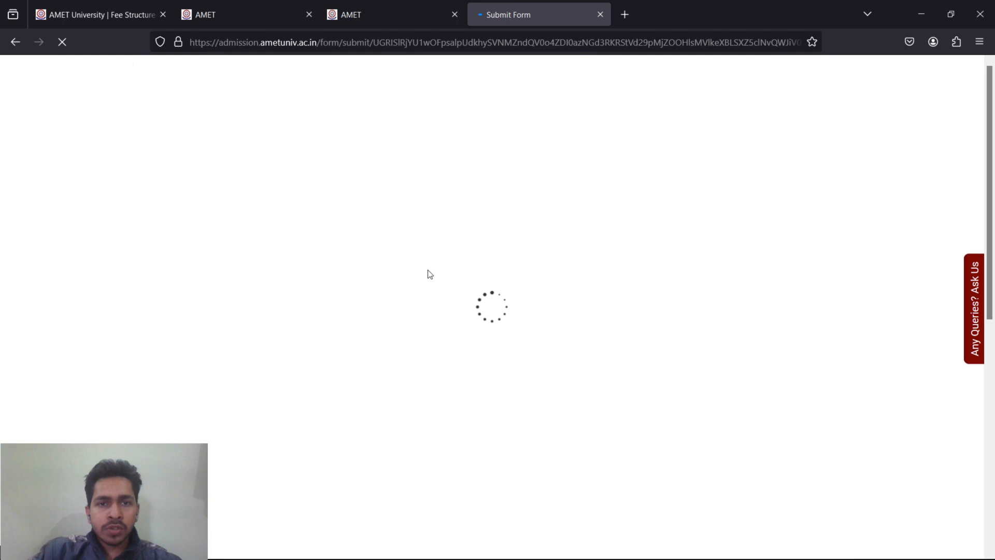
mouse_move(508, 309)
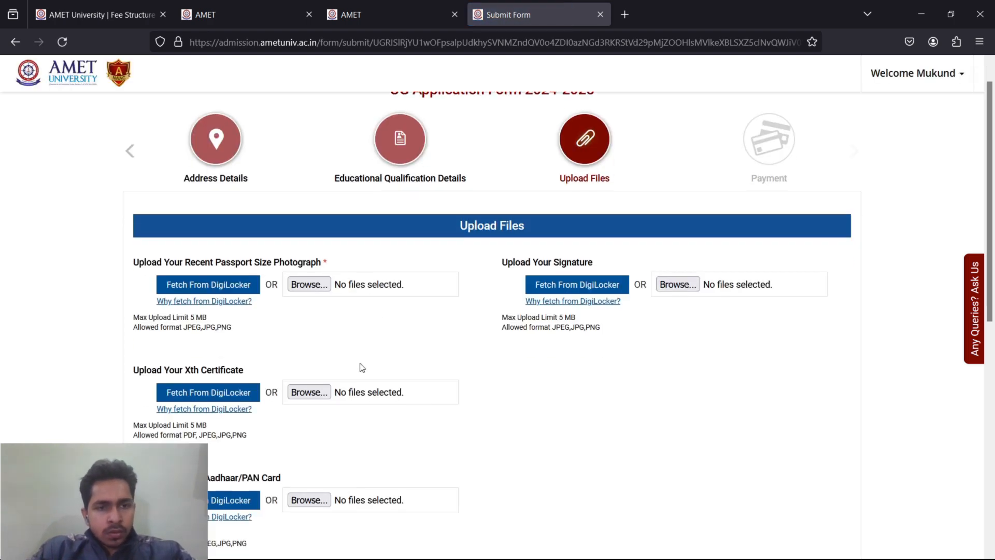
scroll(down, 3)
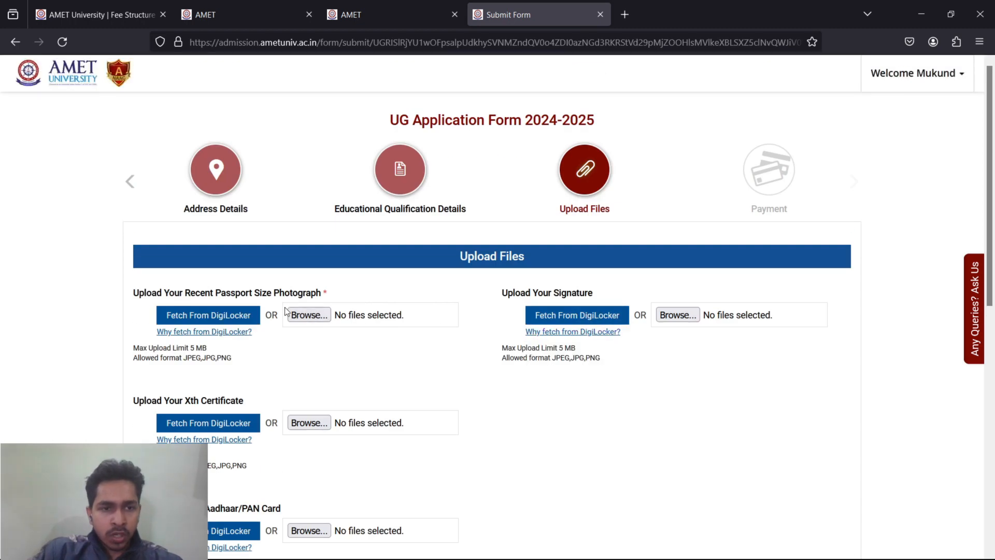
scroll(down, 3)
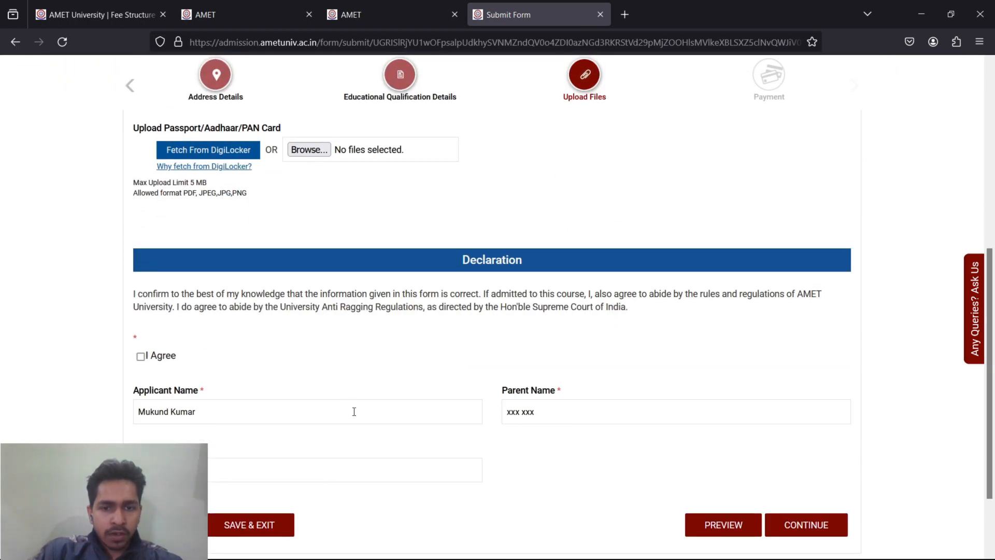
click(722, 524)
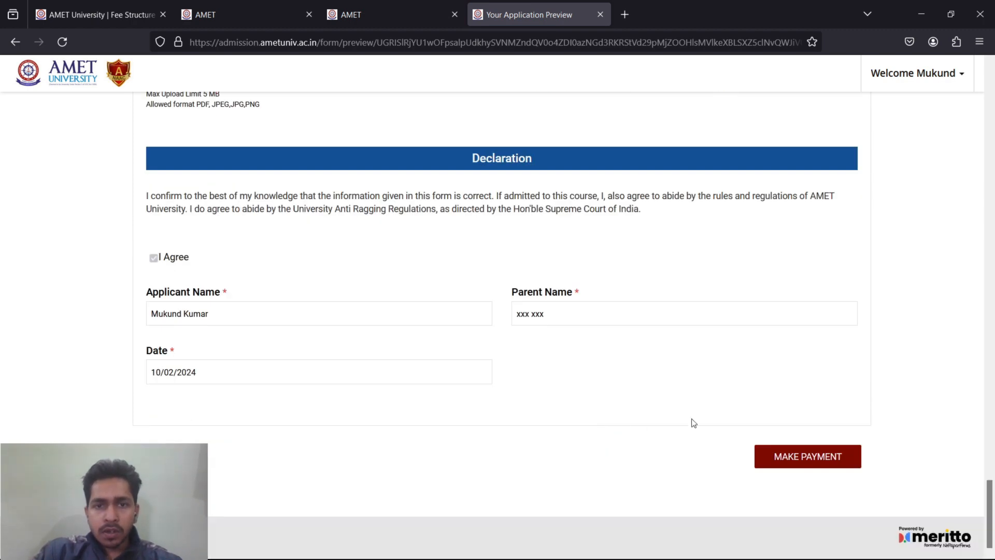
Proceed to payment review for the ₹1023.60 fee, then return to the dashboard.
click(806, 456)
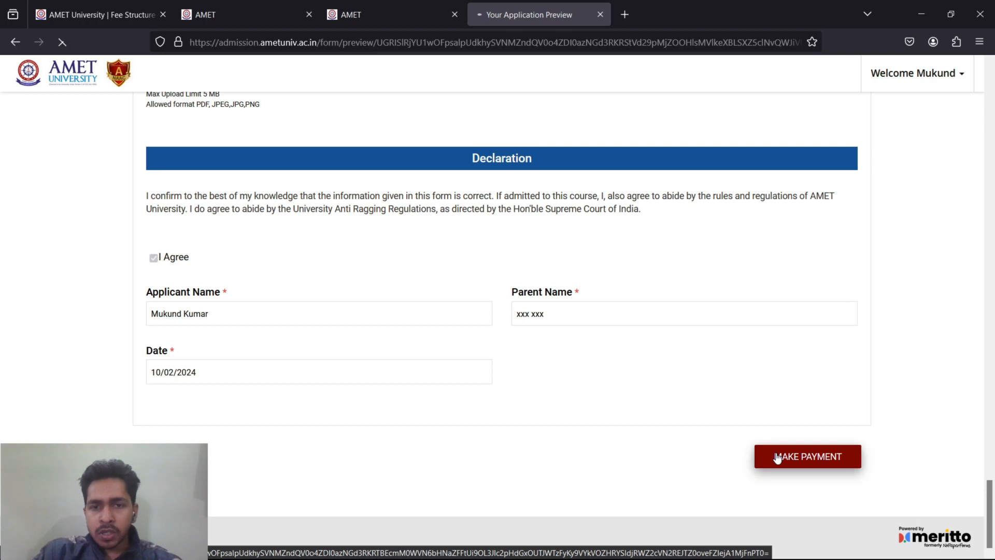
click(807, 456)
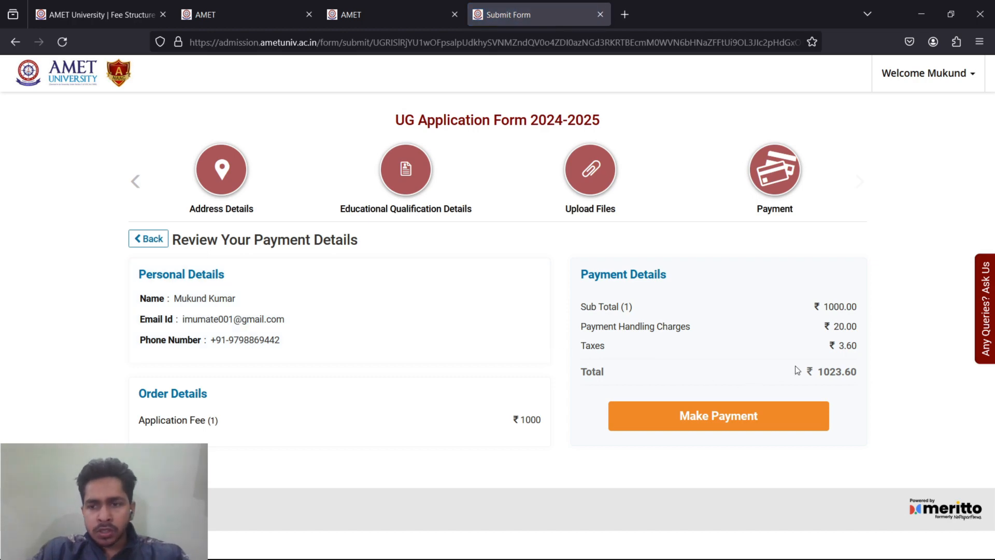
drag(580, 371, 839, 371)
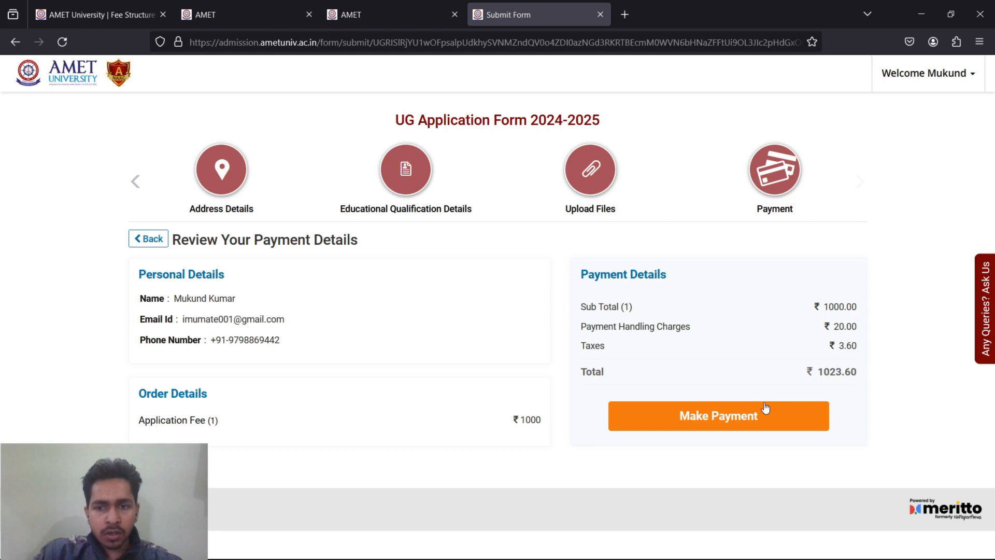
click(718, 416)
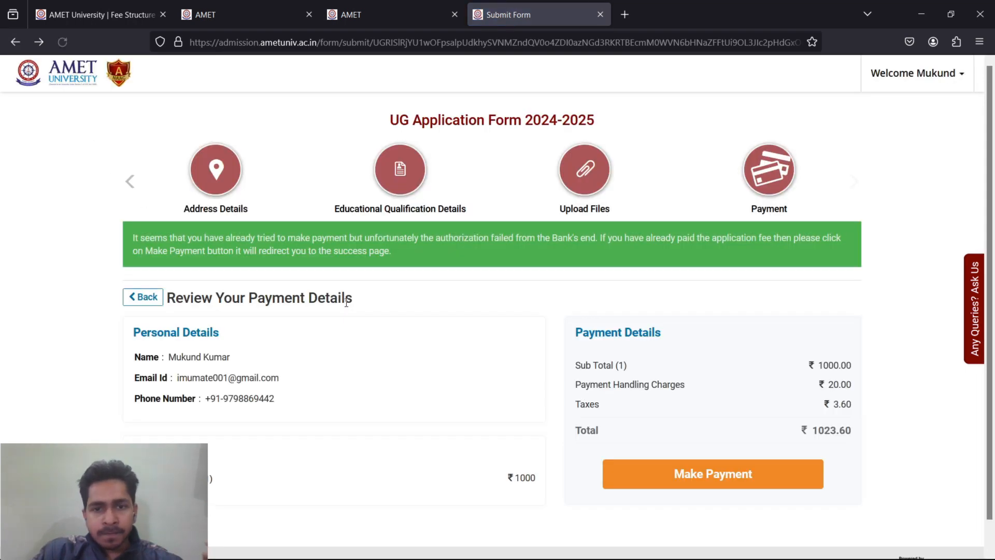
scroll(down, 3)
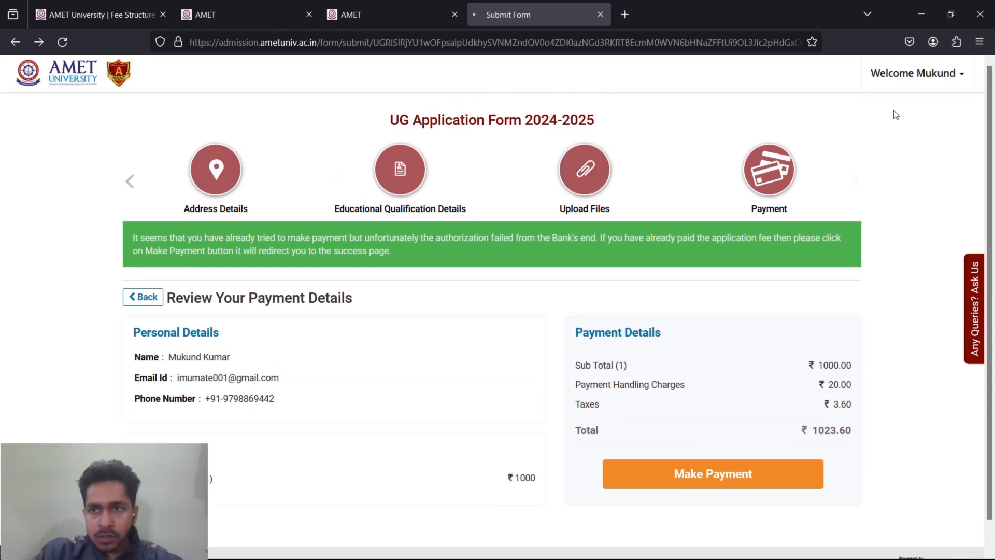
click(712, 474)
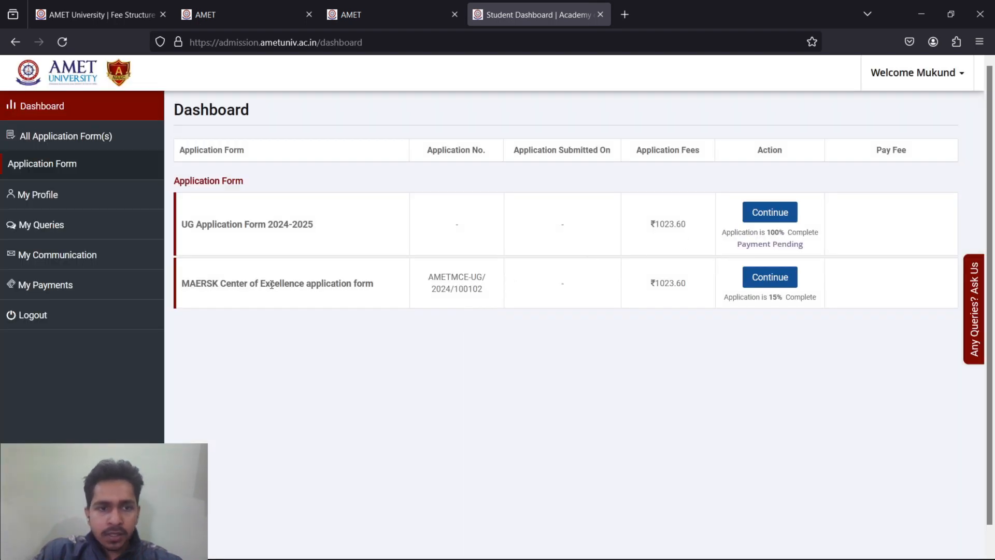
click(769, 277)
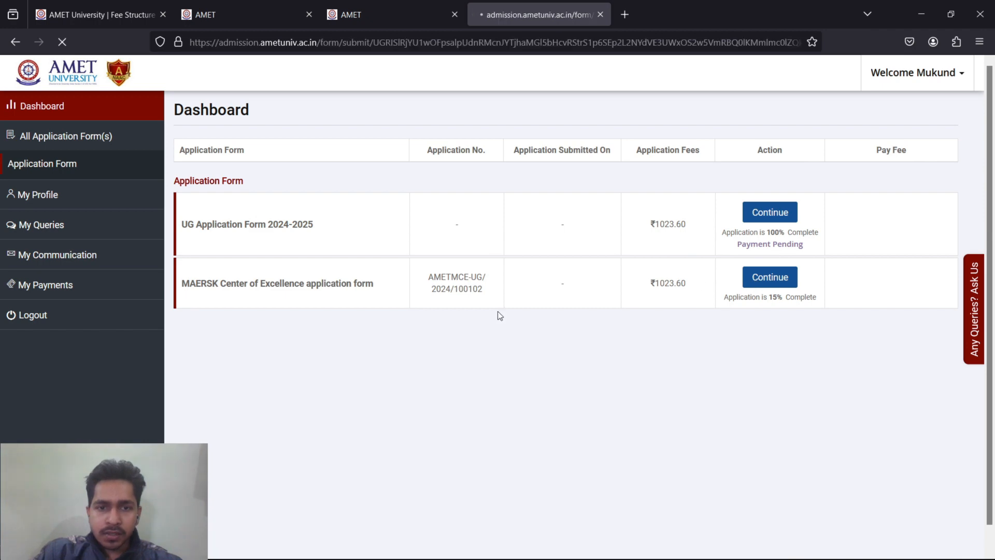
click(769, 277)
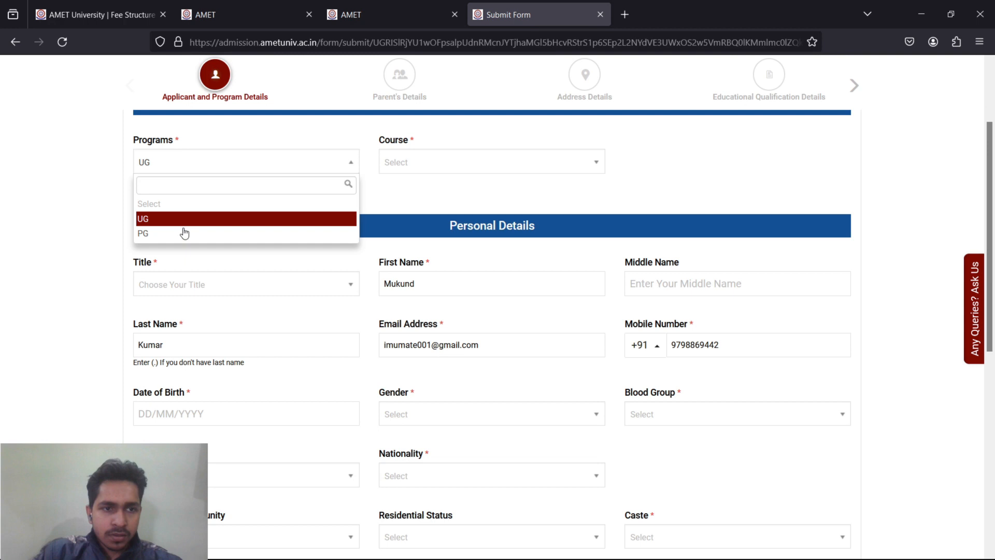
click(491, 161)
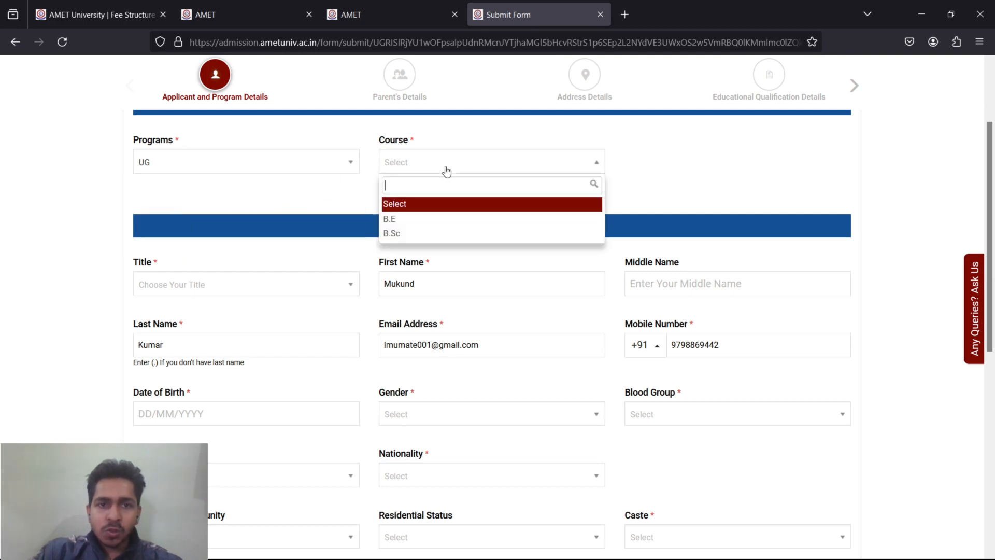
click(390, 219)
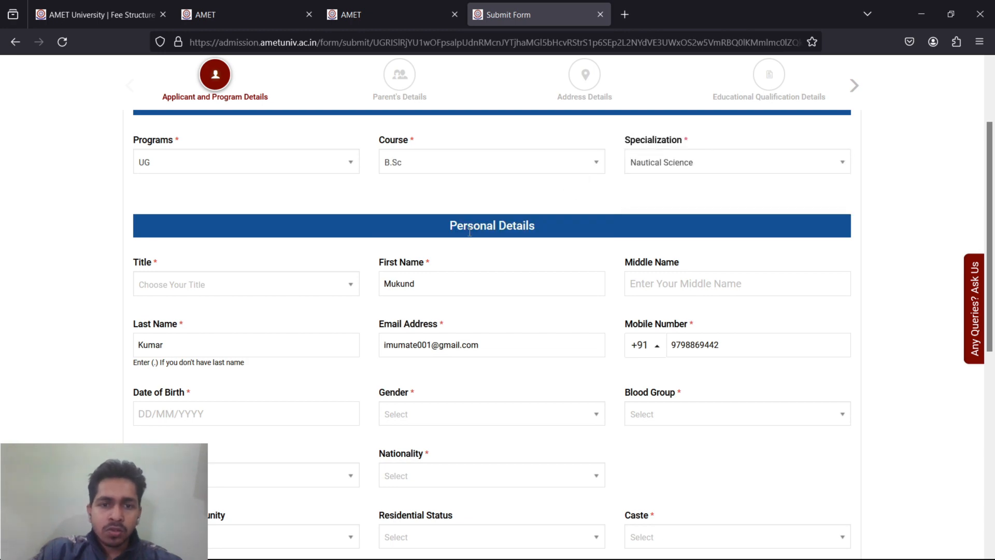
scroll(down, 3)
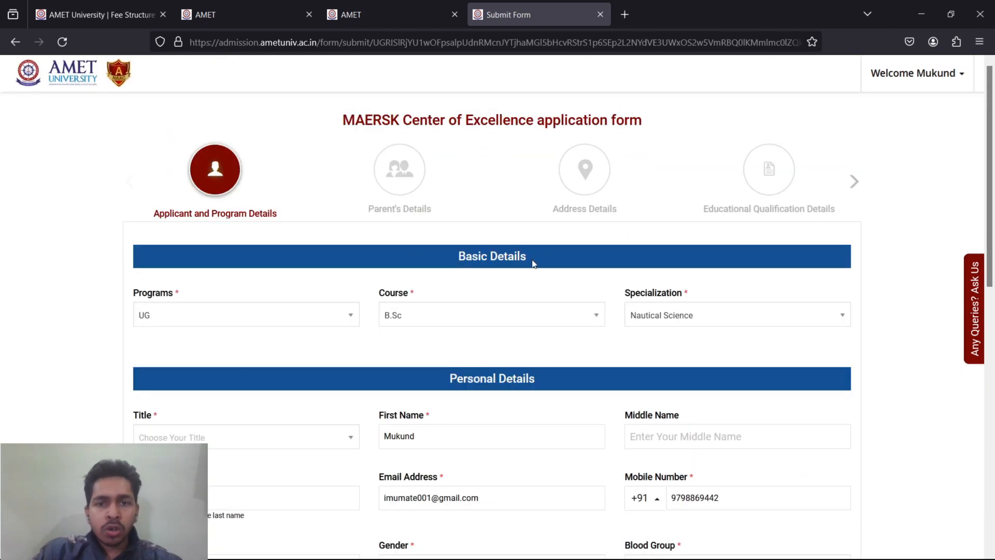
scroll(down, 3)
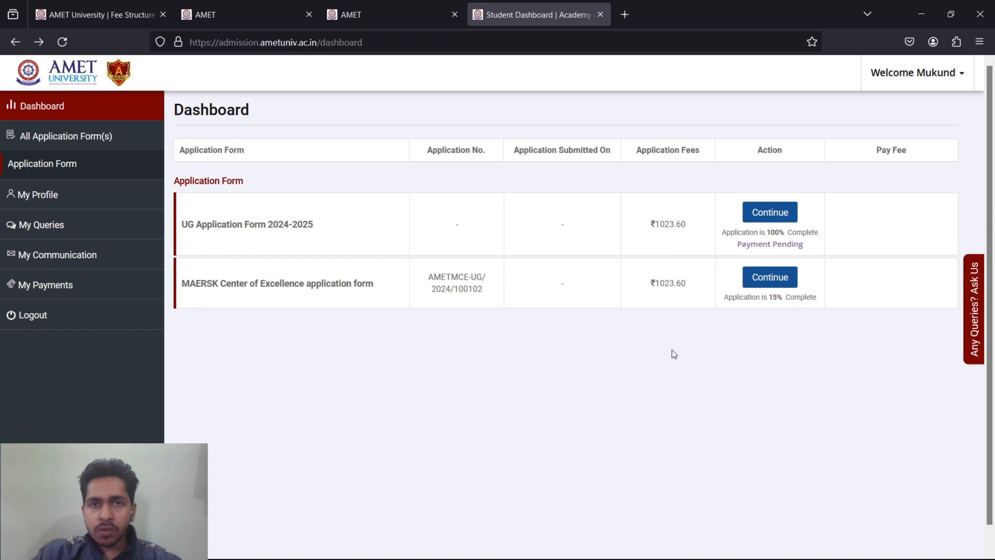
mouse_move(525, 308)
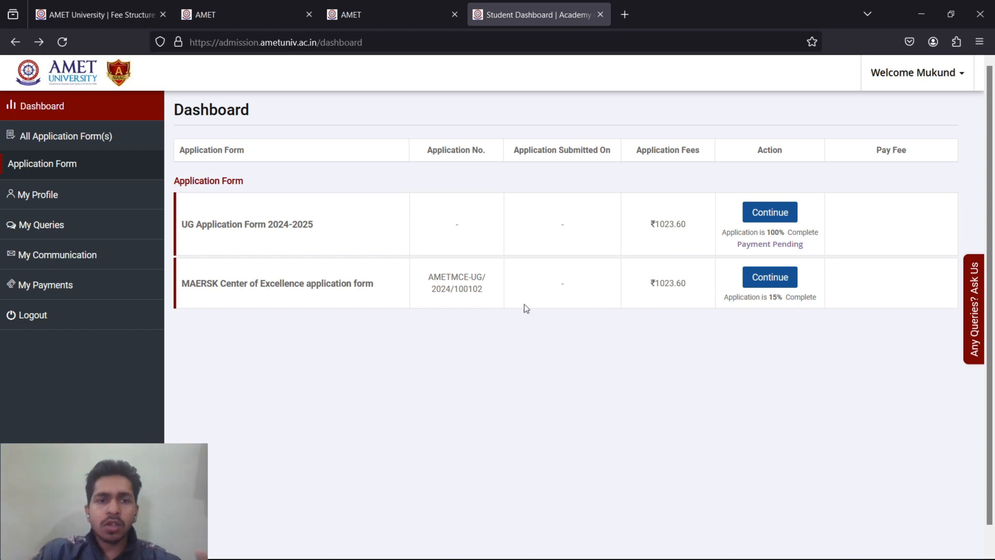
Open the Fleet Management Admission & Recruitment Drive page and review its eligibility criteria.
click(98, 14)
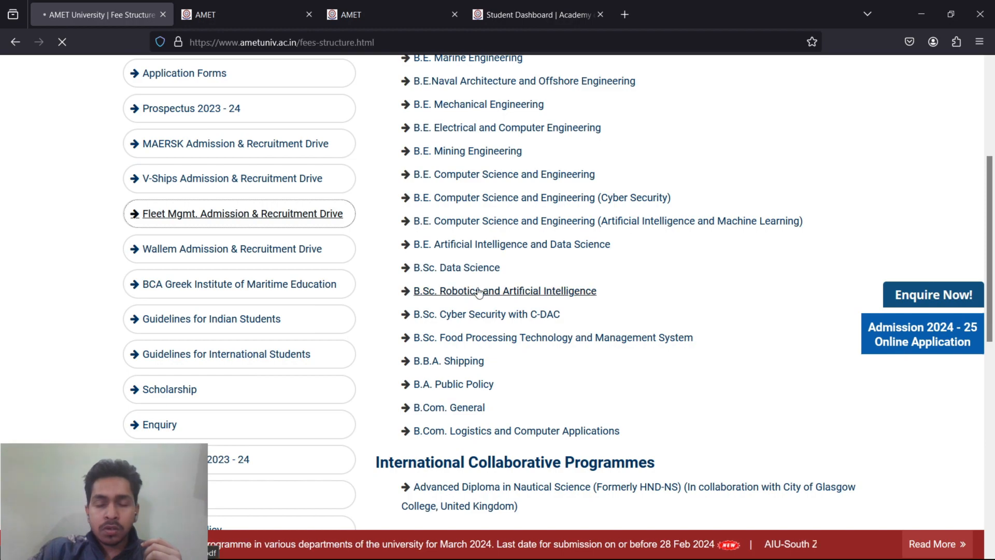
click(245, 213)
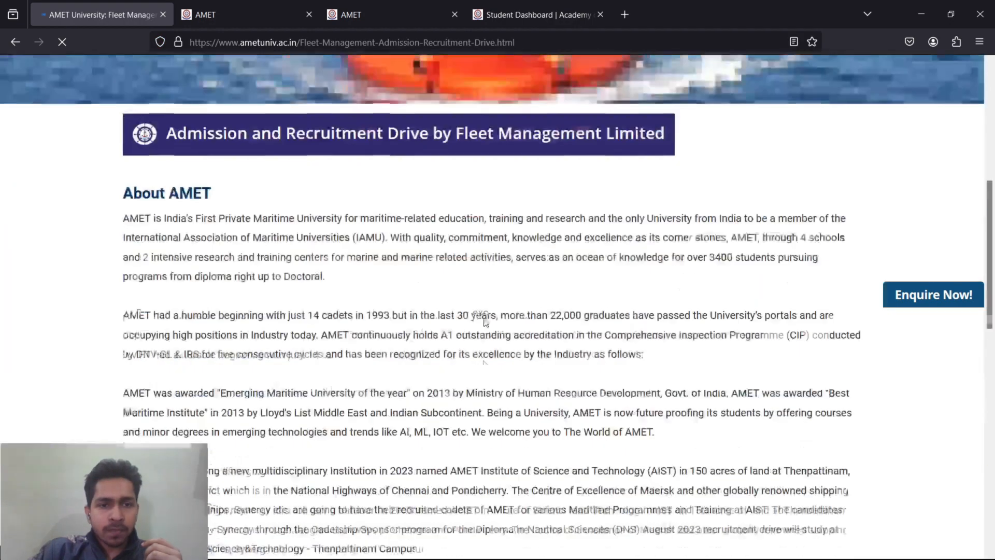
scroll(down, 3)
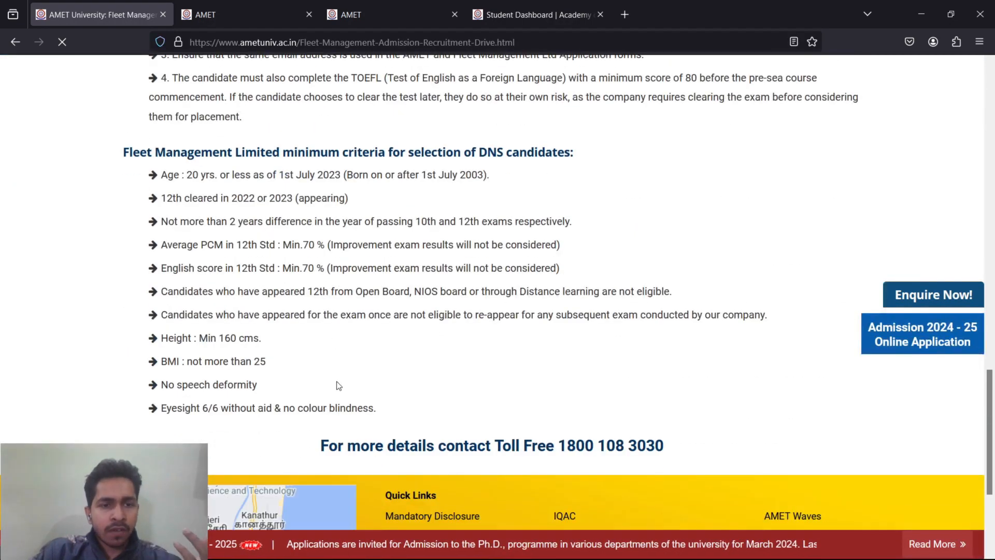
scroll(up, 3)
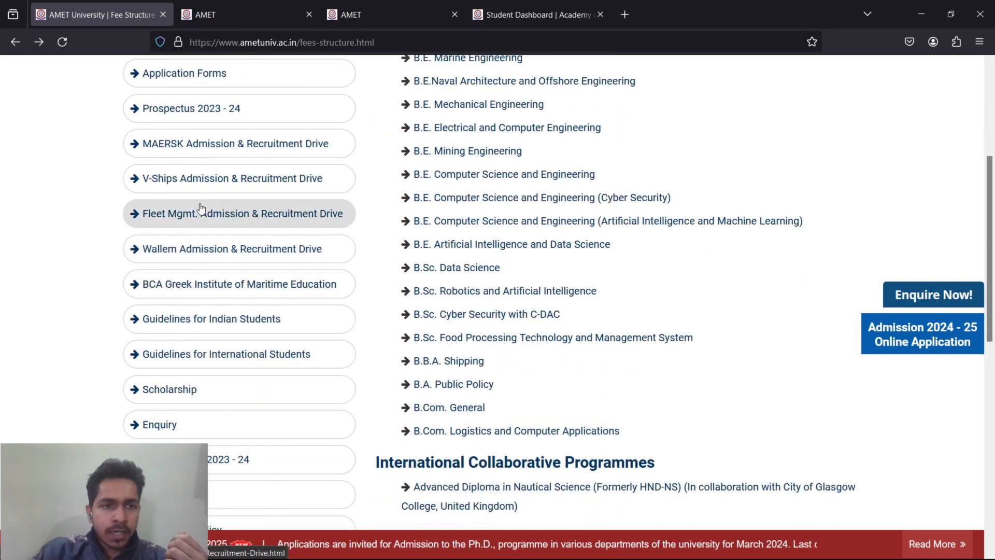
Open the V.Ships Admission & Recruitment Drive page and view its eligibility criteria.
click(235, 178)
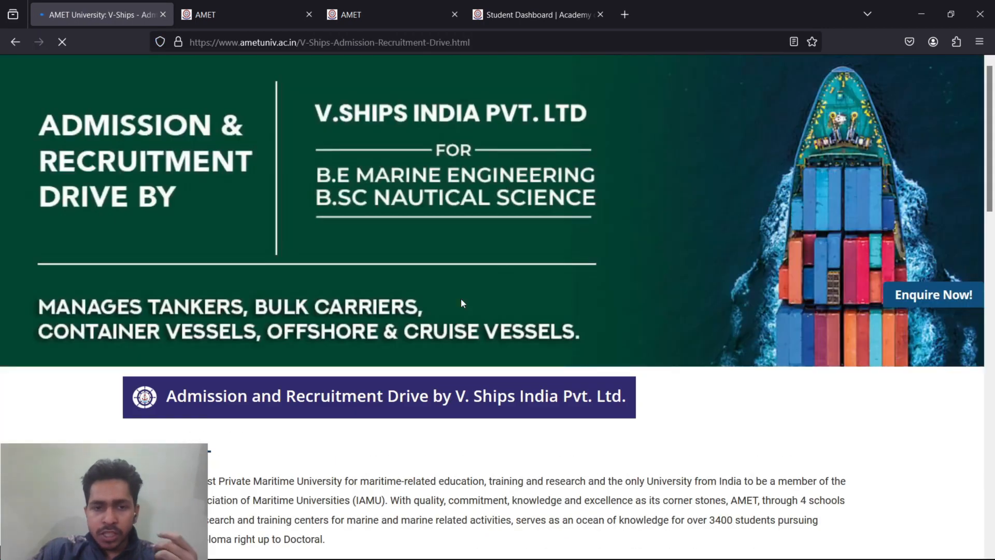
scroll(down, 3)
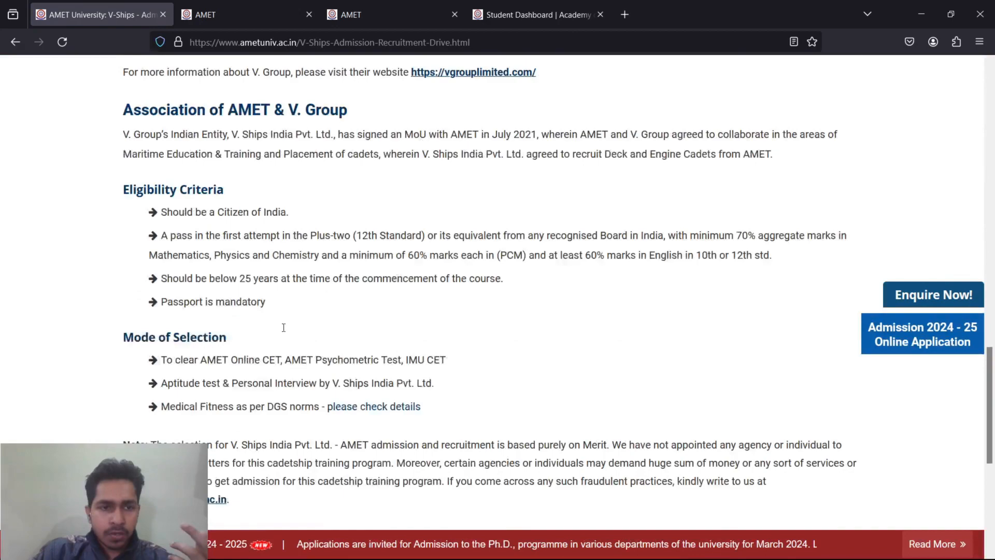